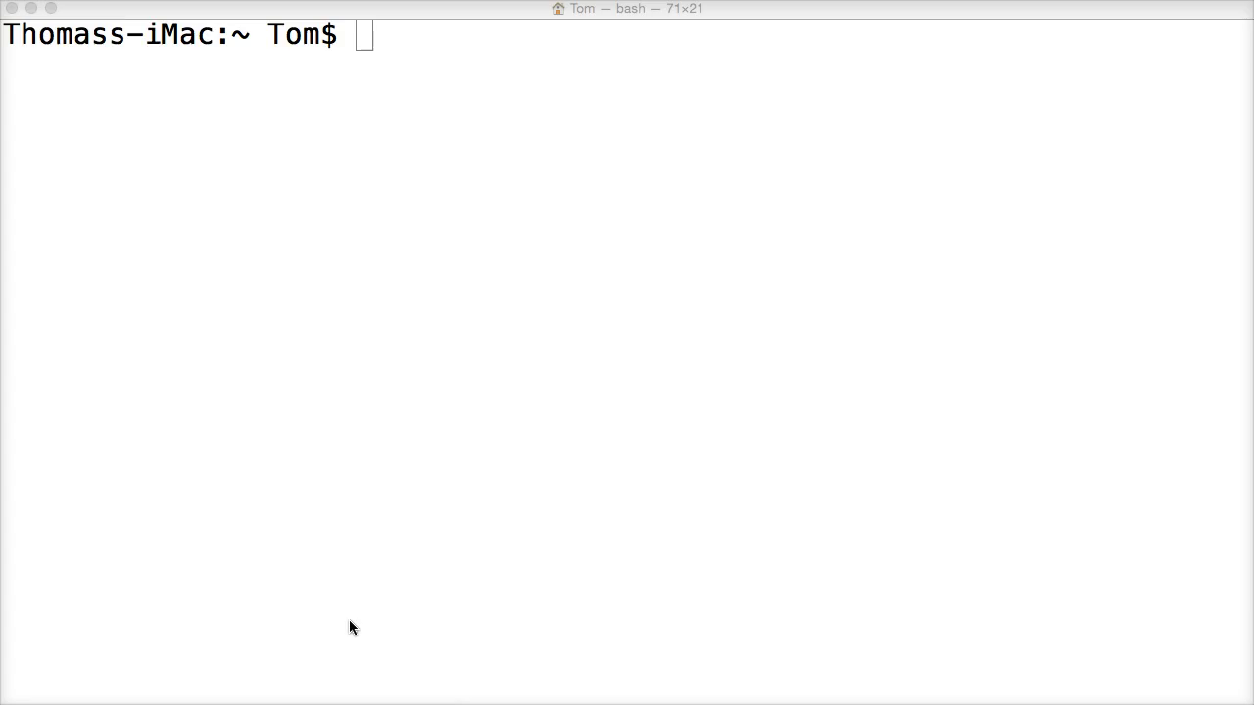
- Launch the Python 3.5.0 interpreter in Terminal with python3
click(314, 517)
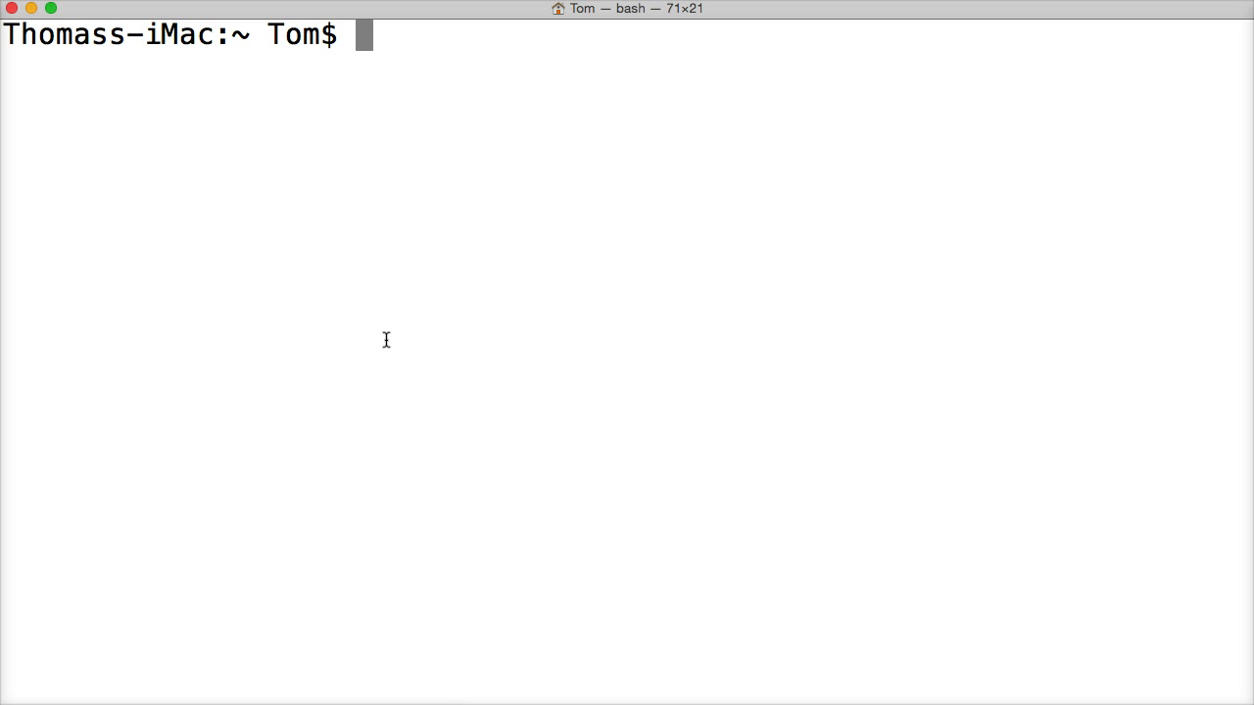
text(python)
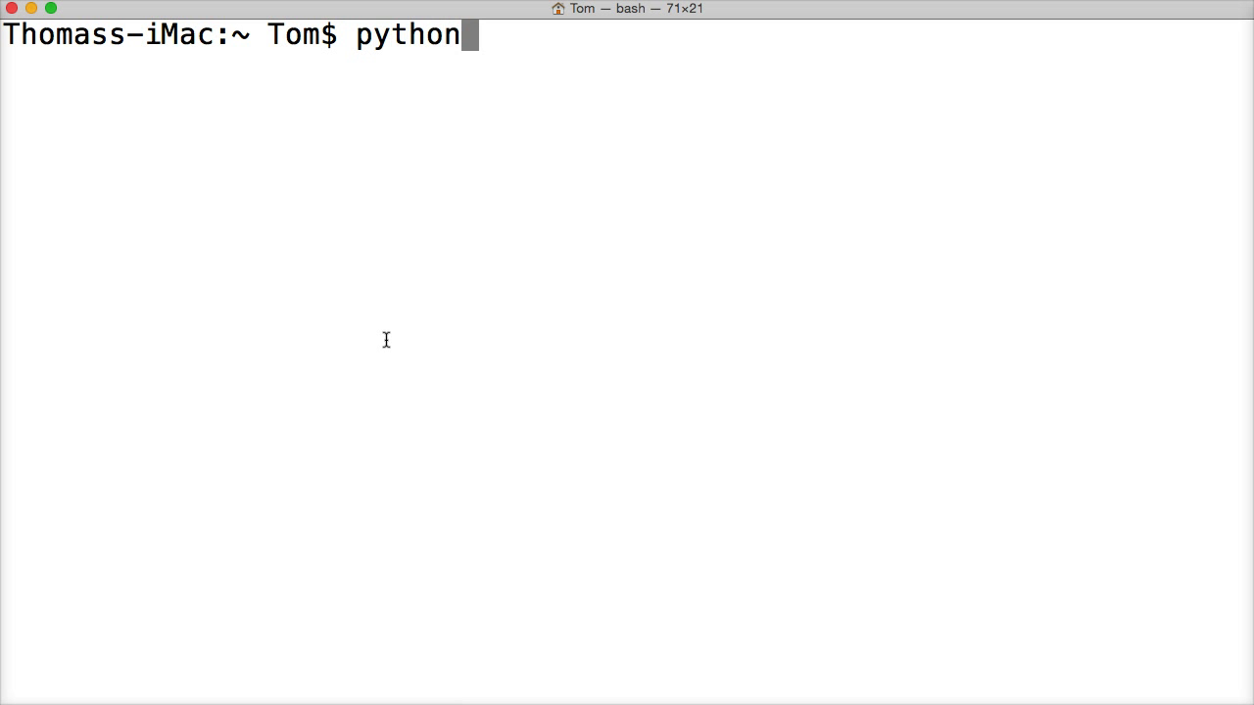
key(enter)
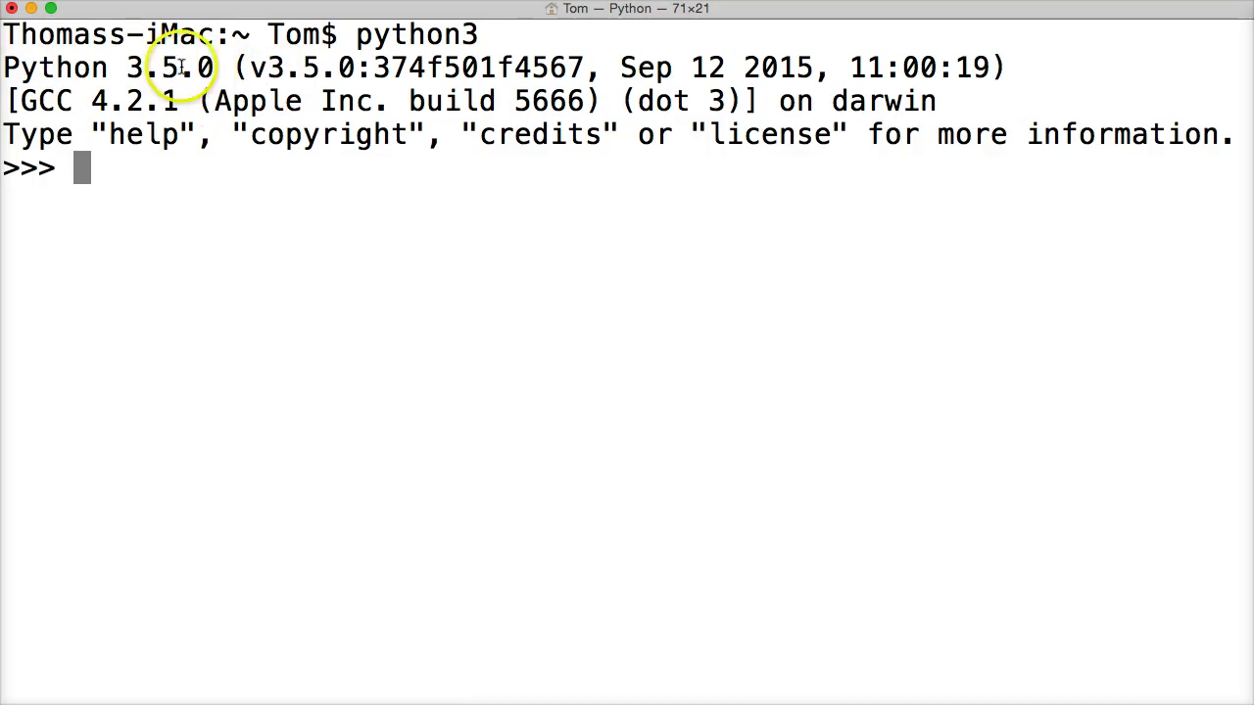
mouse_move(498, 254)
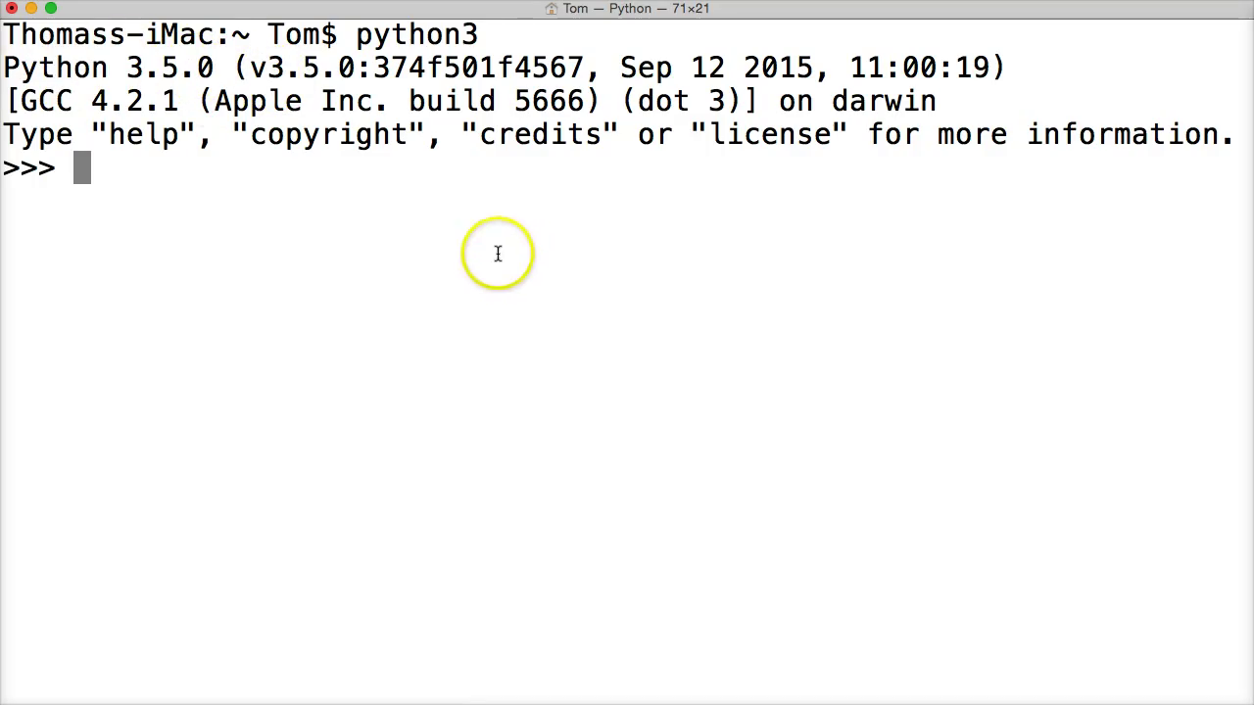
mouse_move(474, 244)
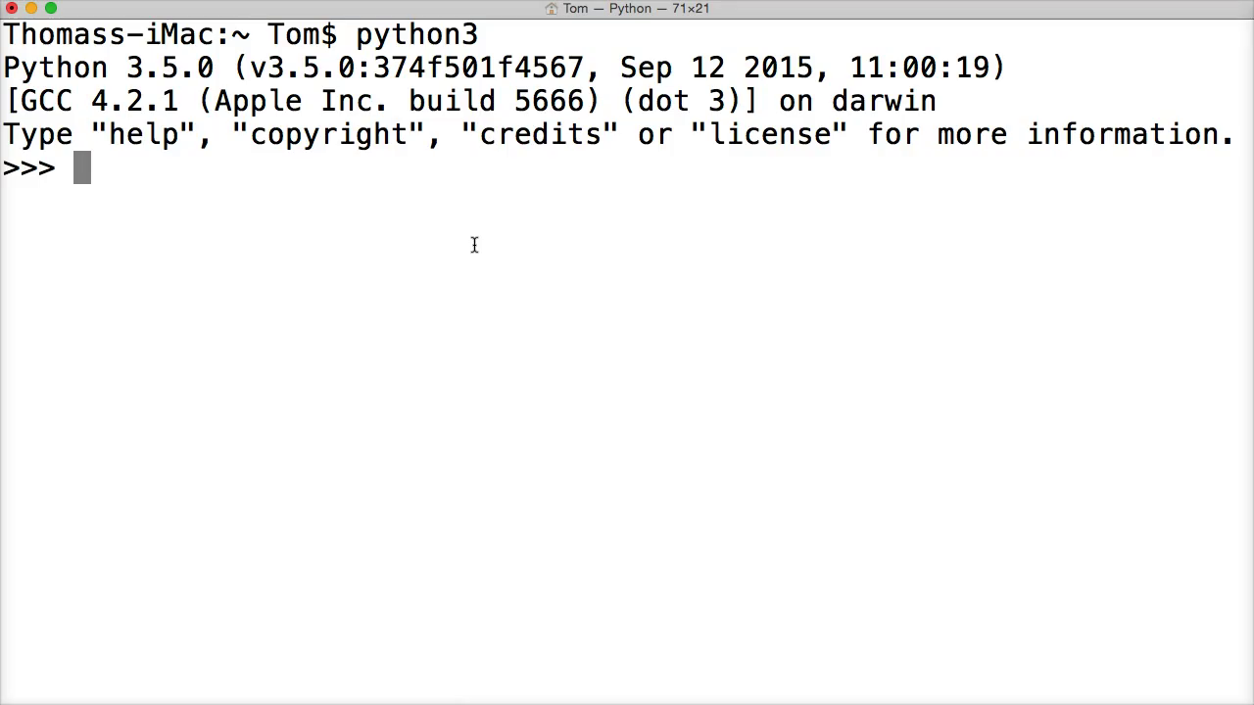
- Assign a = "This is my string" and evaluate len(a), returning 17
text(a =)
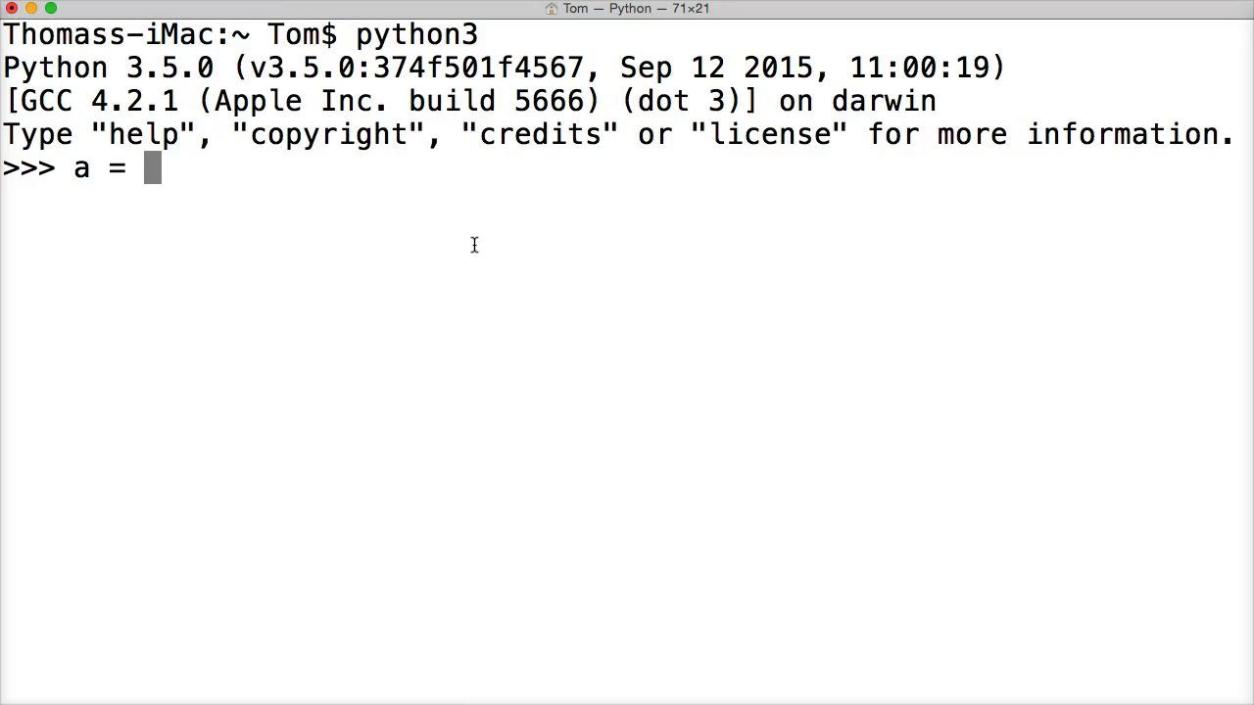
text(")
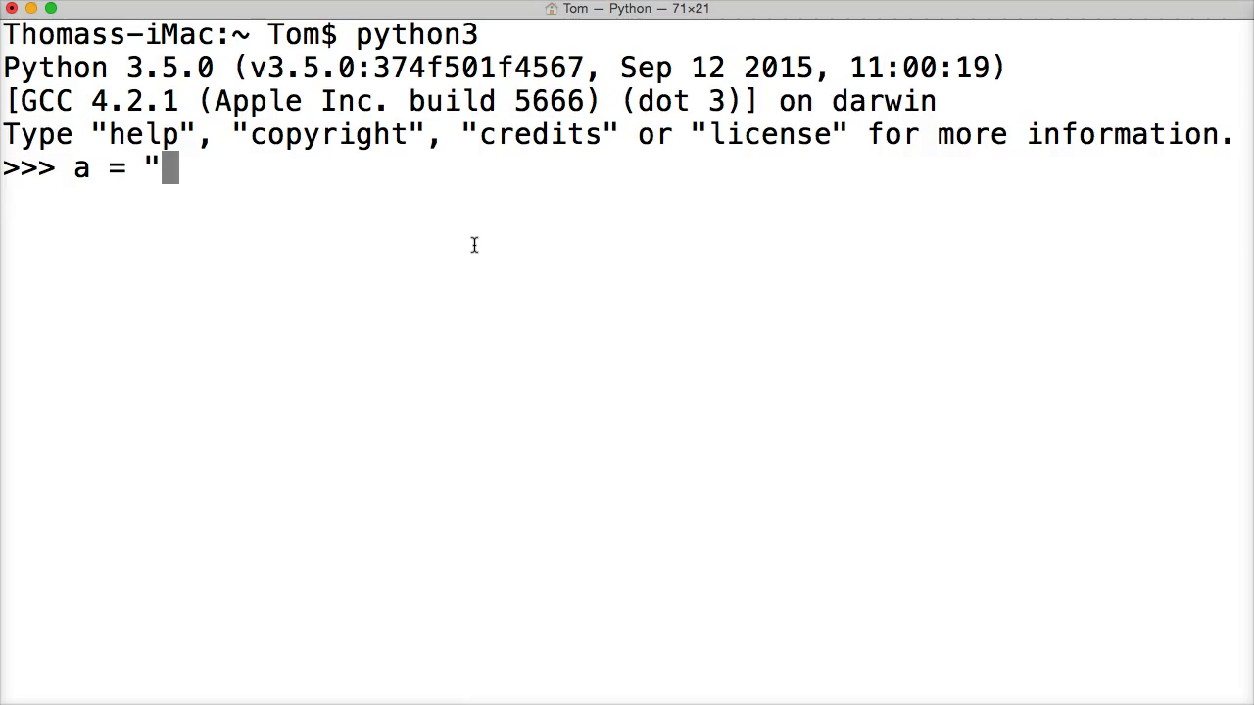
text(This is my strin)
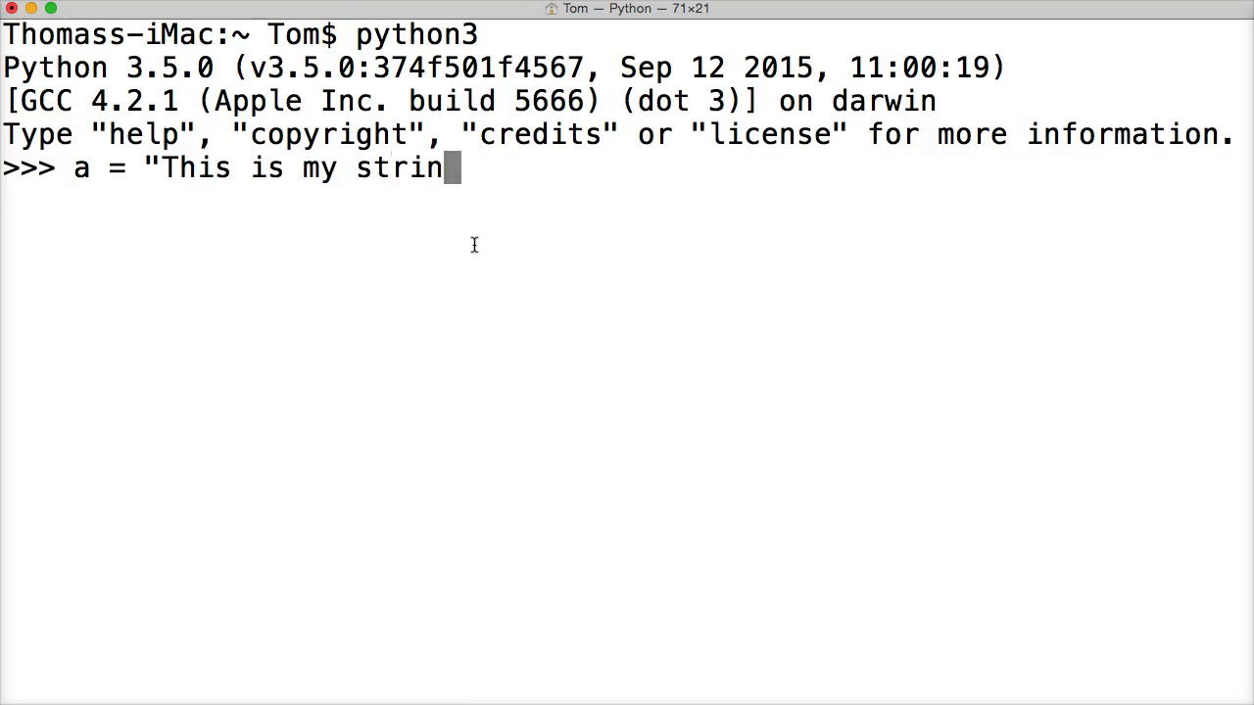
text(g")
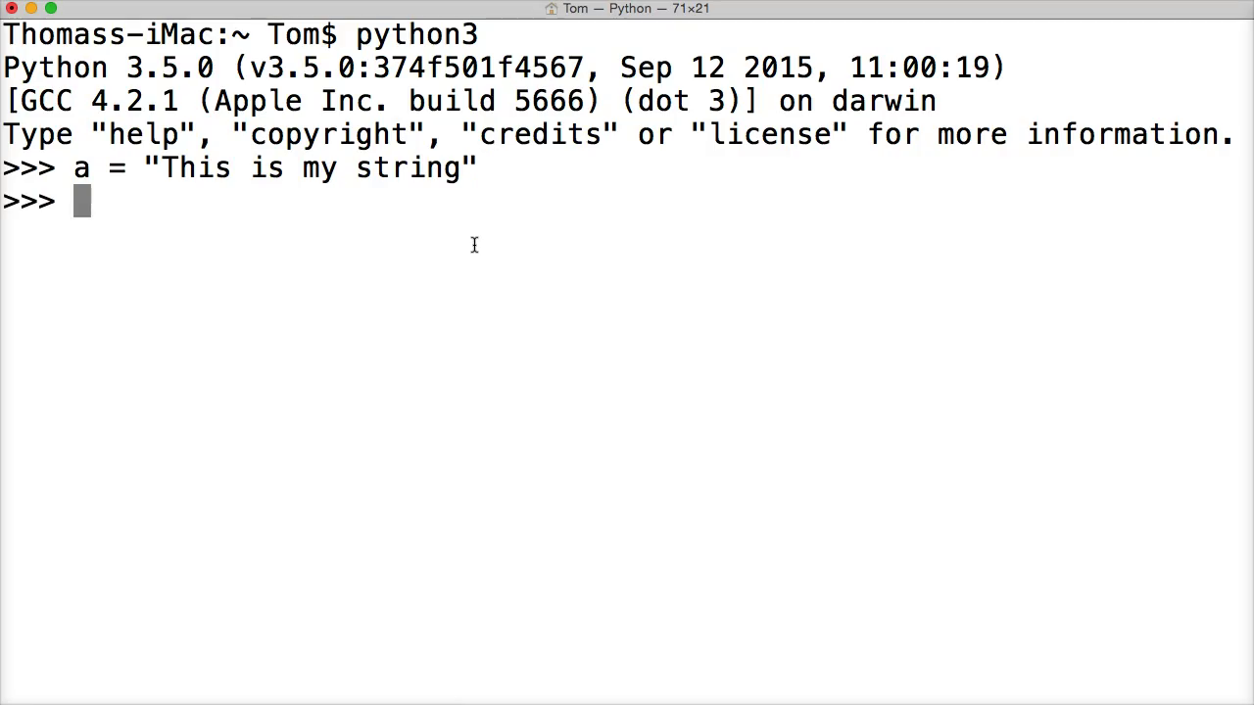
text(len)
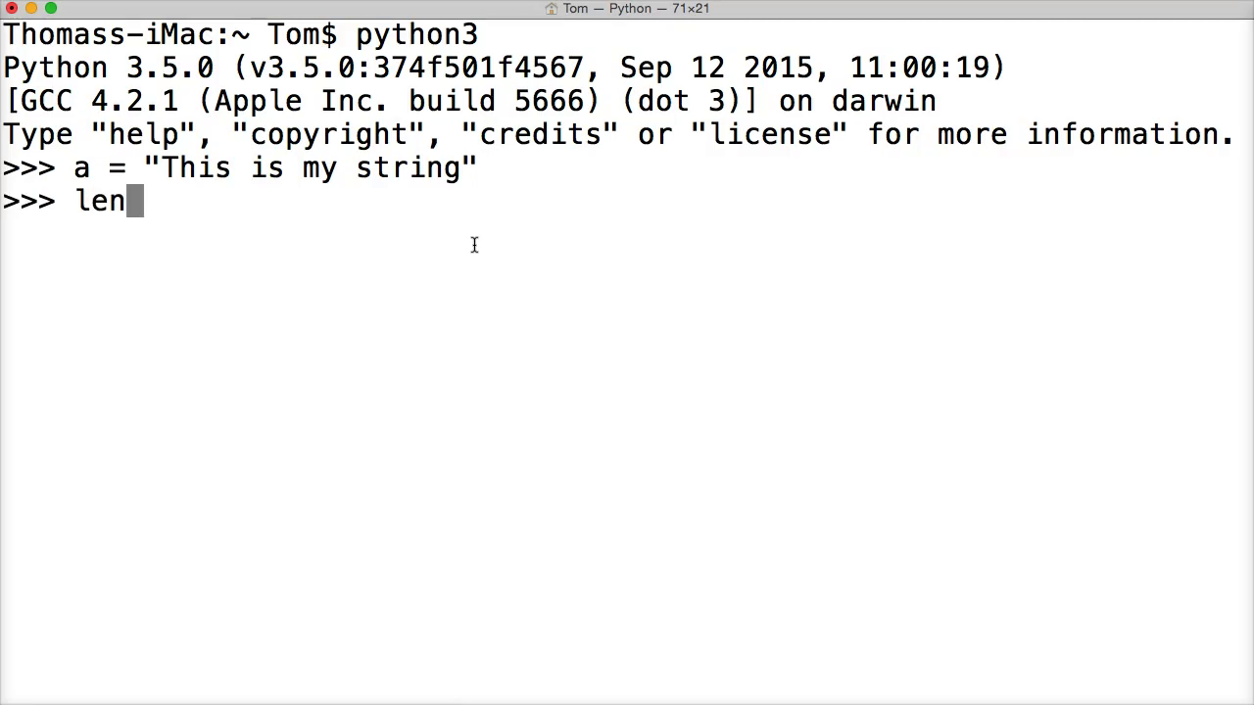
text(()
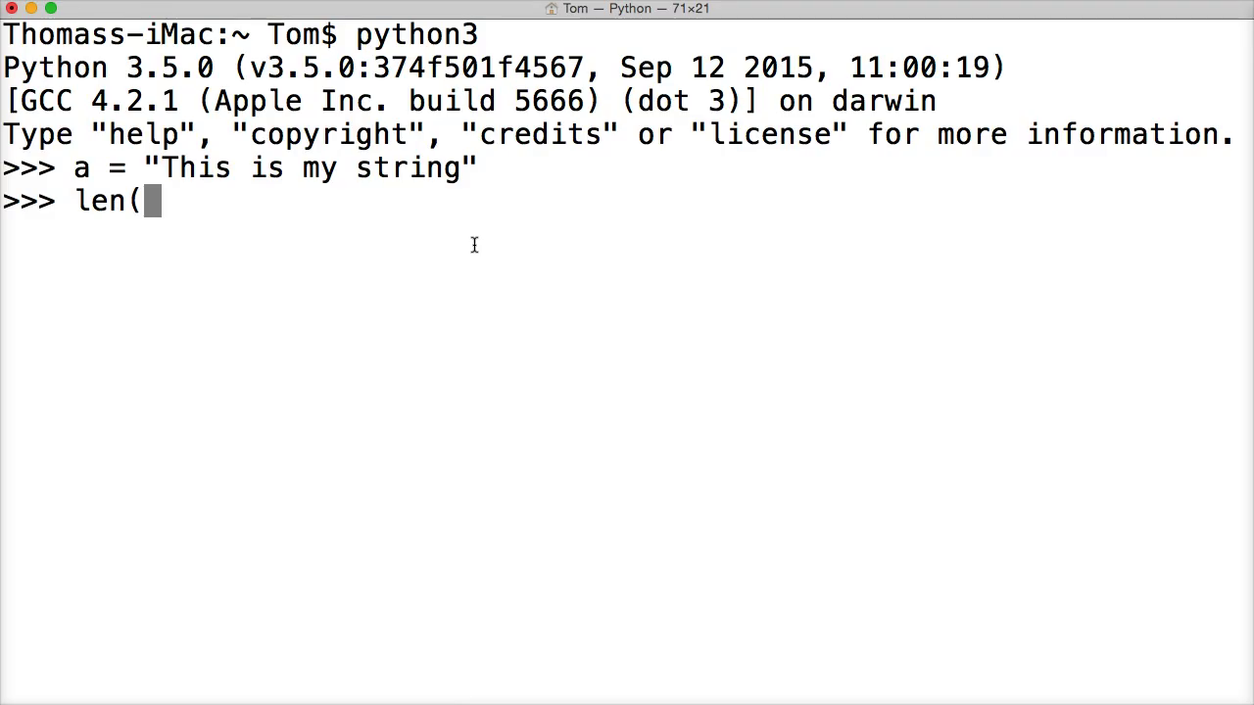
text(a)
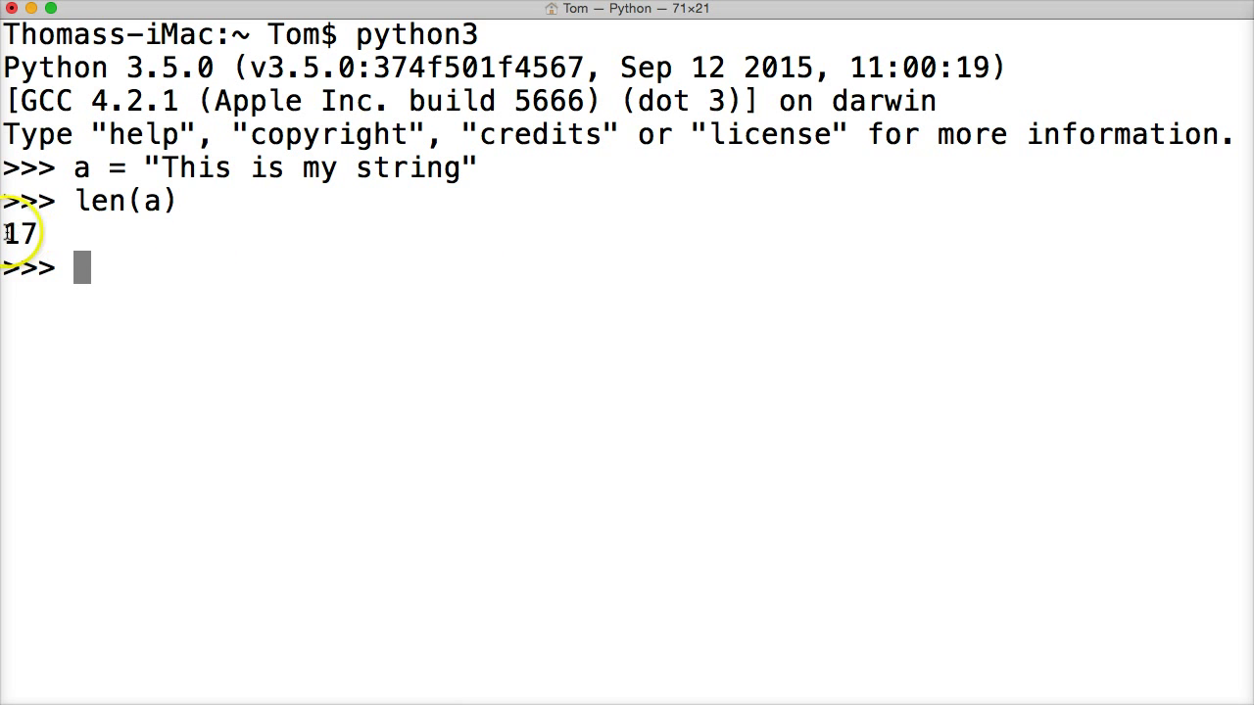
mouse_move(166, 159)
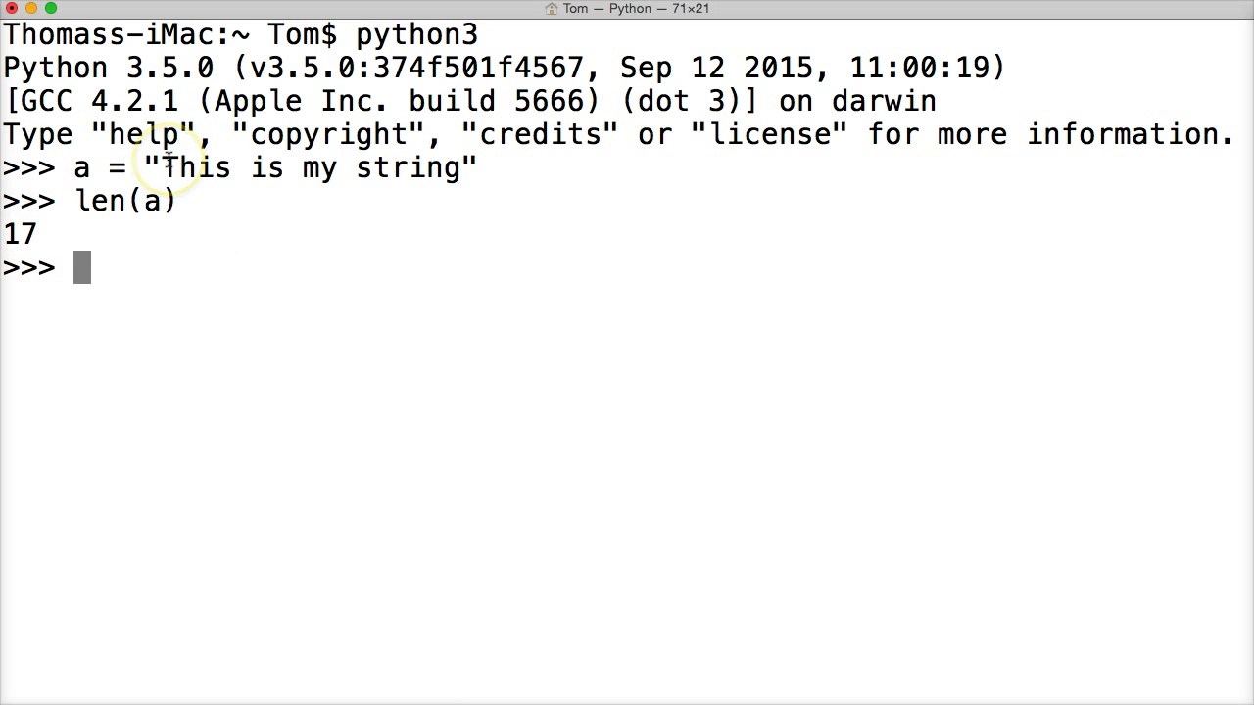
mouse_move(300, 167)
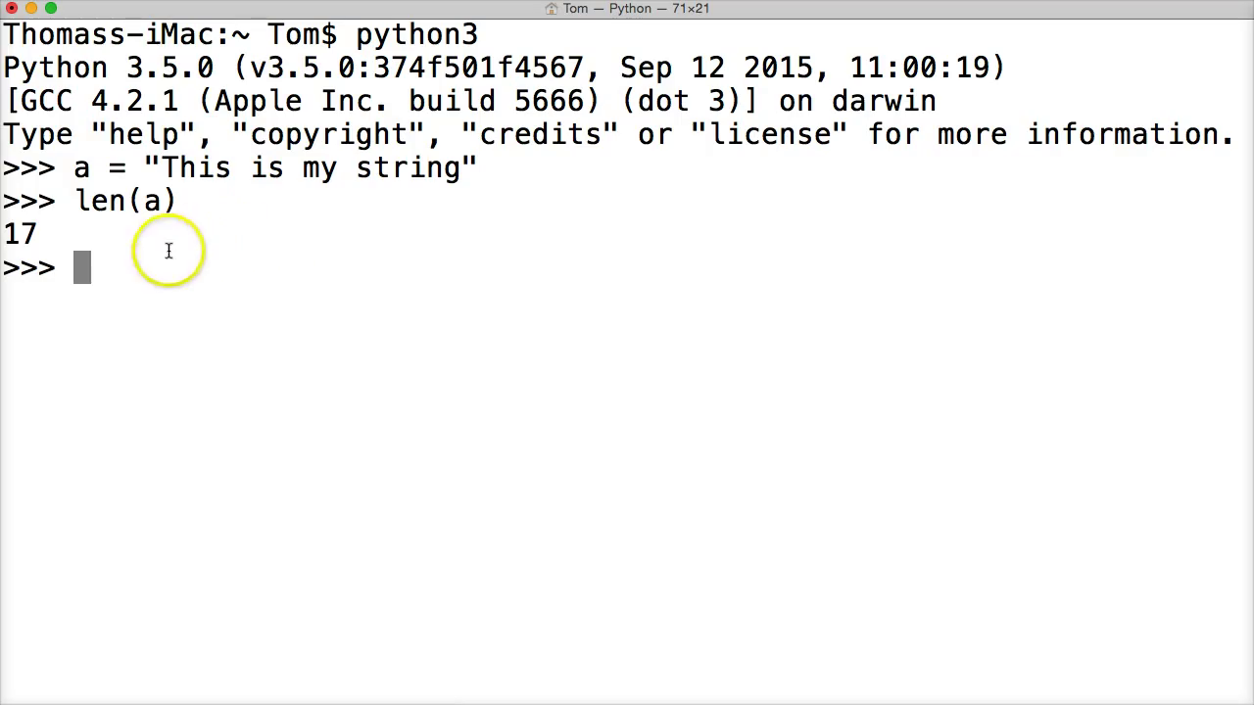
- Enter print(len('This is my new string')) at the Python prompt
text(pr)
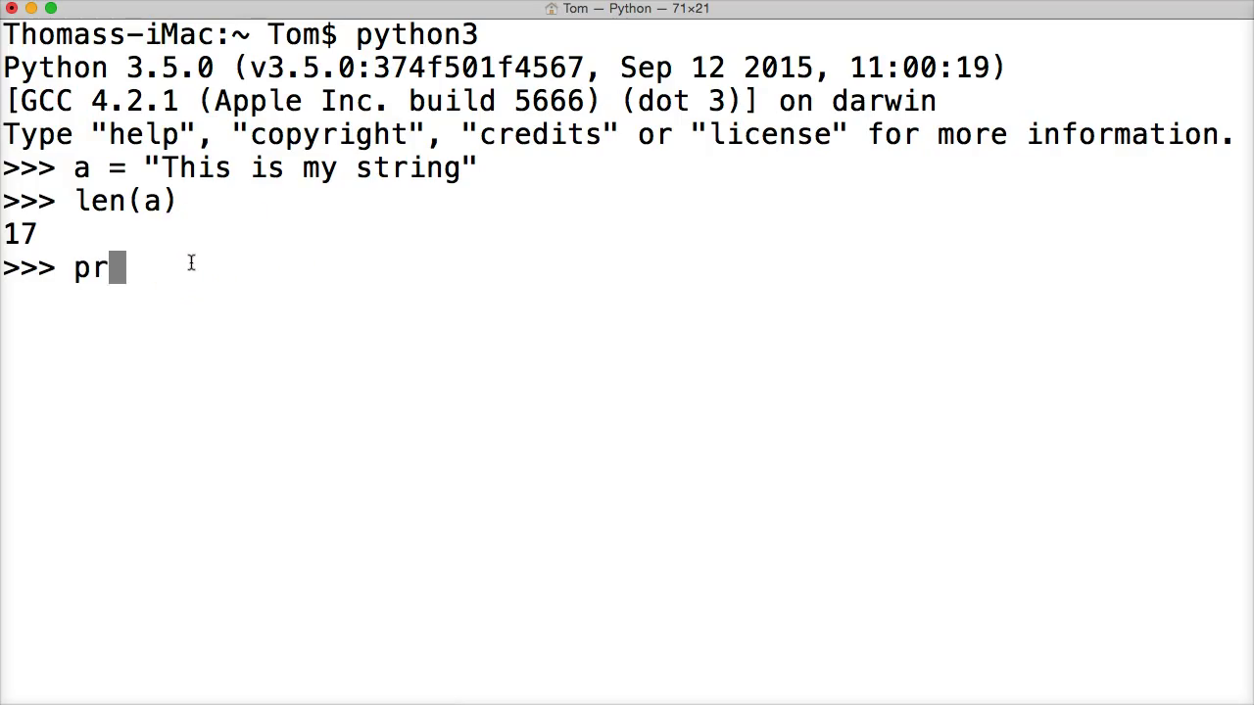
text(int(len)
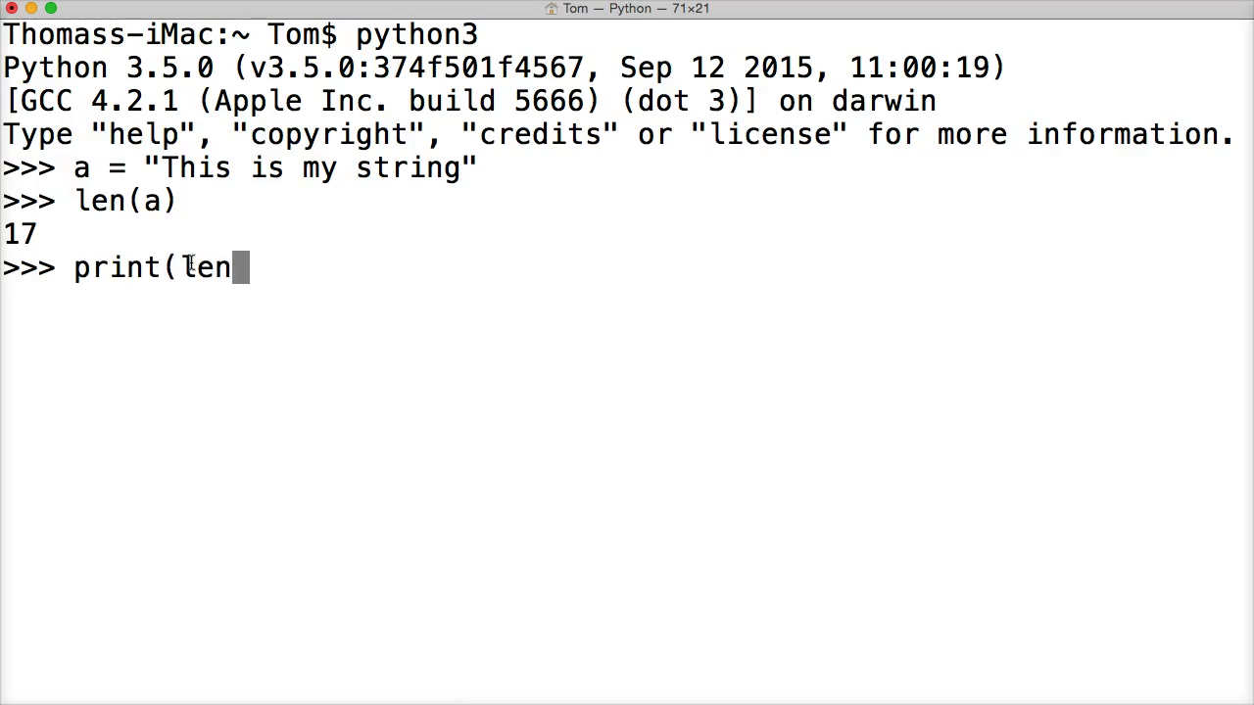
text(()
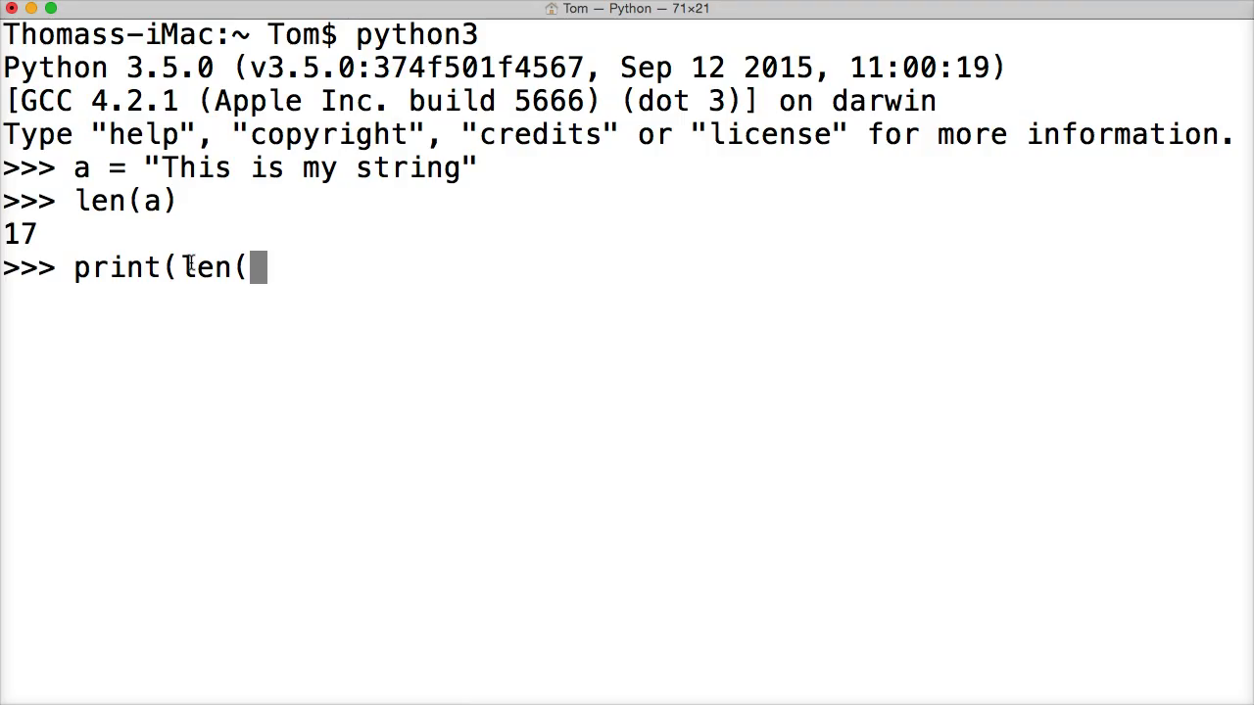
text('This is my new s)
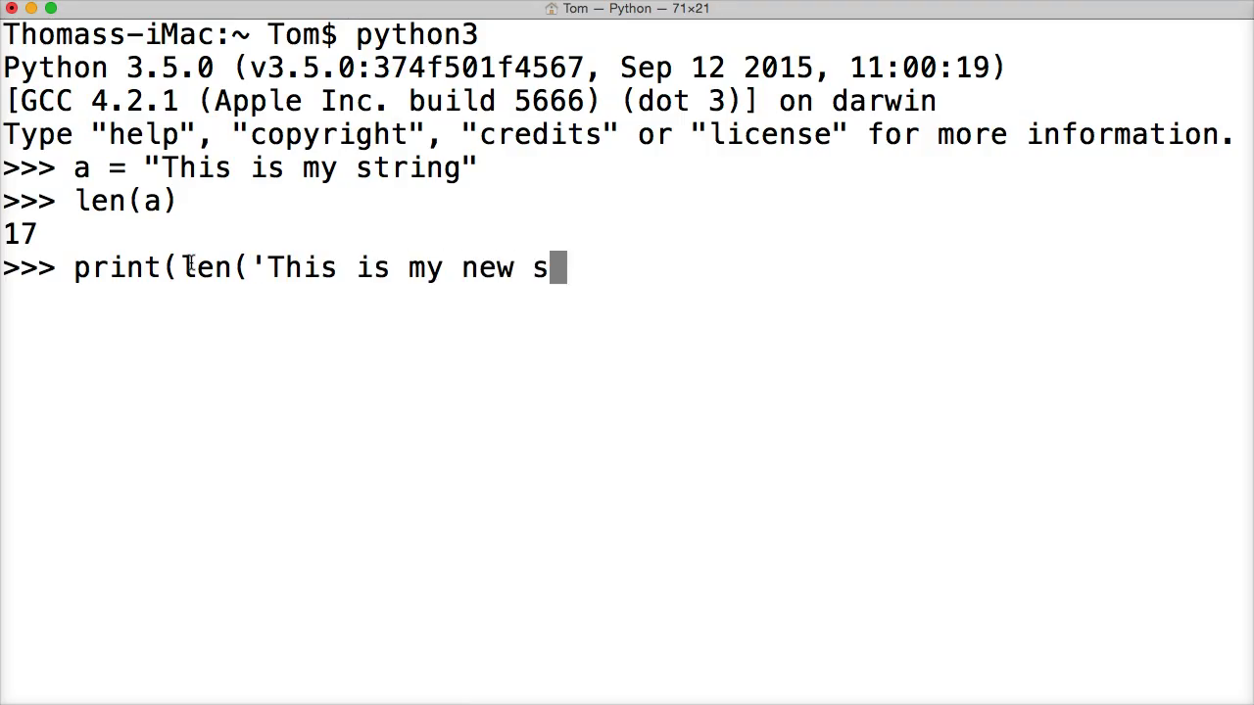
text(tring')
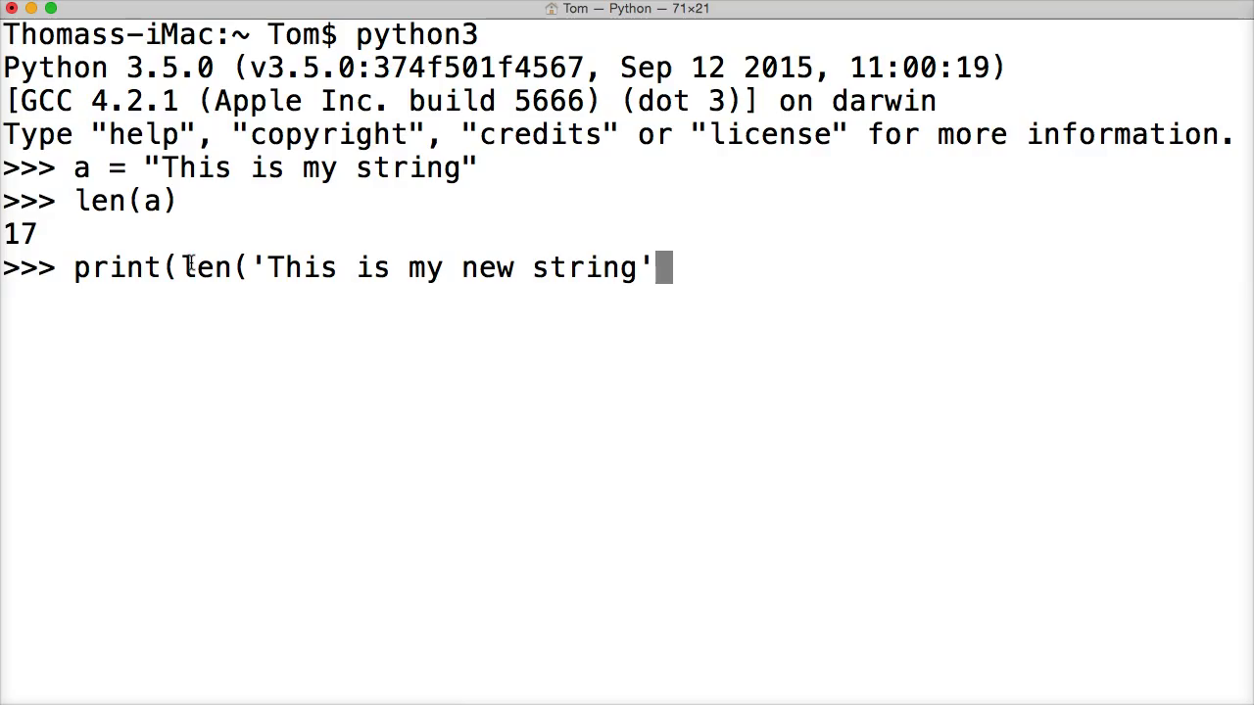
text())
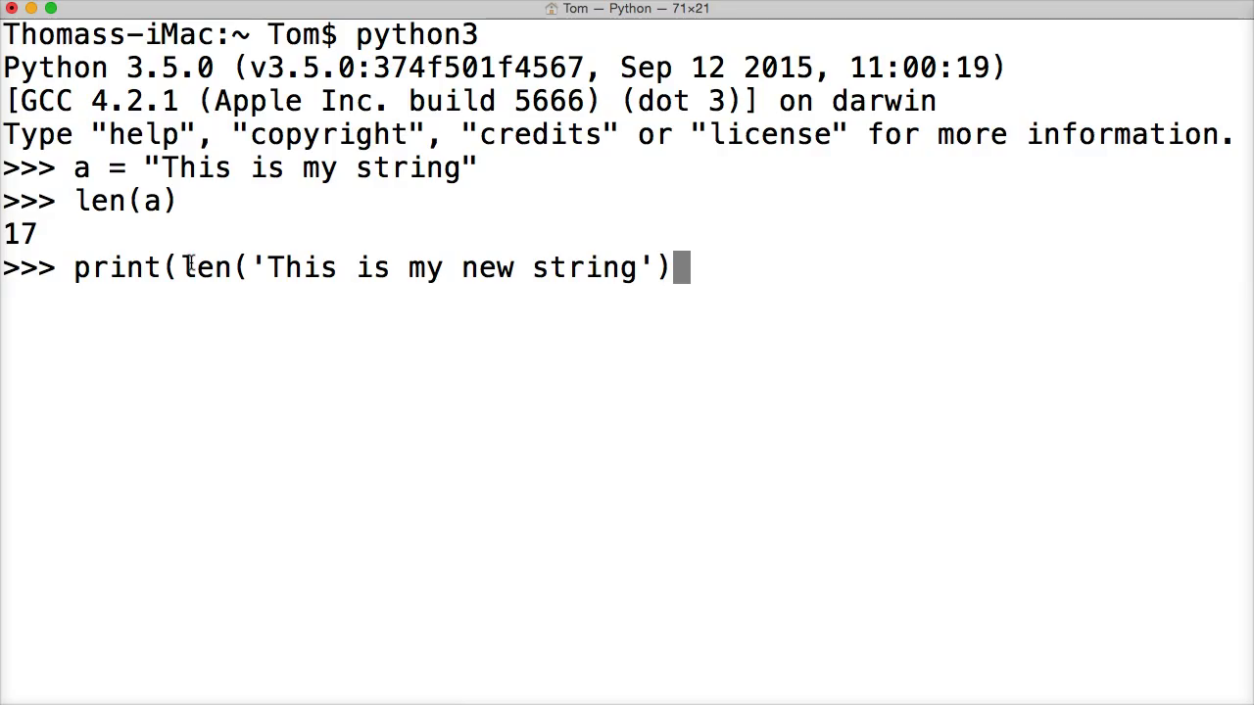
text())
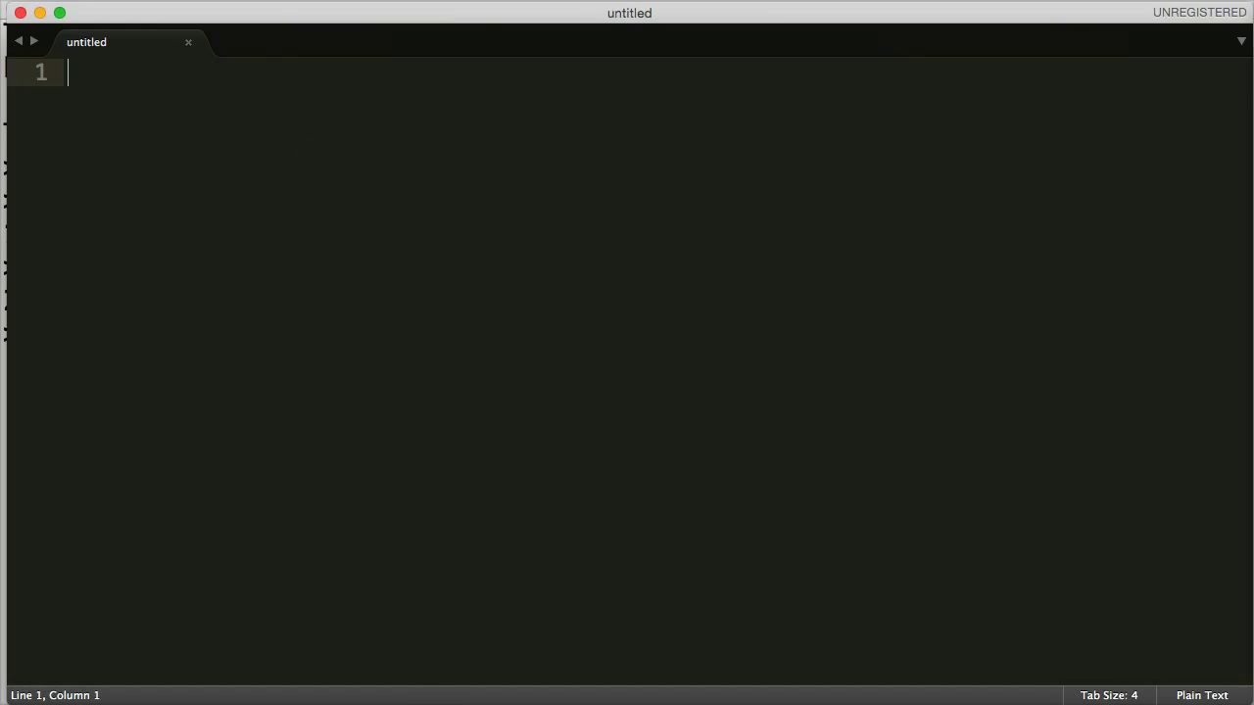
- Save the empty untitled document to the Desktop as lenTut.py
key(cmd+s)
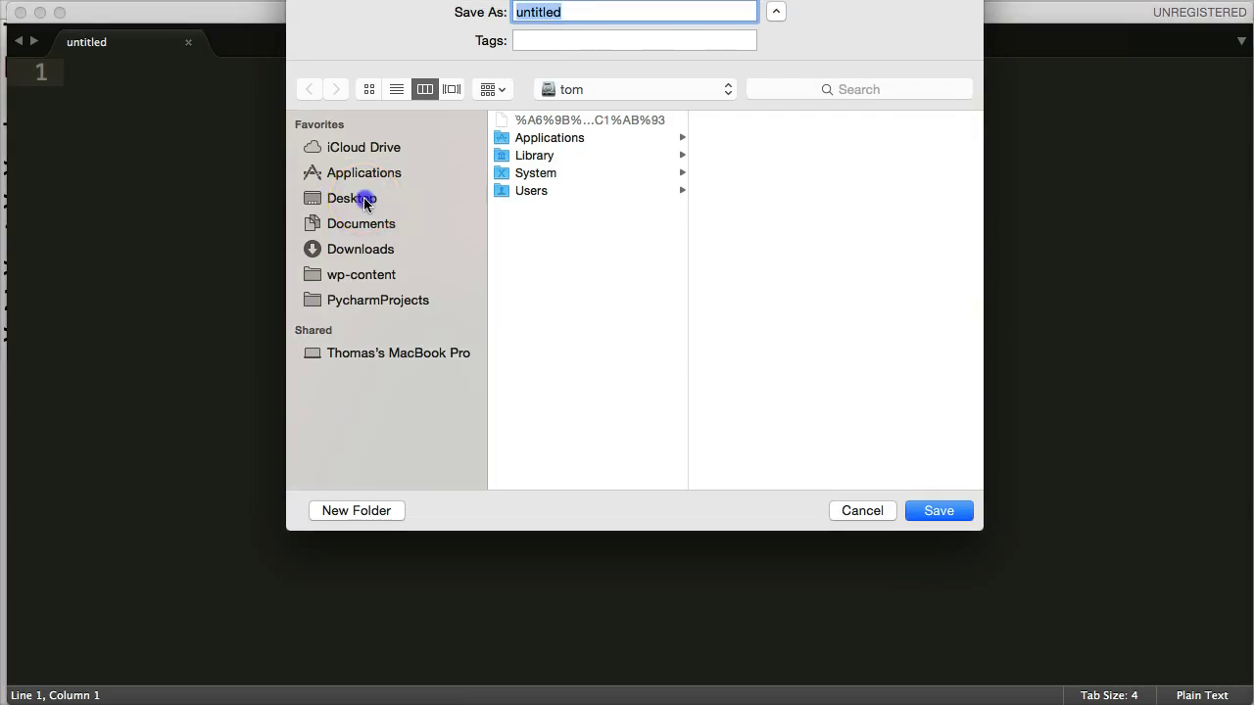
click(350, 198)
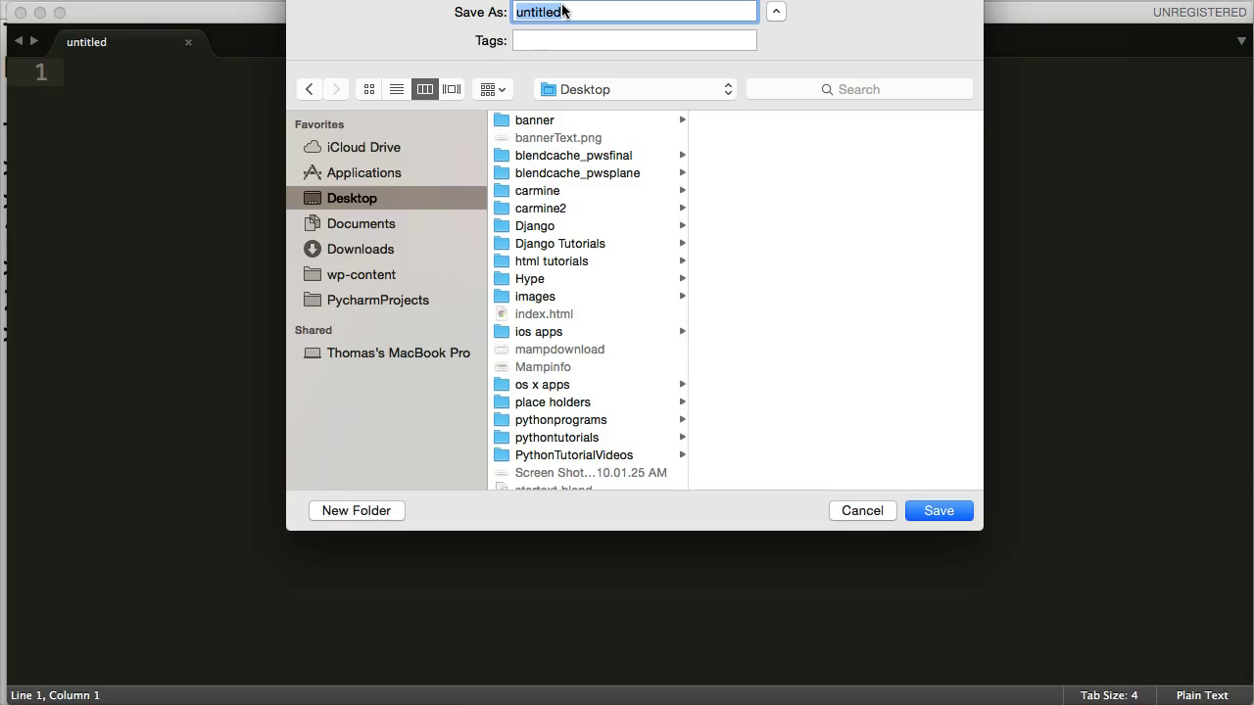
text(lent)
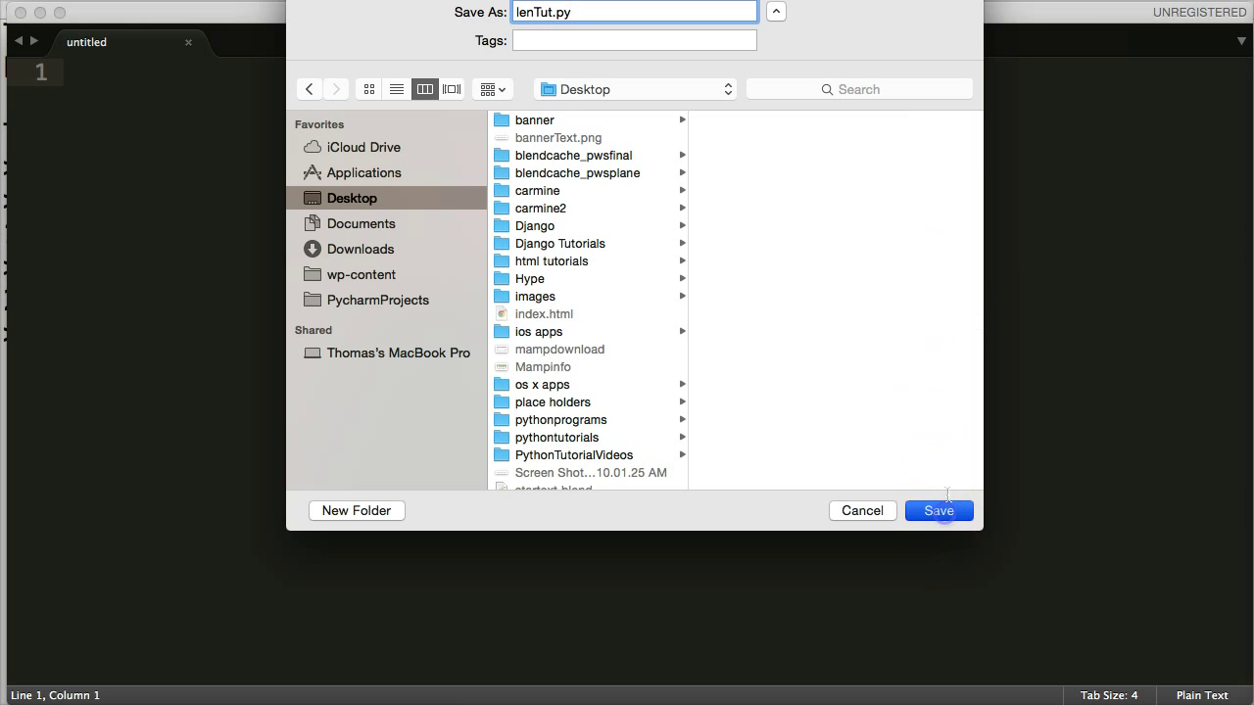
click(937, 510)
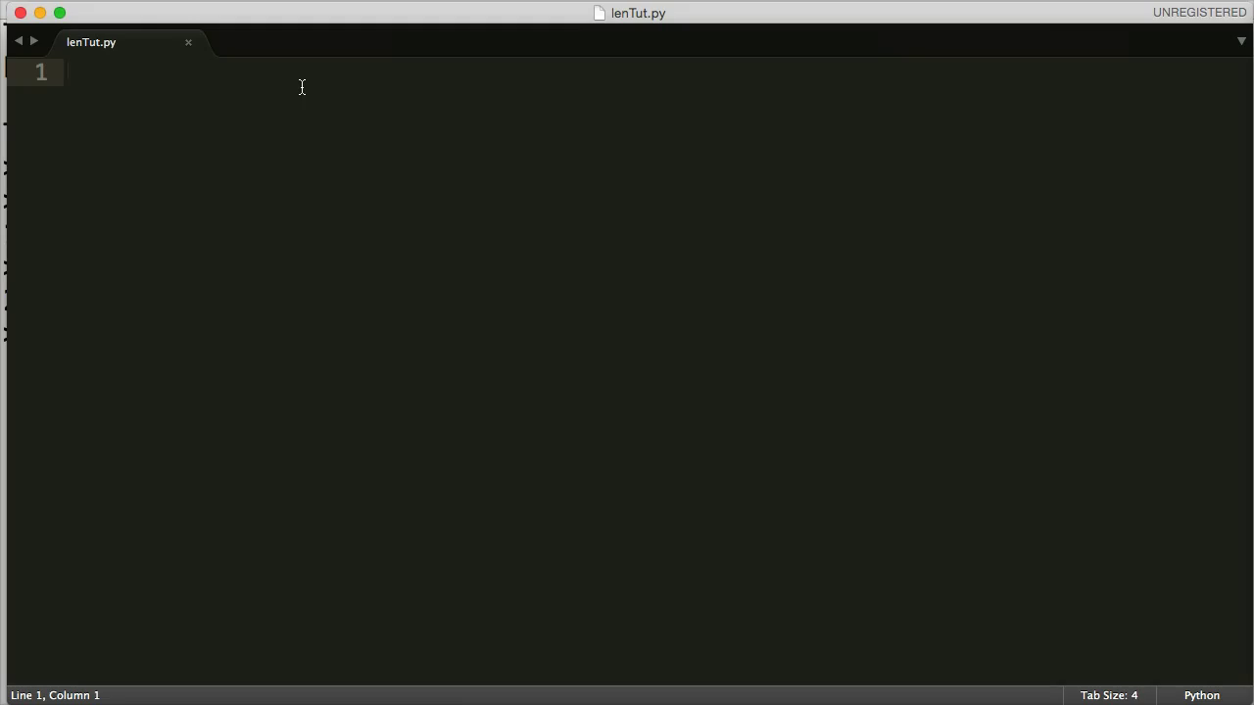
- Write userName = input("What is your username. Must be 4 or more characters!")
text(use)
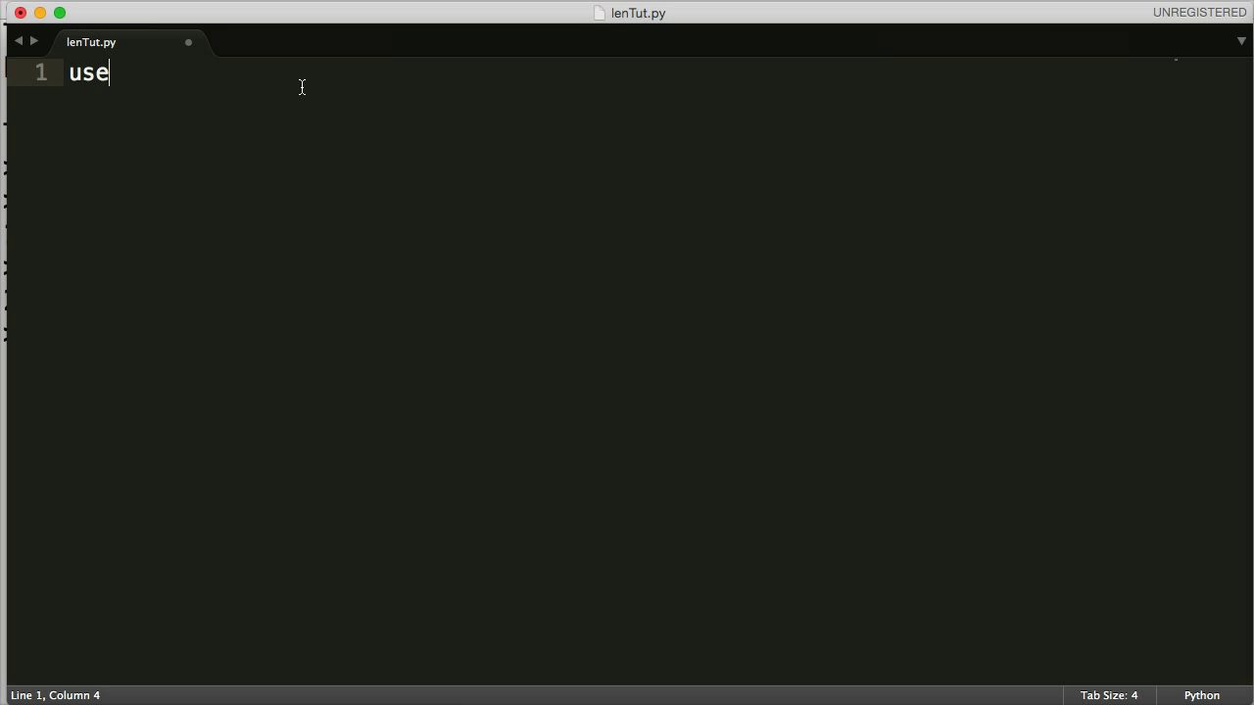
text(rName)
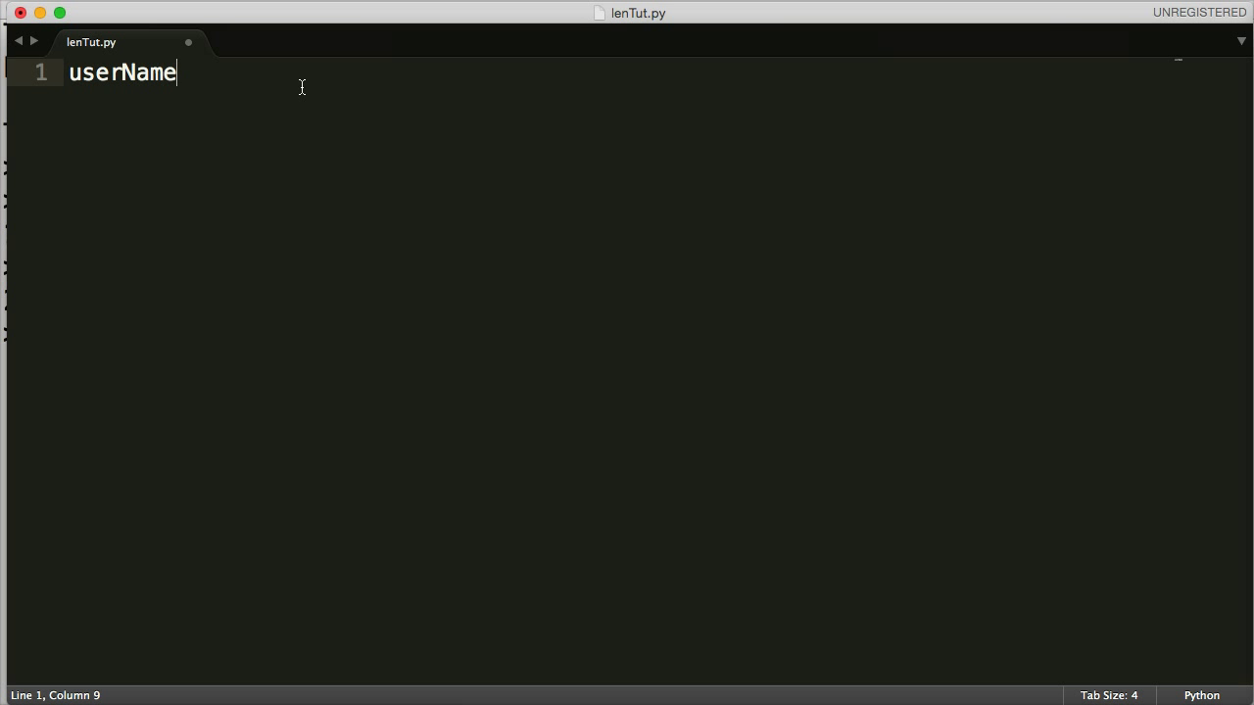
text(=)
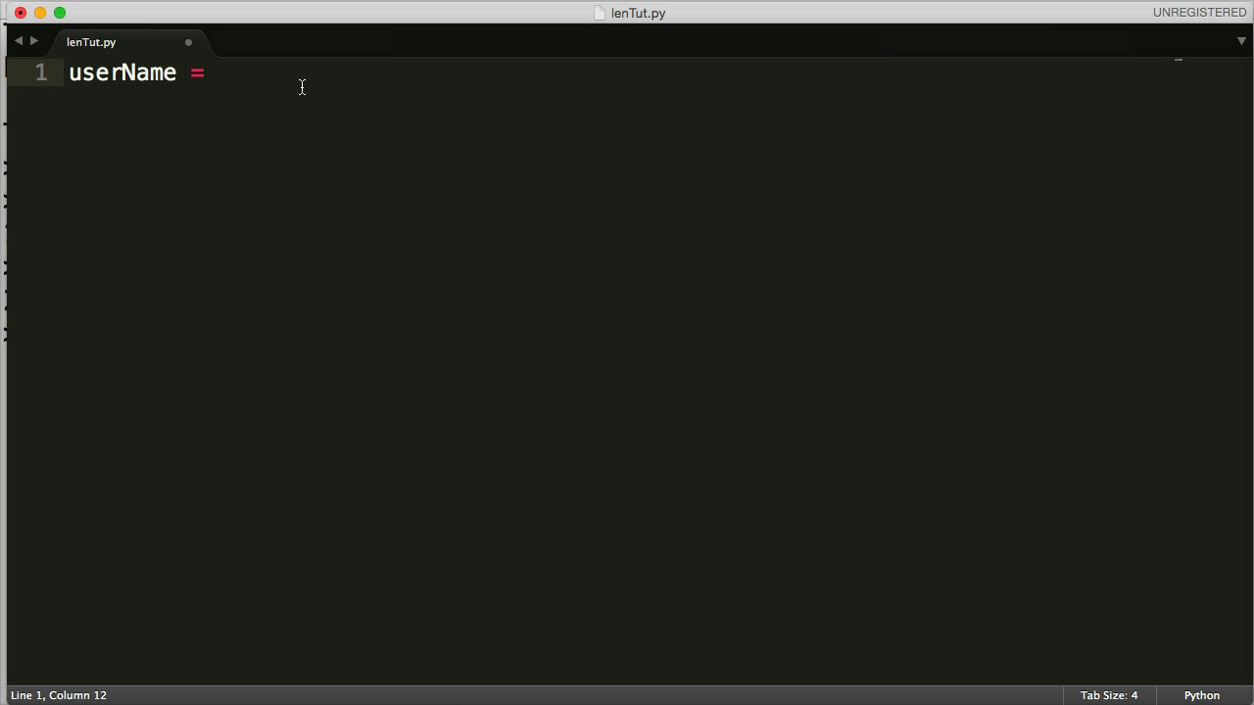
text(input())
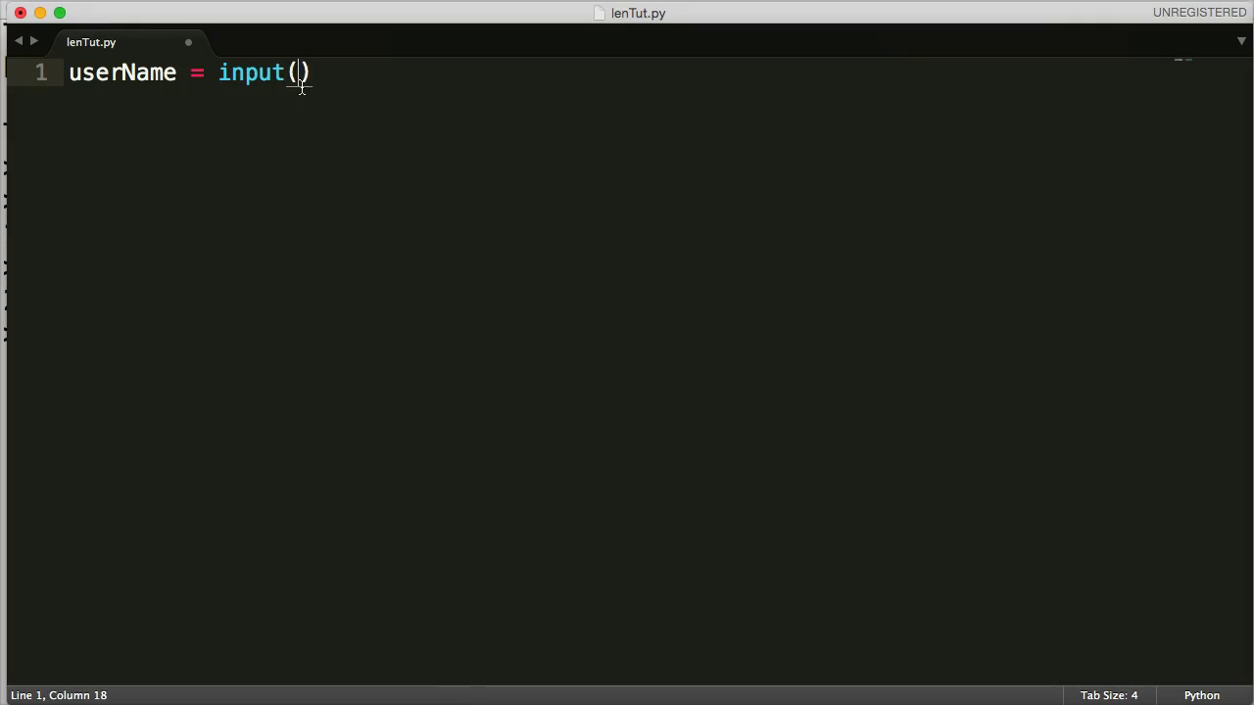
text("")
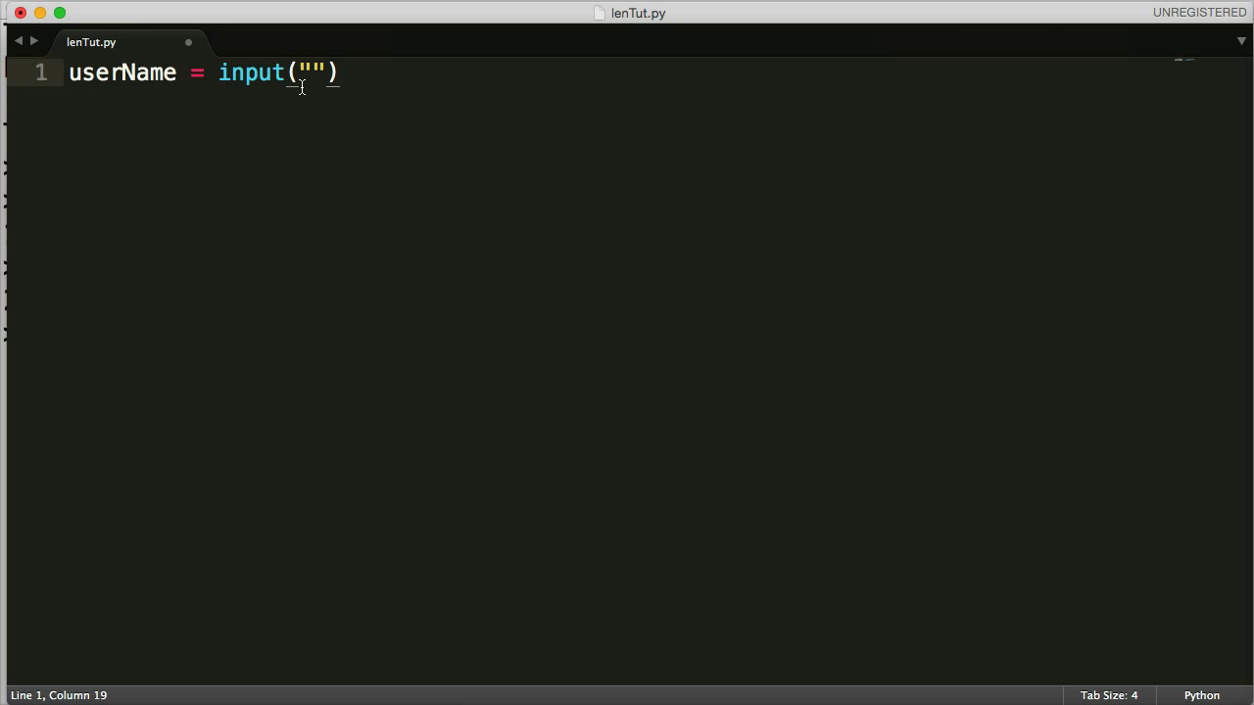
text(What is your)
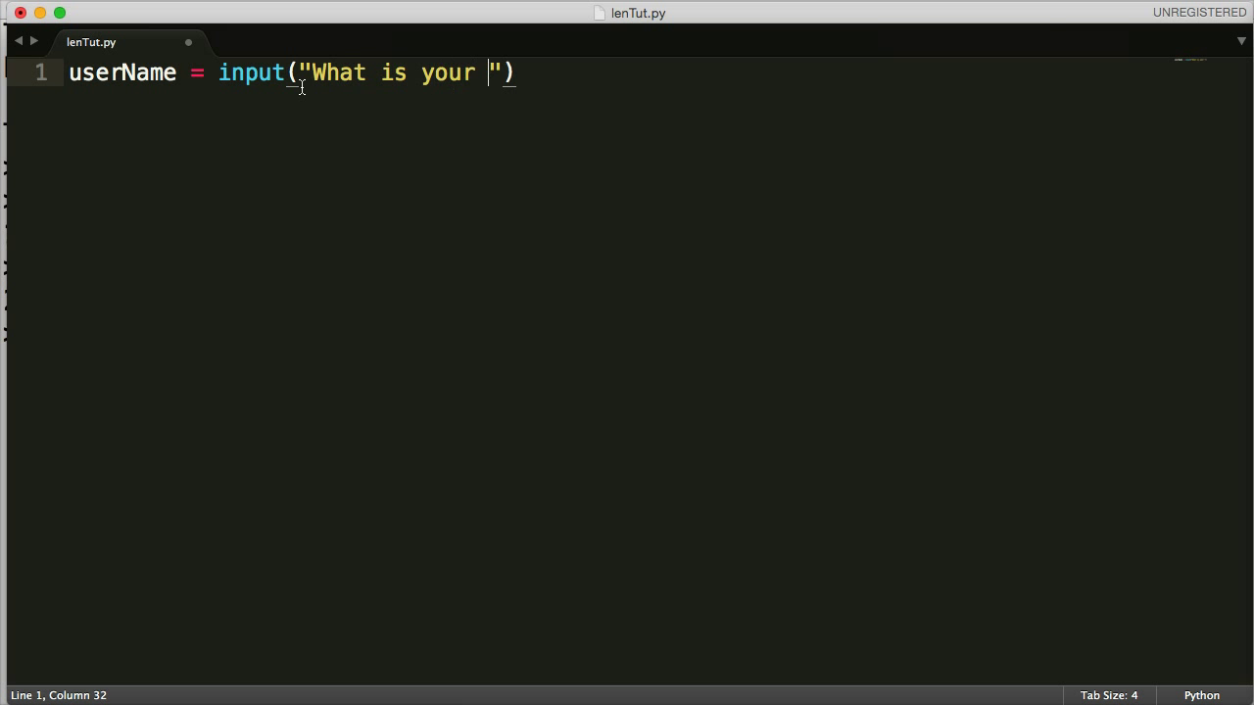
text(username)
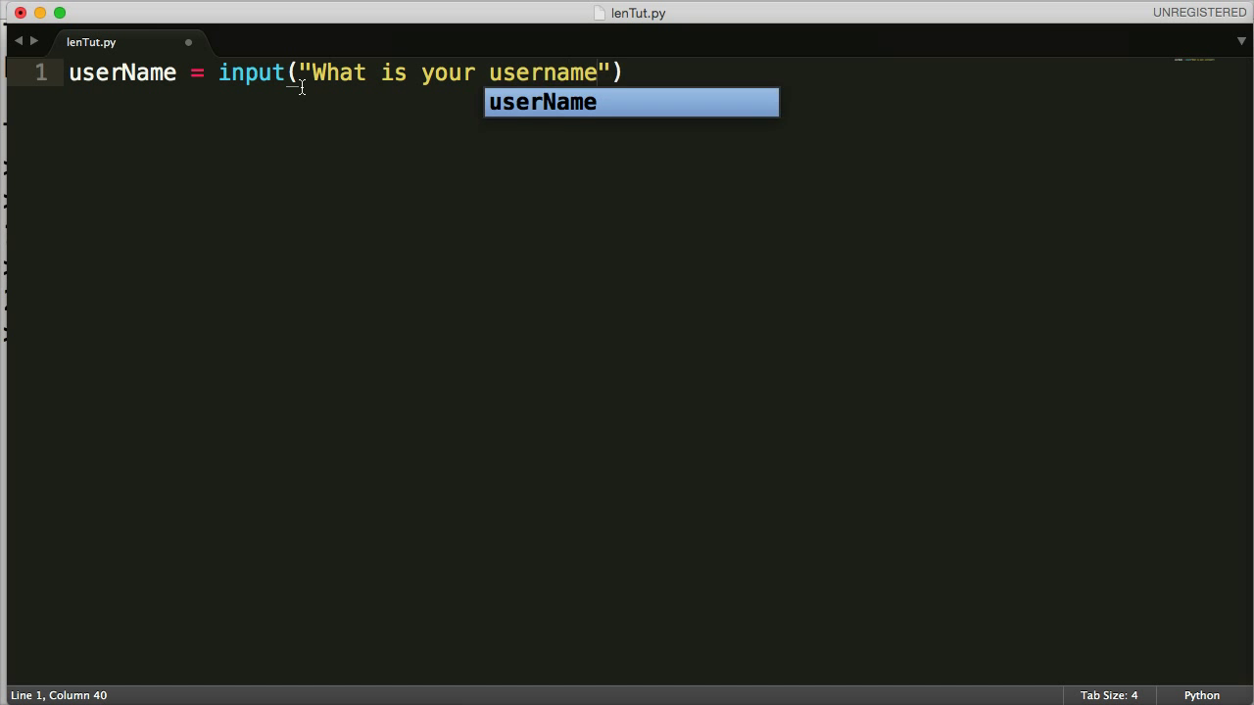
text(. Must be)
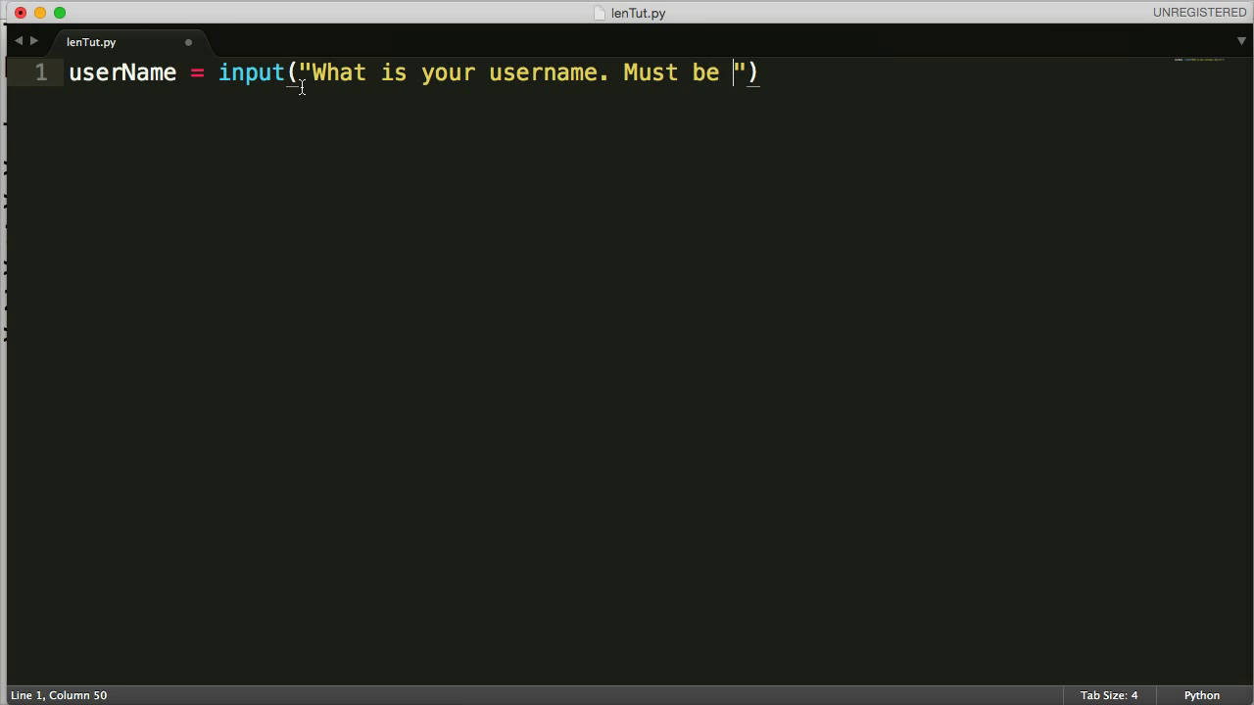
text(4 or)
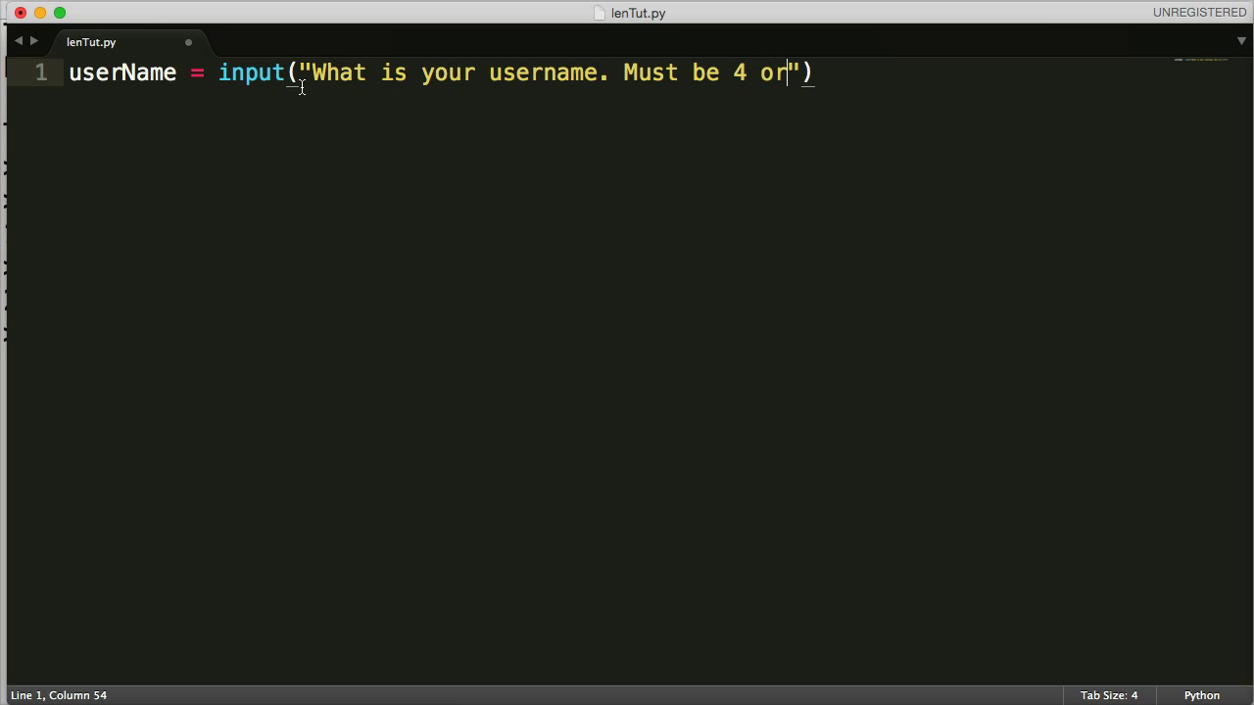
text(more ch)
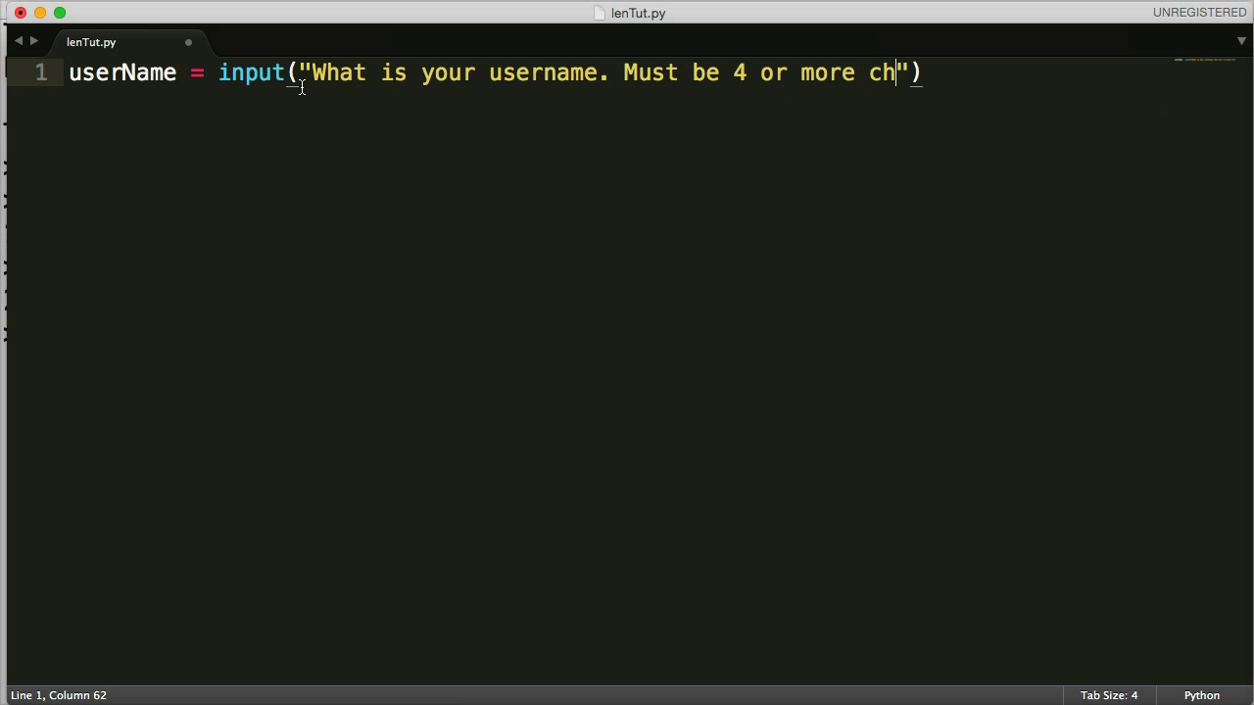
text(aracters)
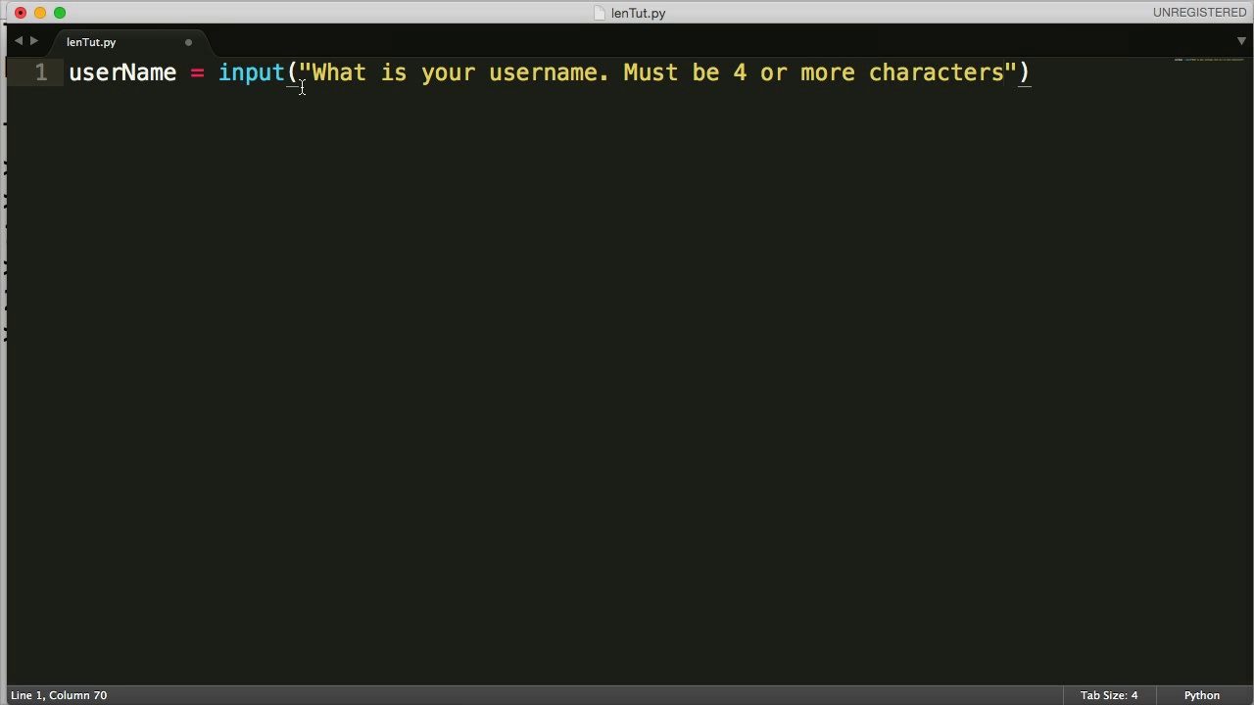
text(!)
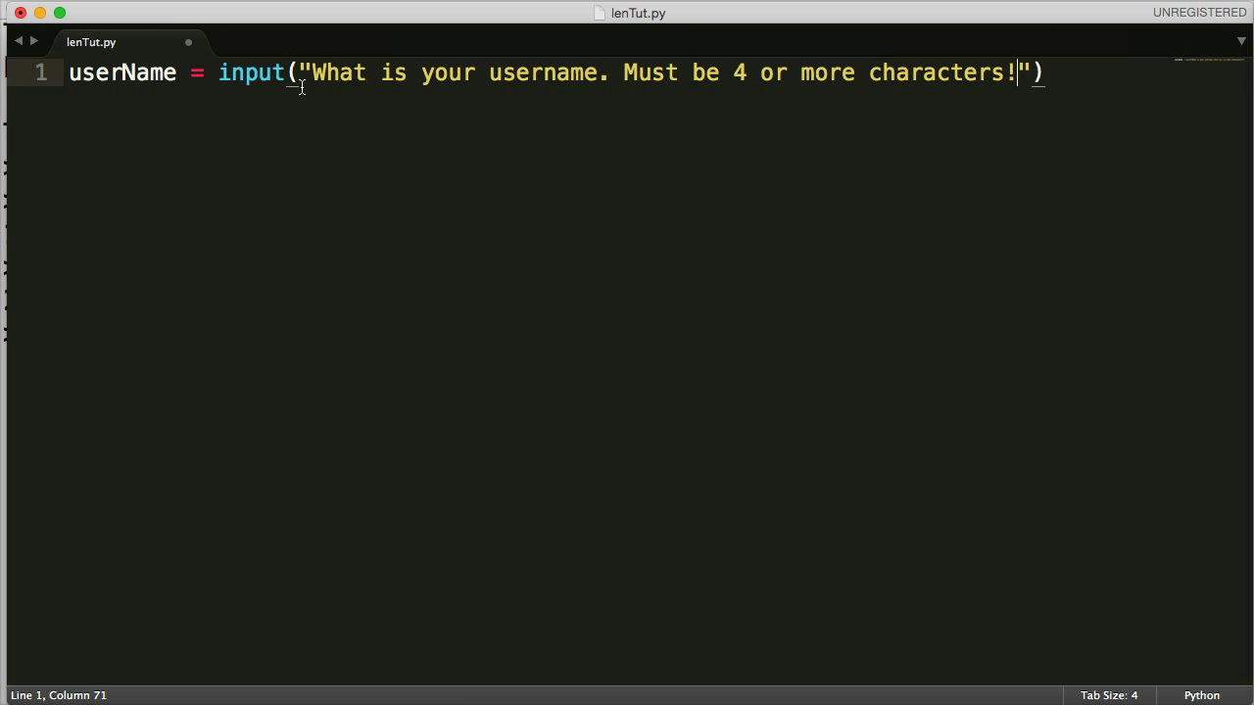
key(enter)
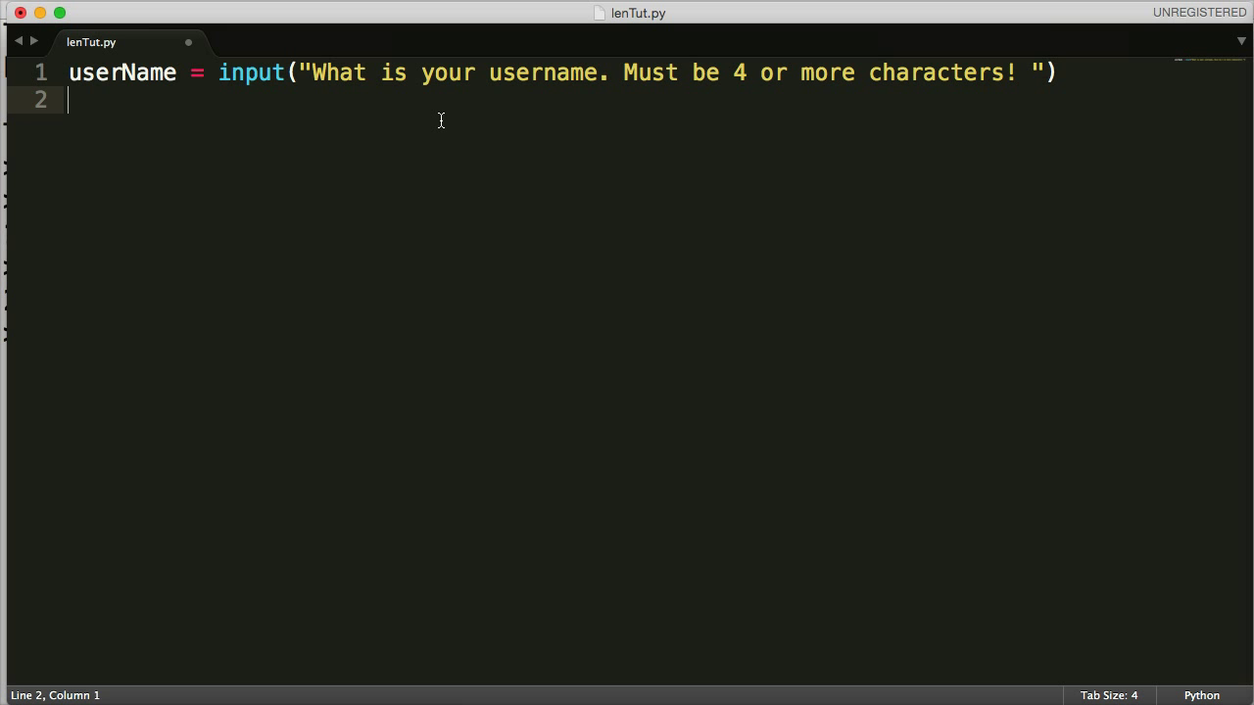
- Add the password input line requiring 6 or more characters, and save
text(password)
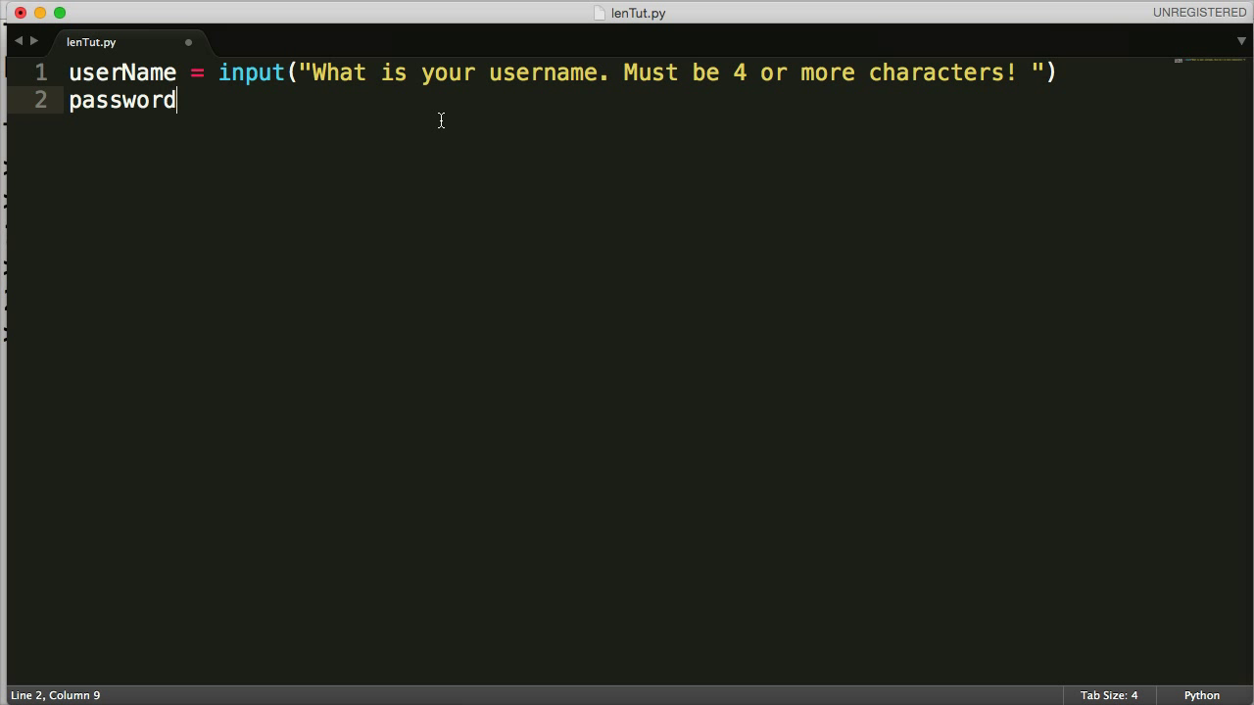
text(= input("Wha)
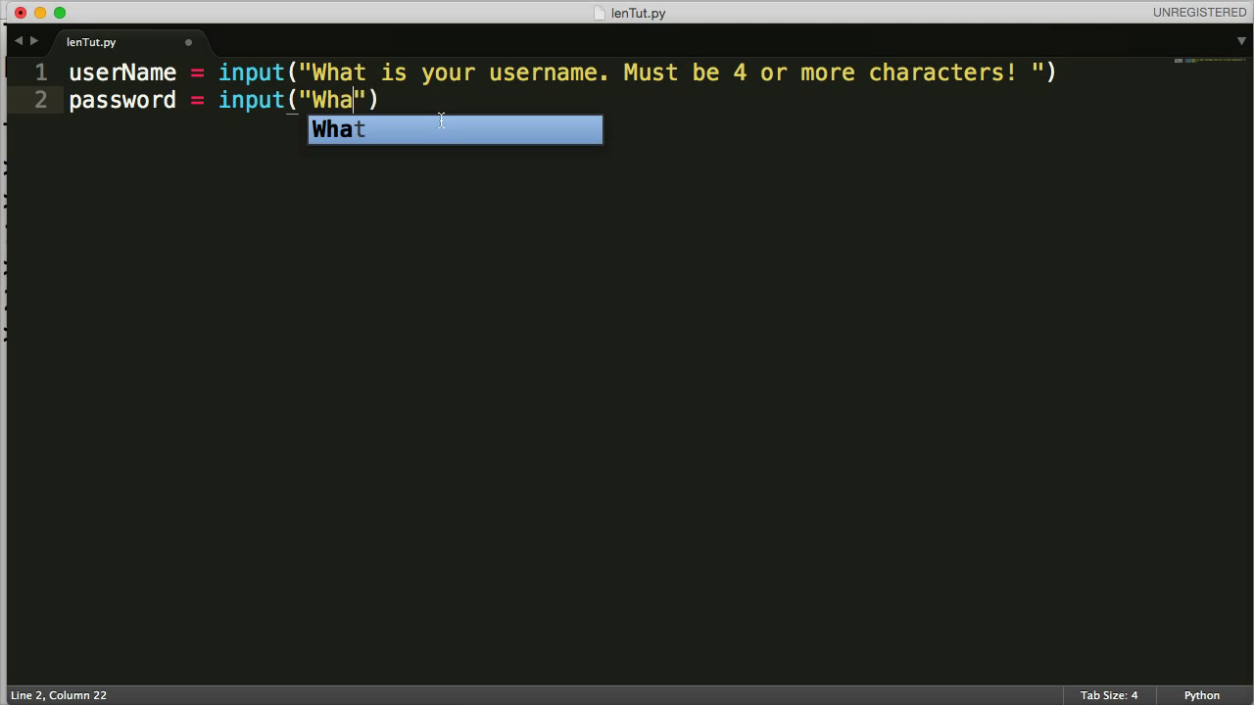
text(t is your w)
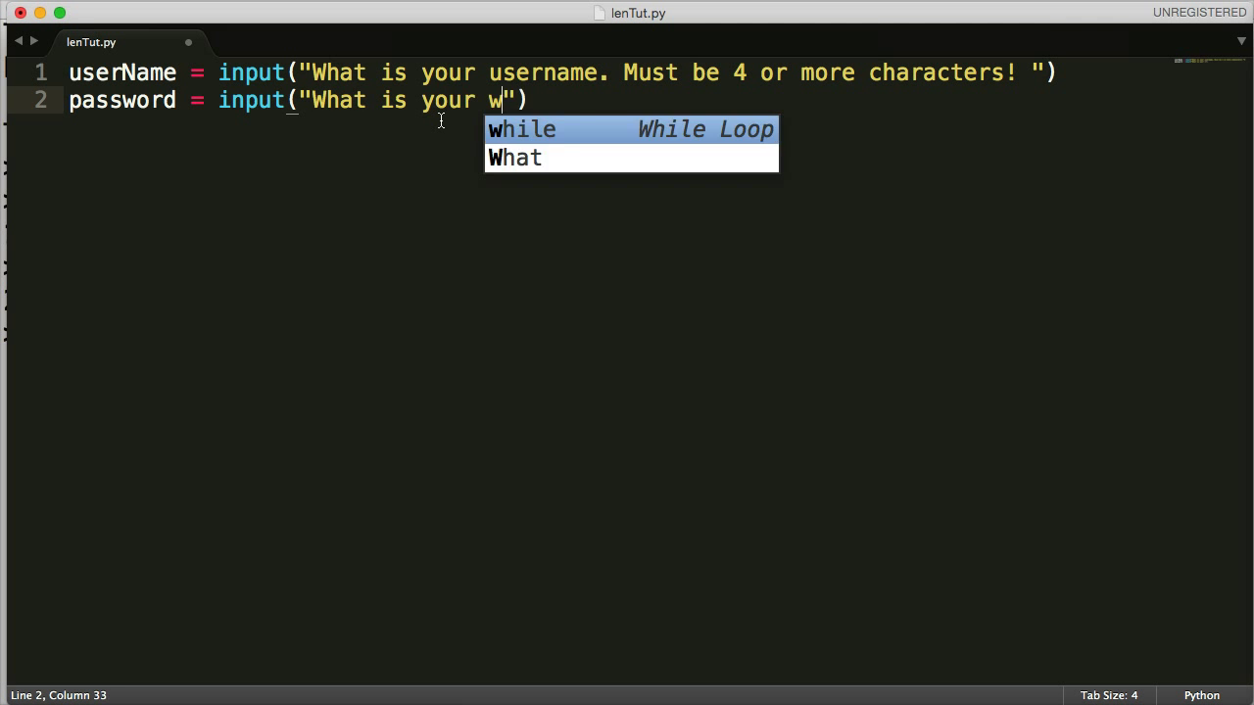
text(p)
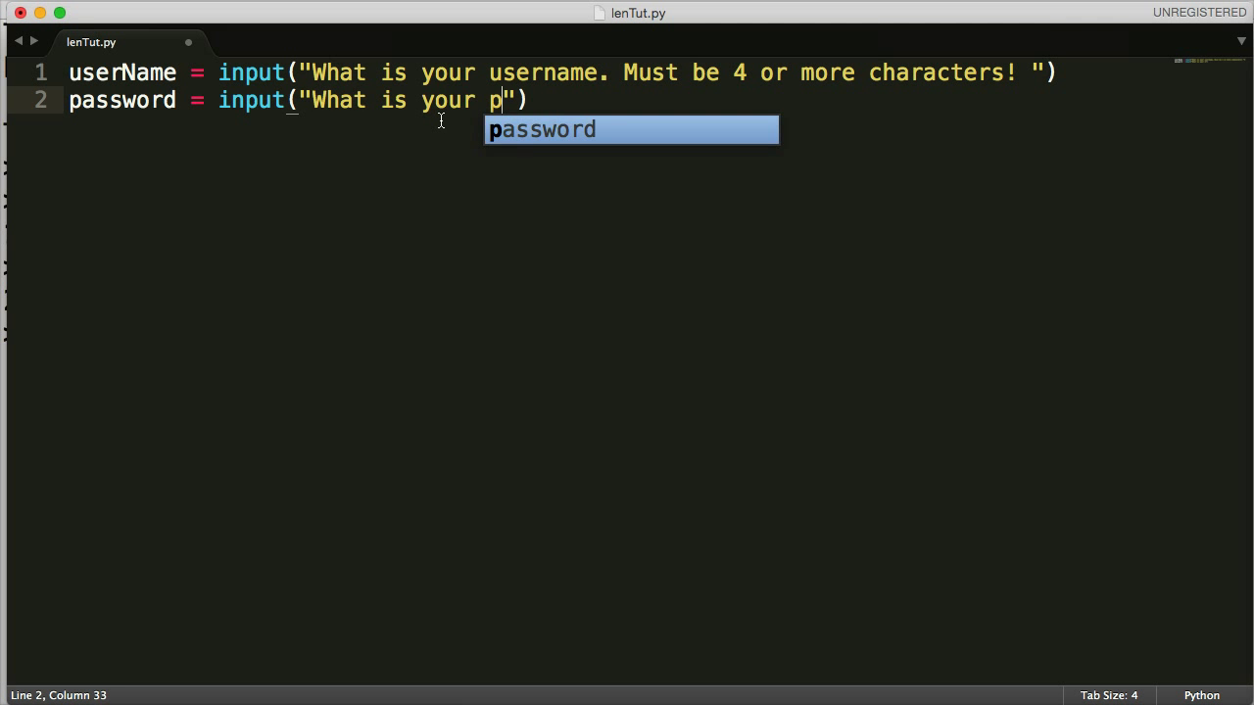
text(as)
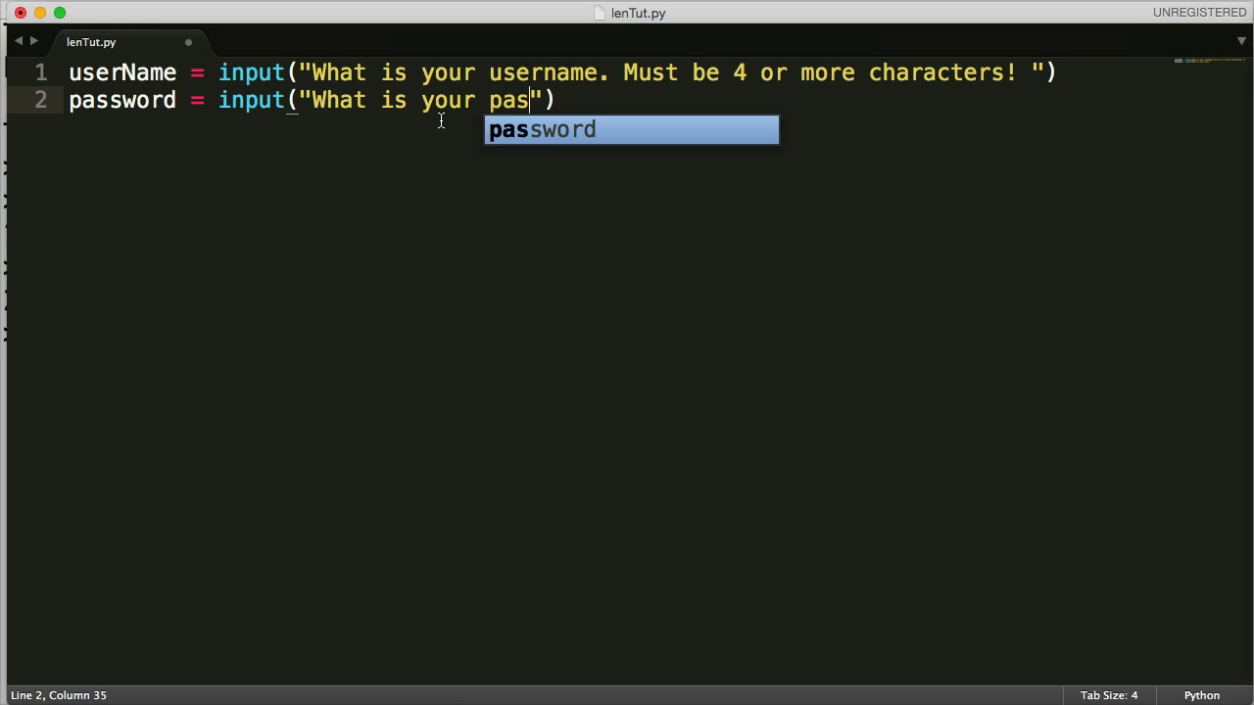
text(sword.)
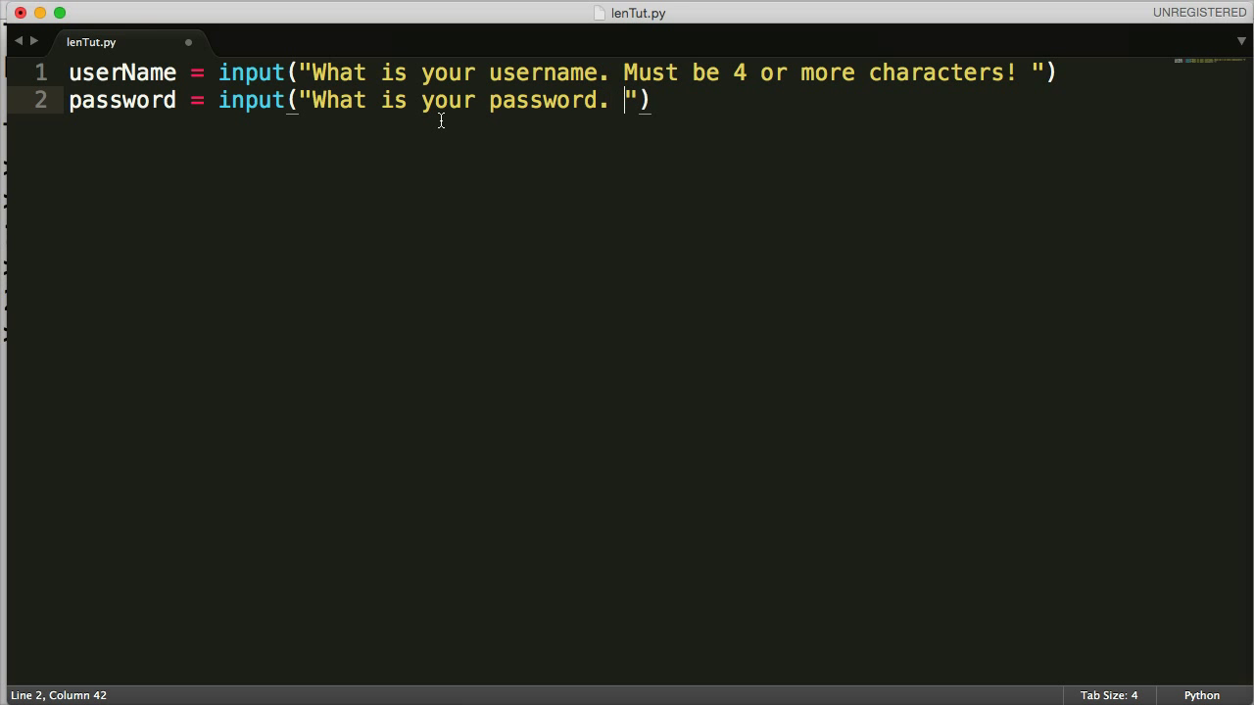
text(Must be)
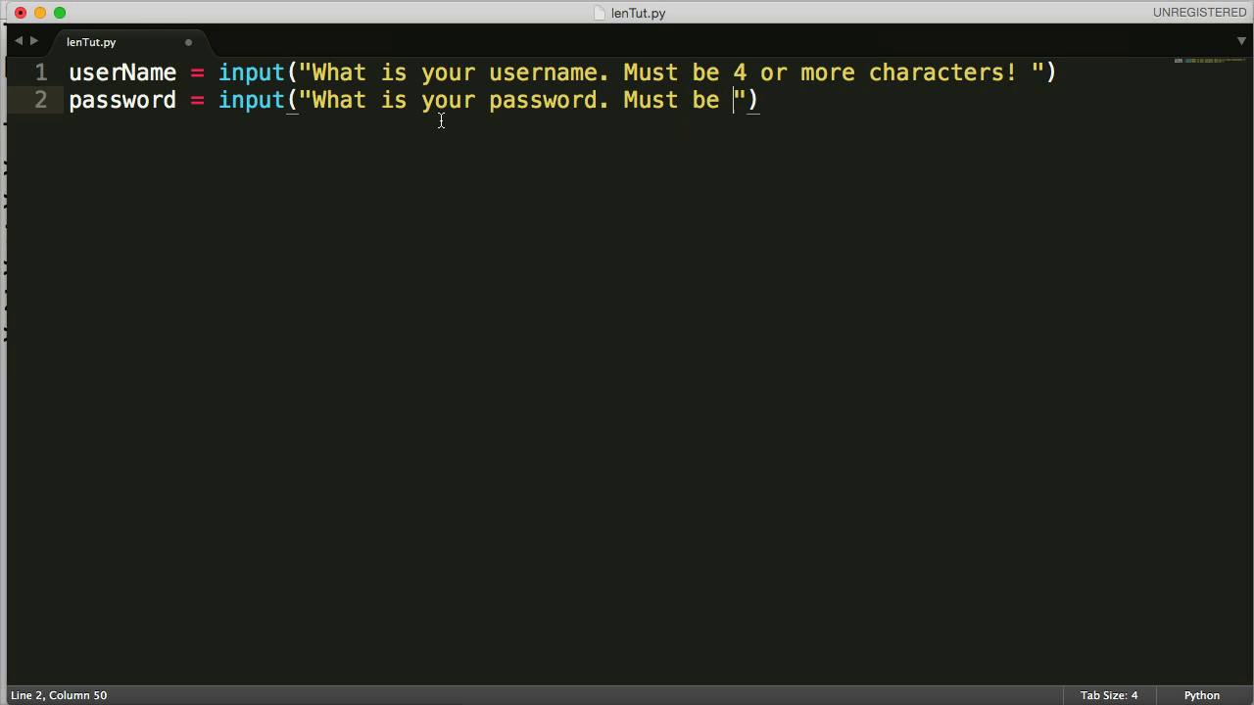
text(6 or)
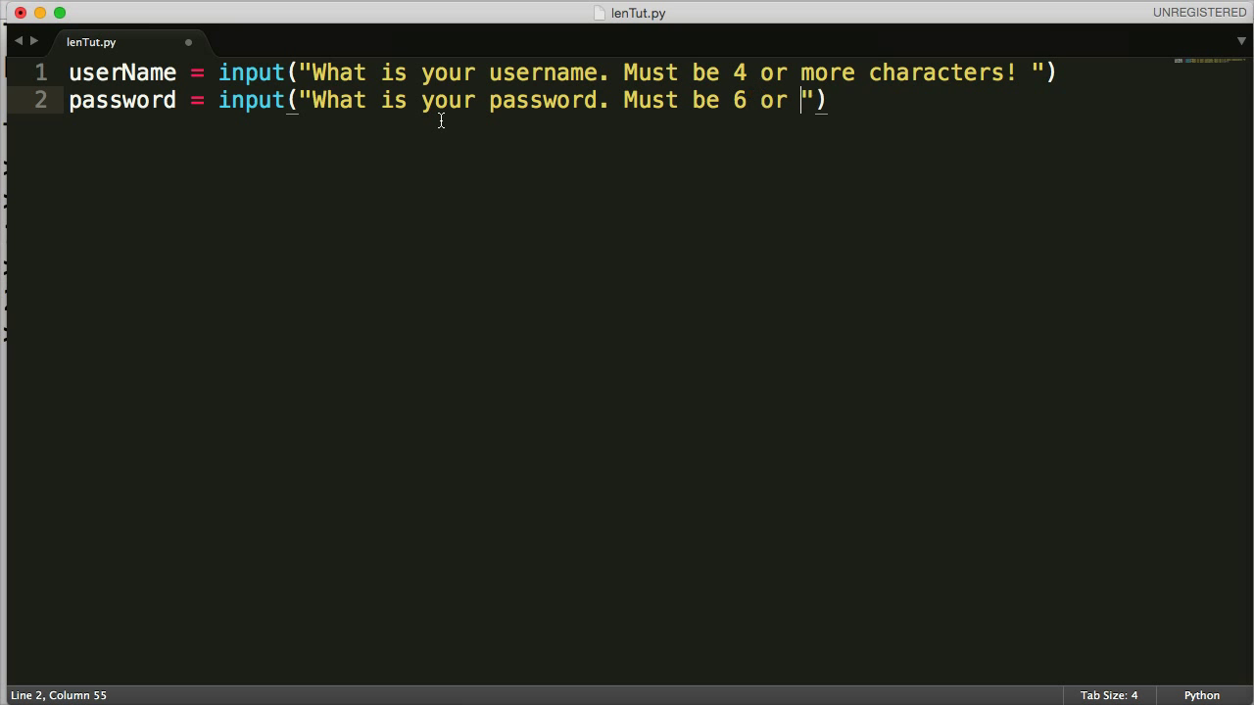
text(more chacters!)
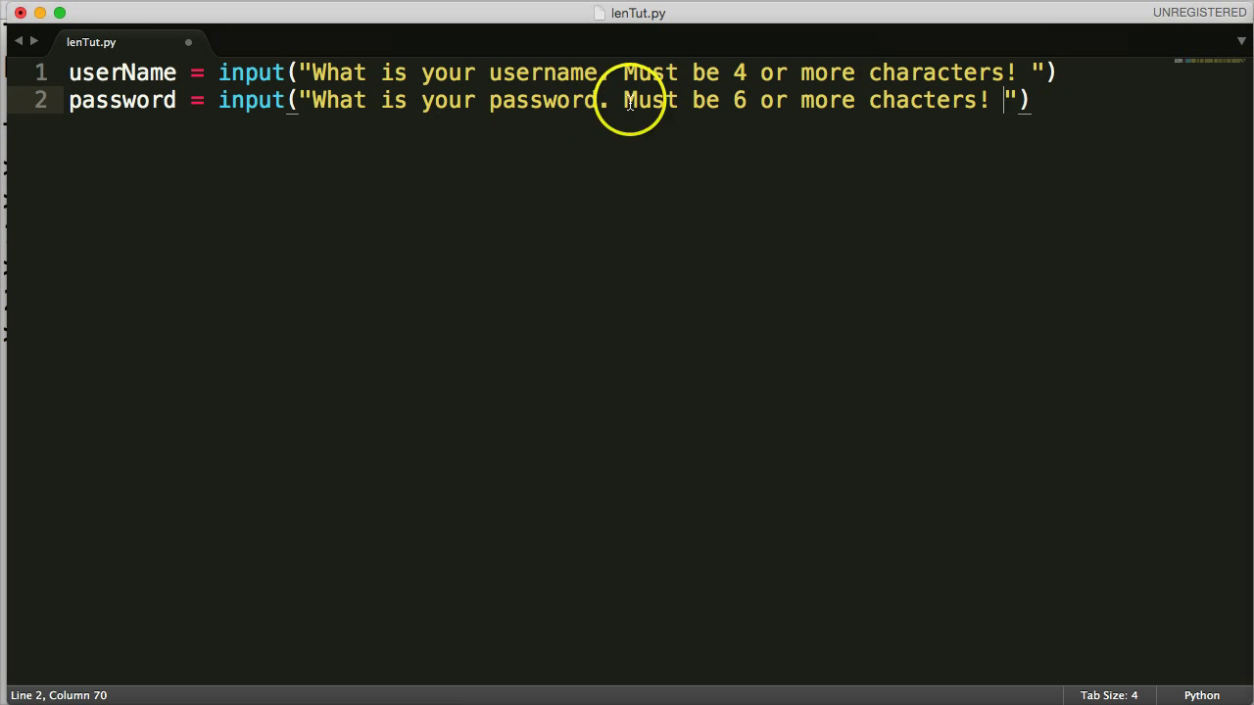
key(cmd+s)
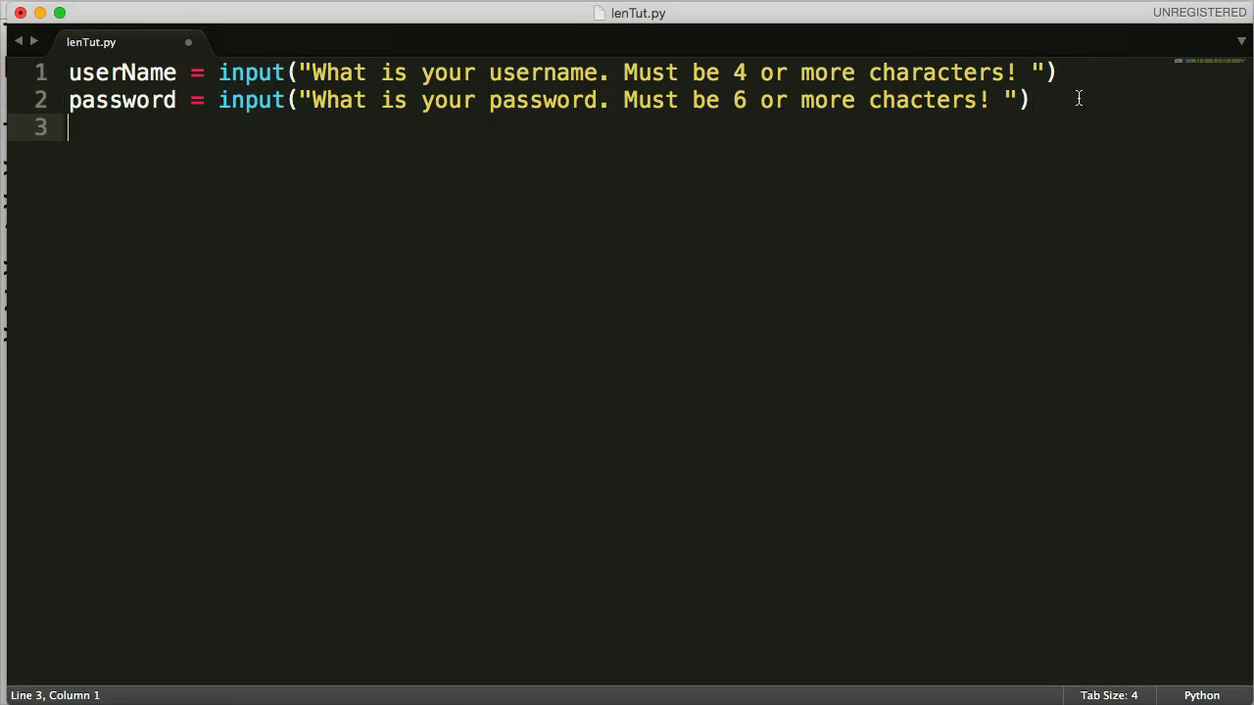
- Write the condition if len(userName) > 4 and len(password) > 6:
key(enter)
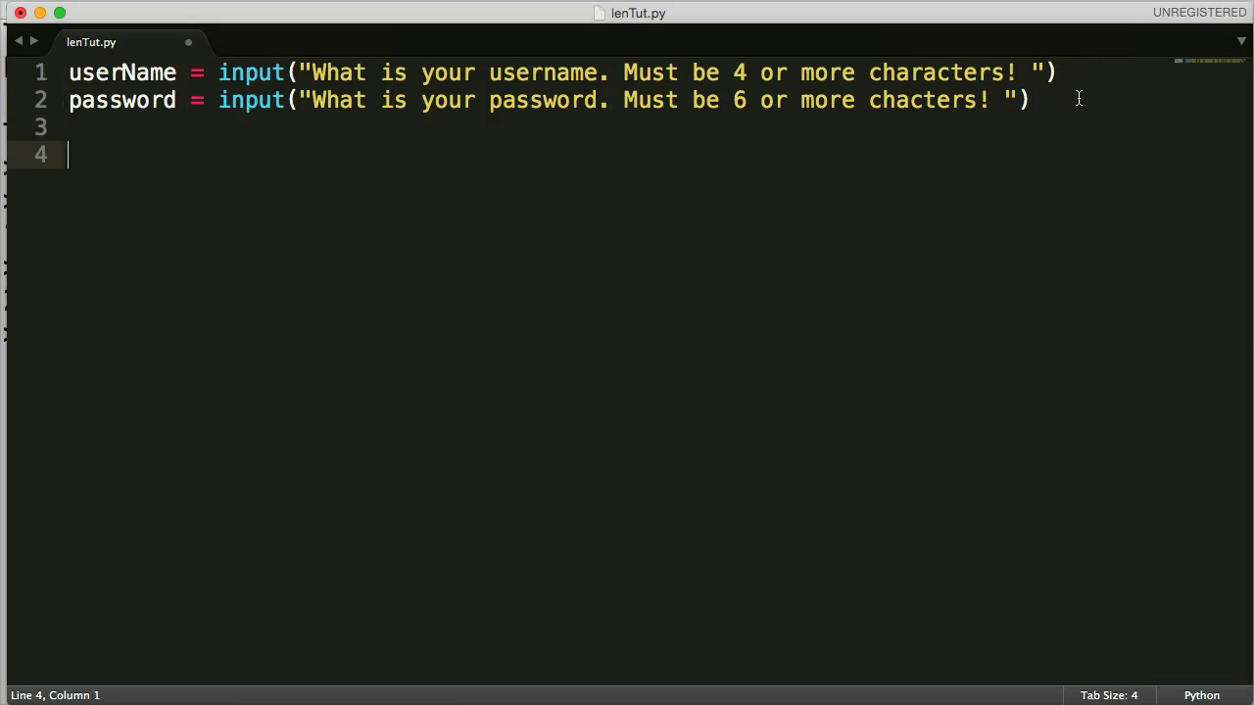
text(if)
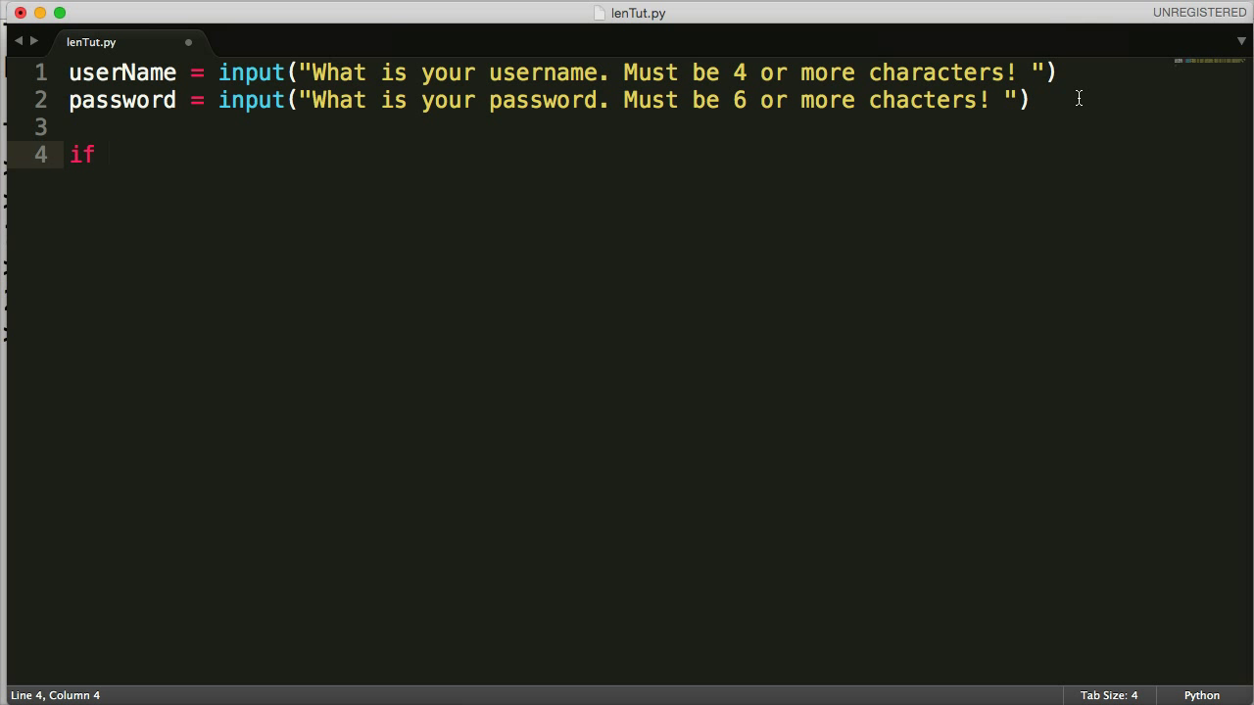
text(len(userName)
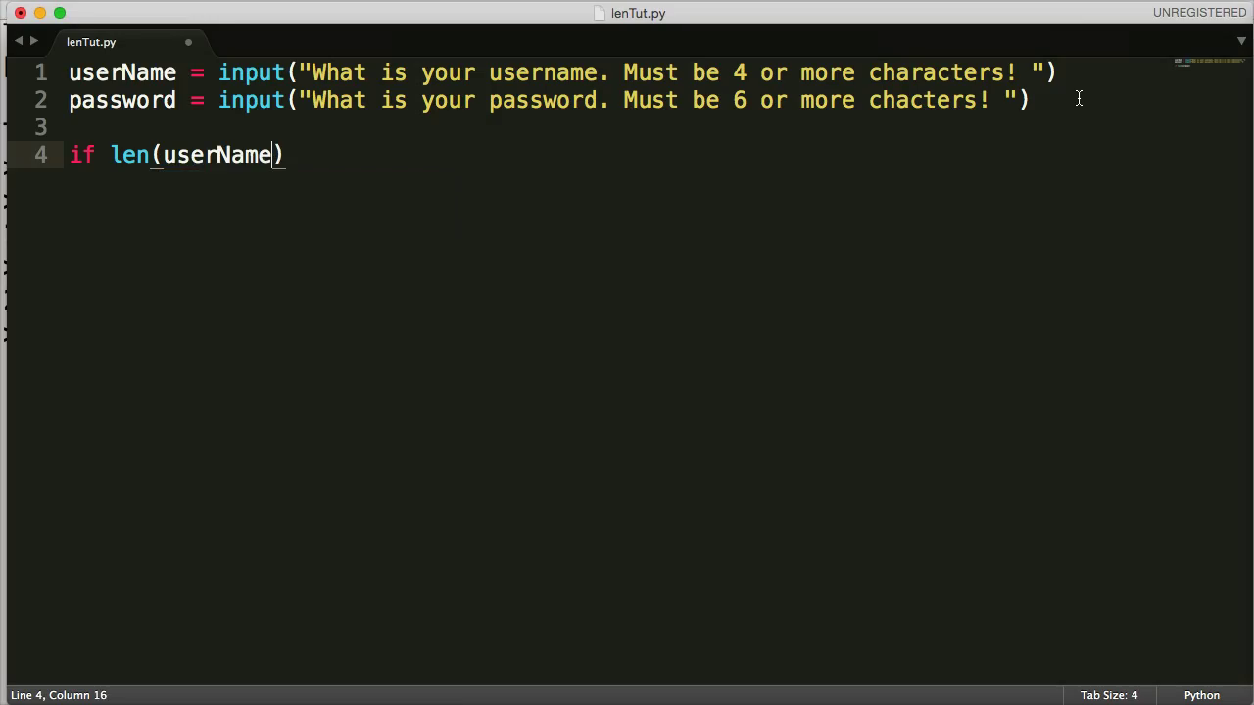
key(Right)
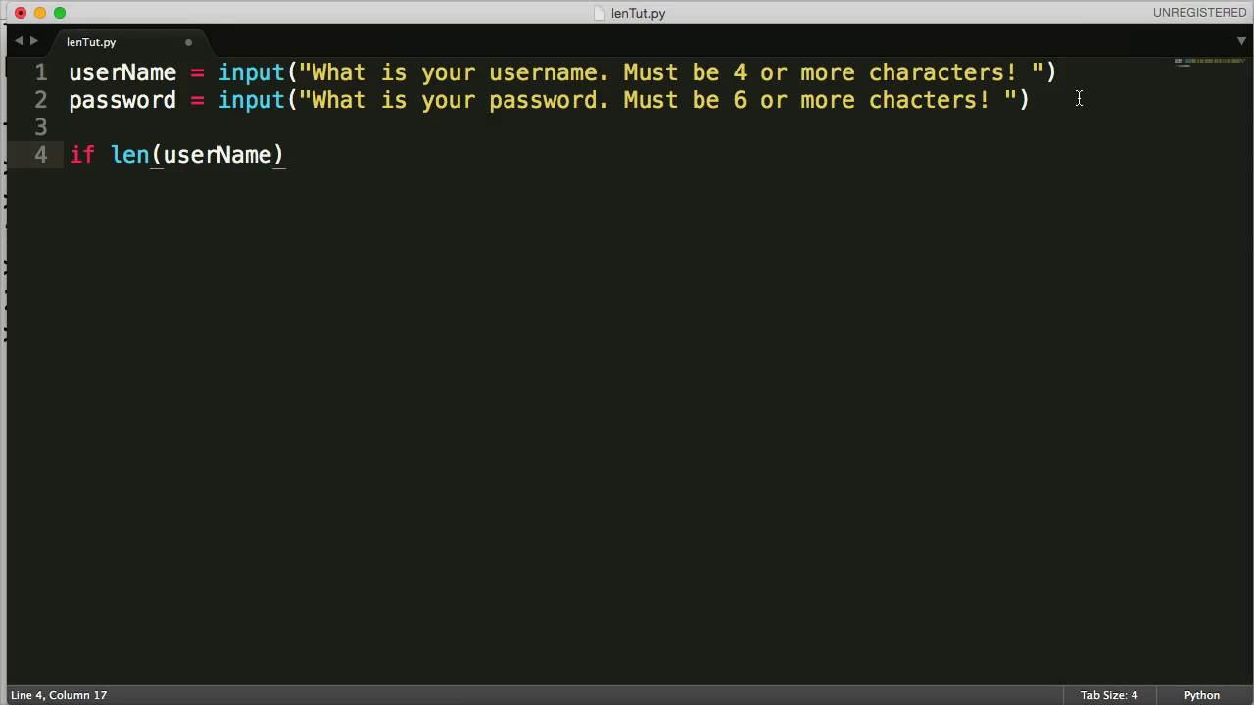
text(>)
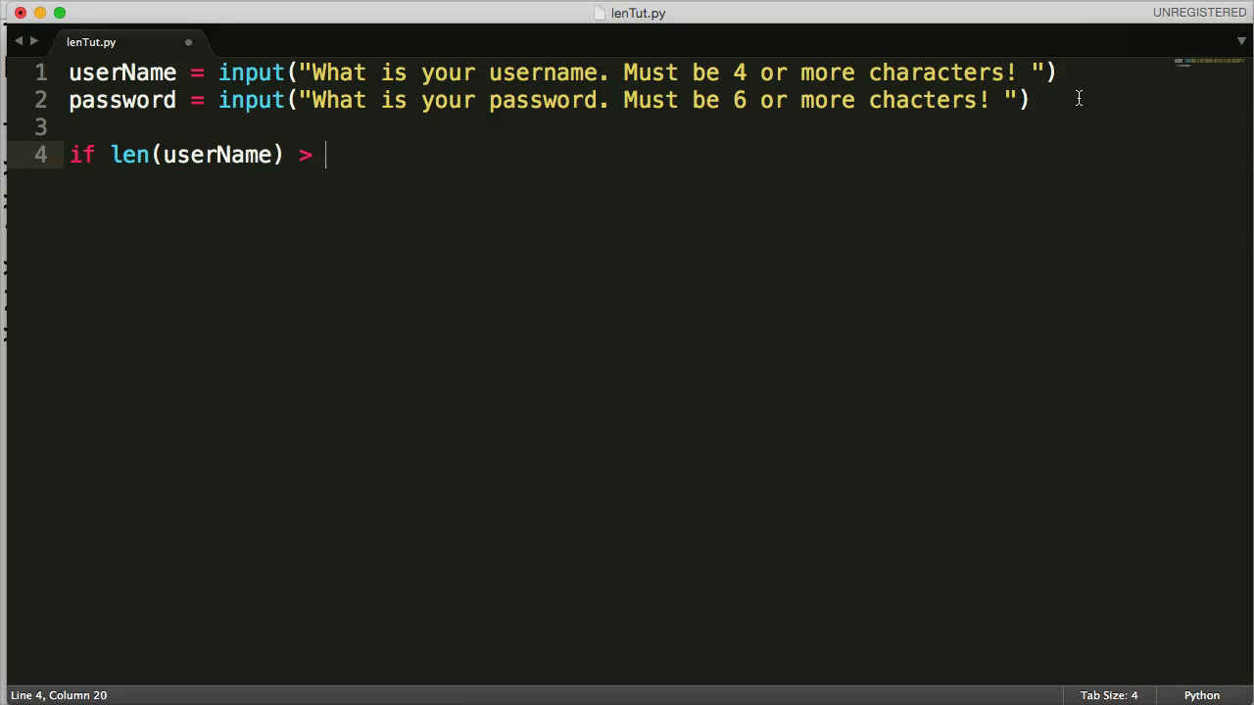
text(4 and)
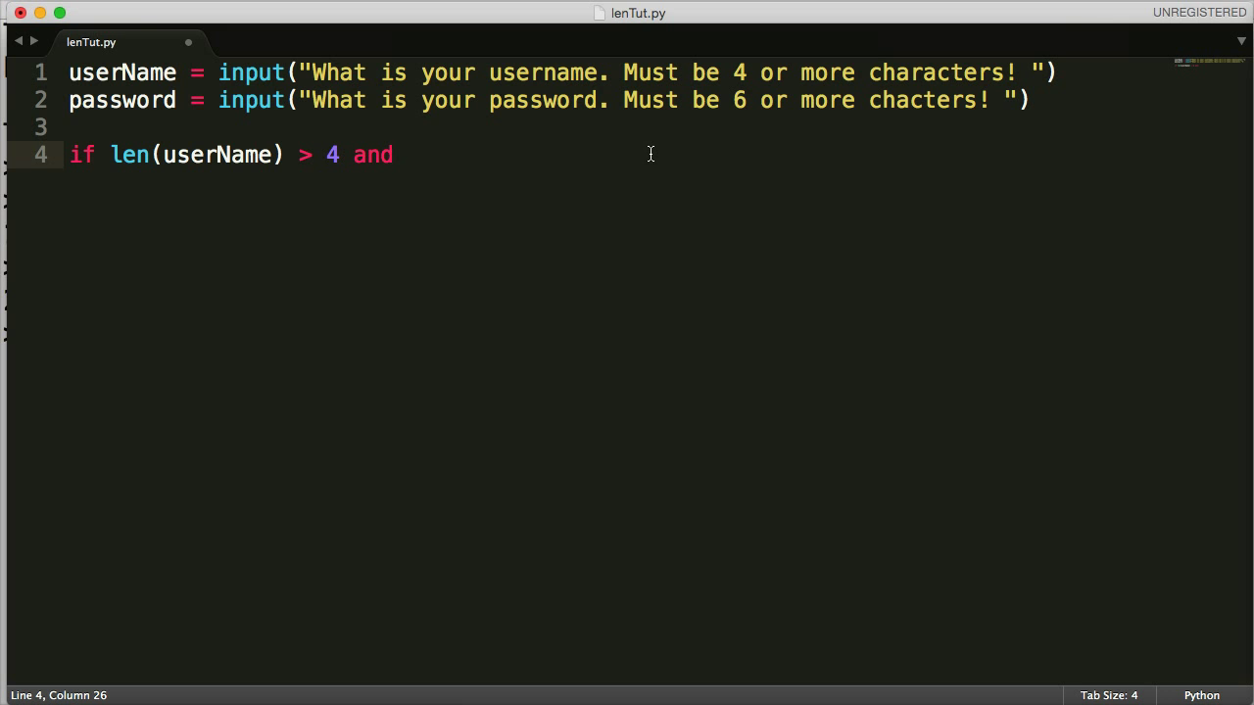
text(len(password)
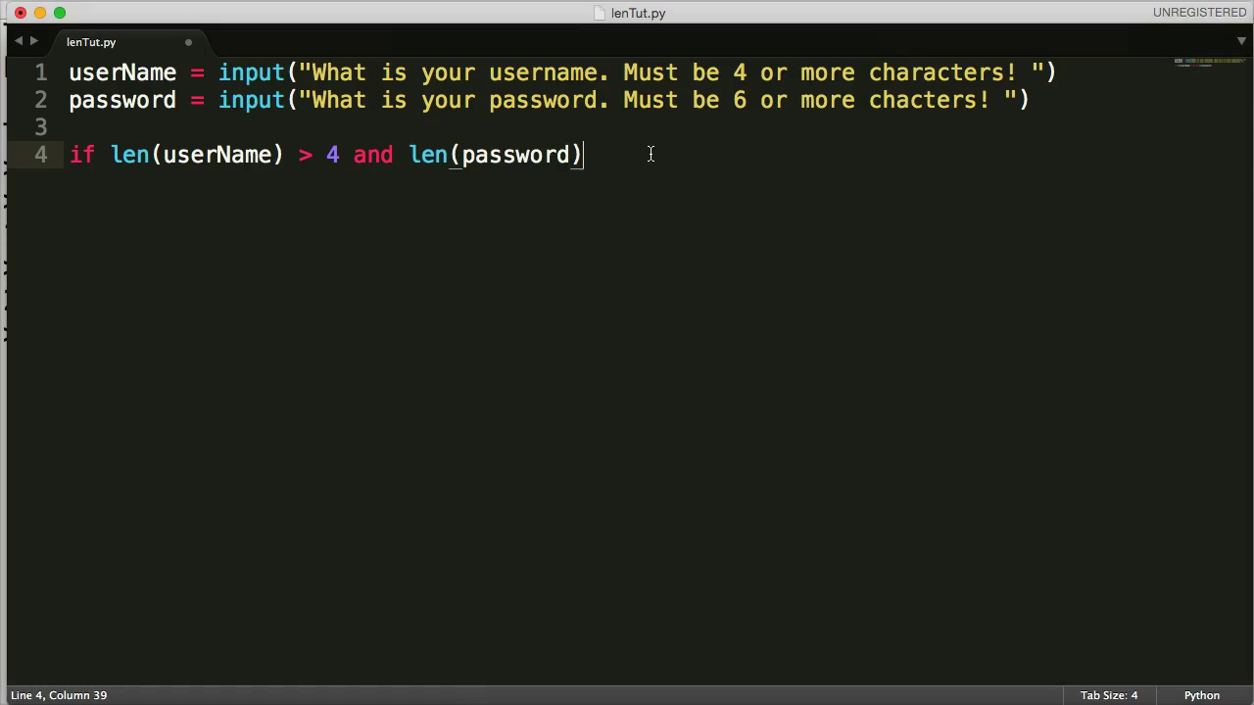
text(>)
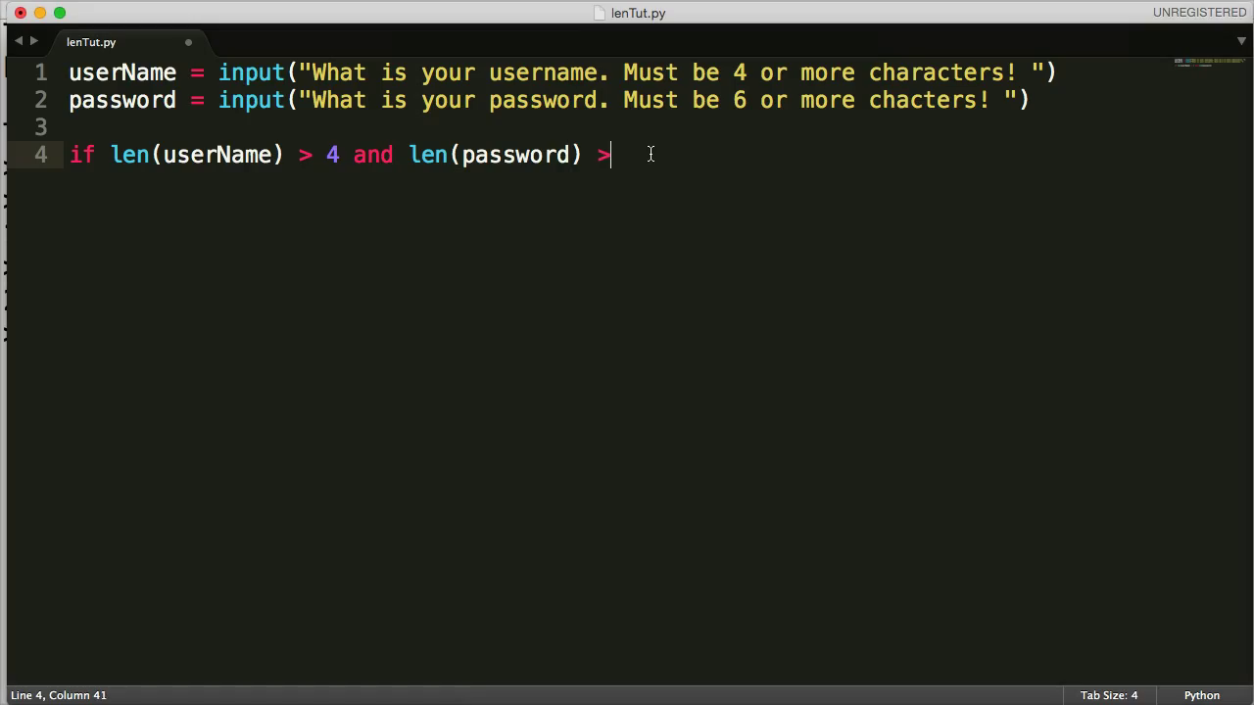
text(6:)
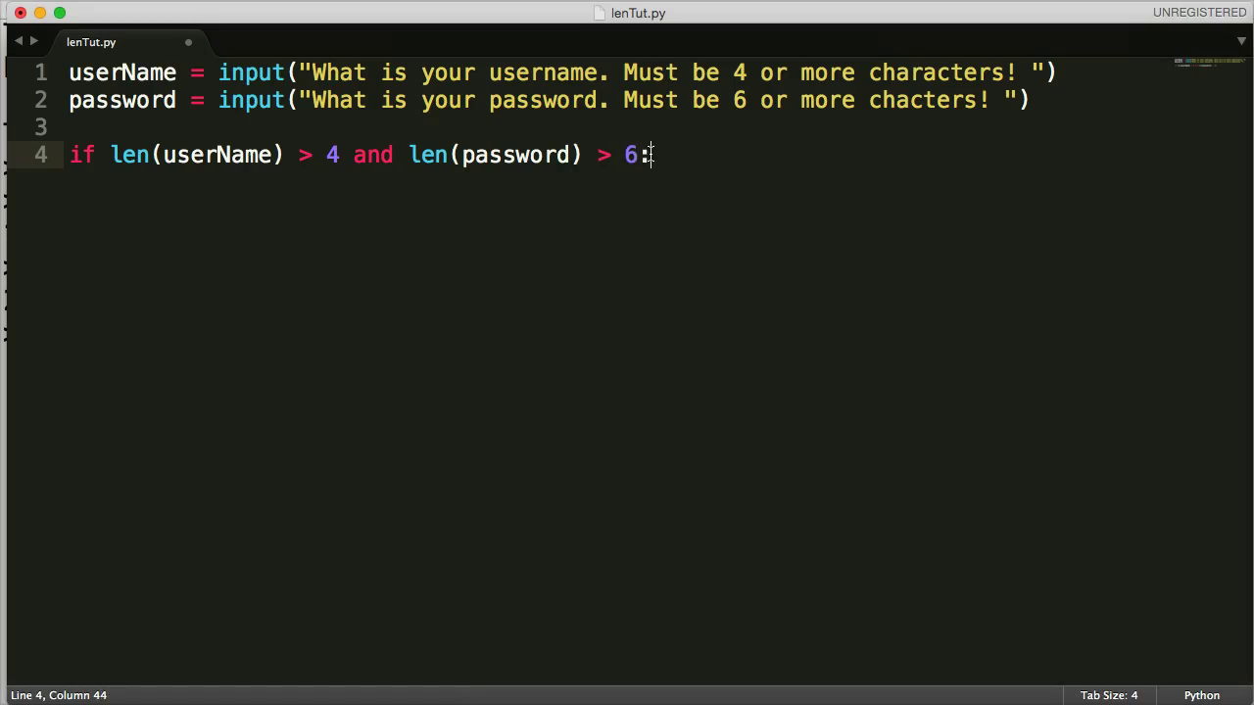
- Add the indented body print("Your good to go")
key(enter)
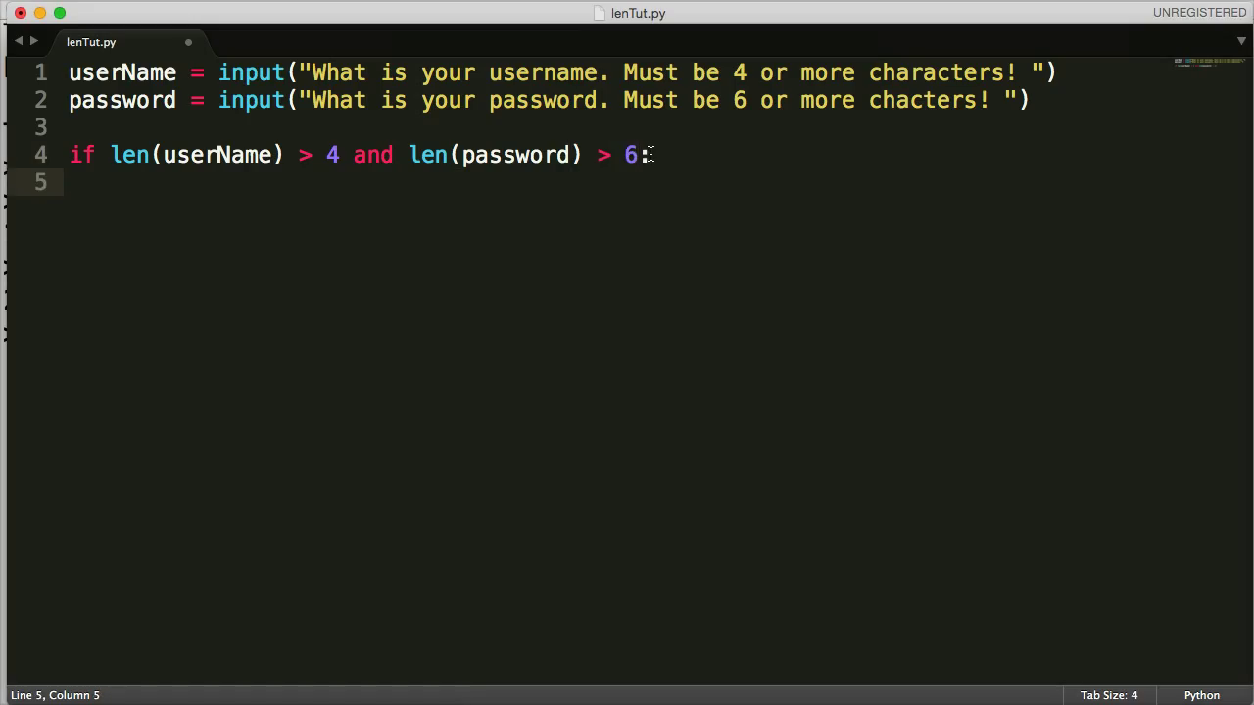
text(pri)
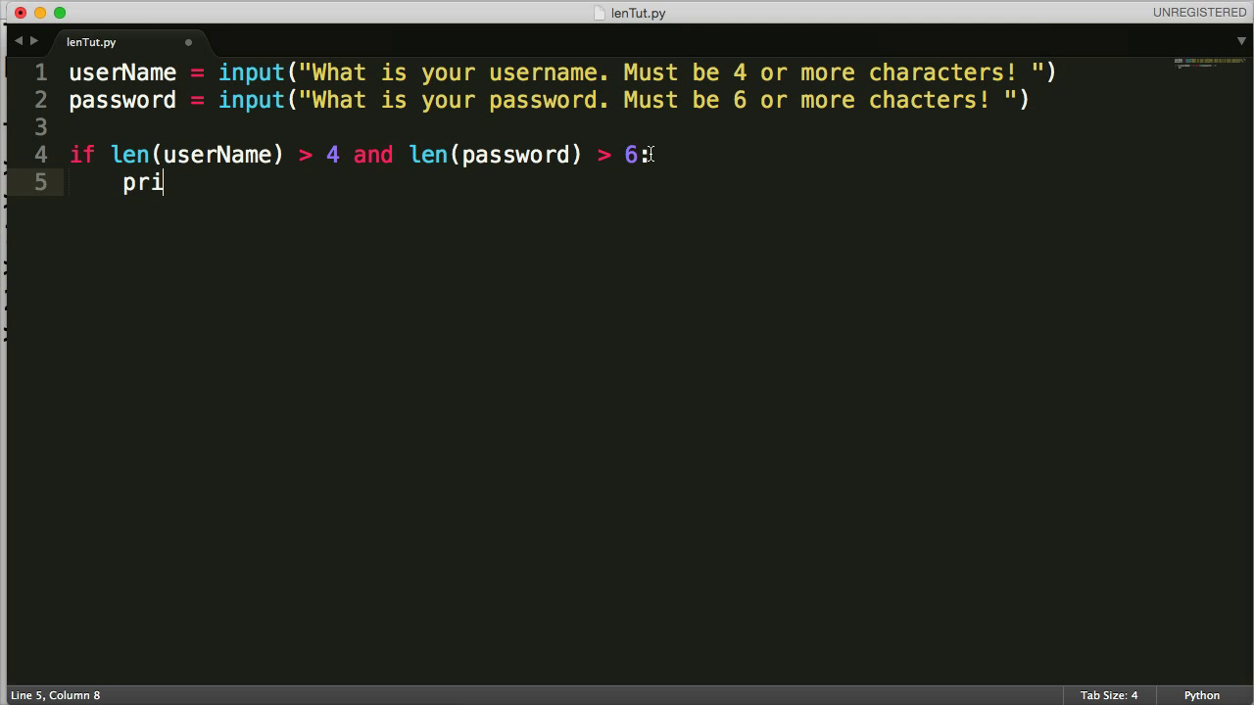
text(nt("Y"))
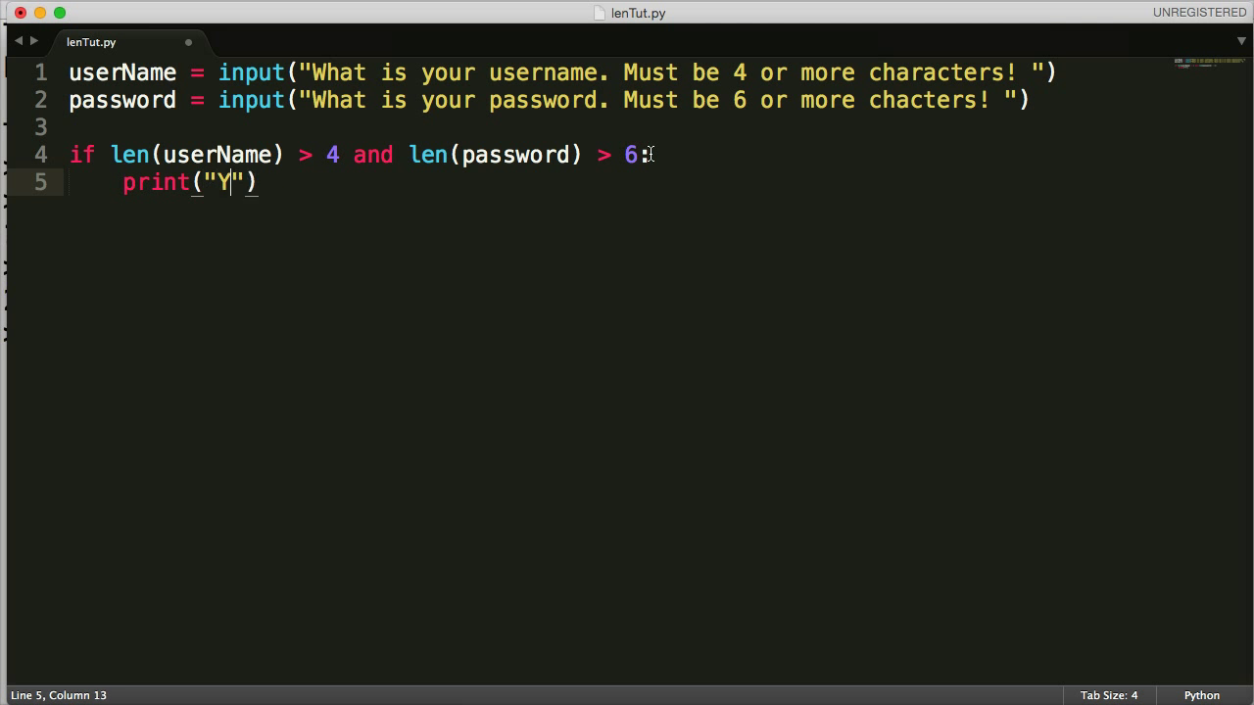
text(our good to go)
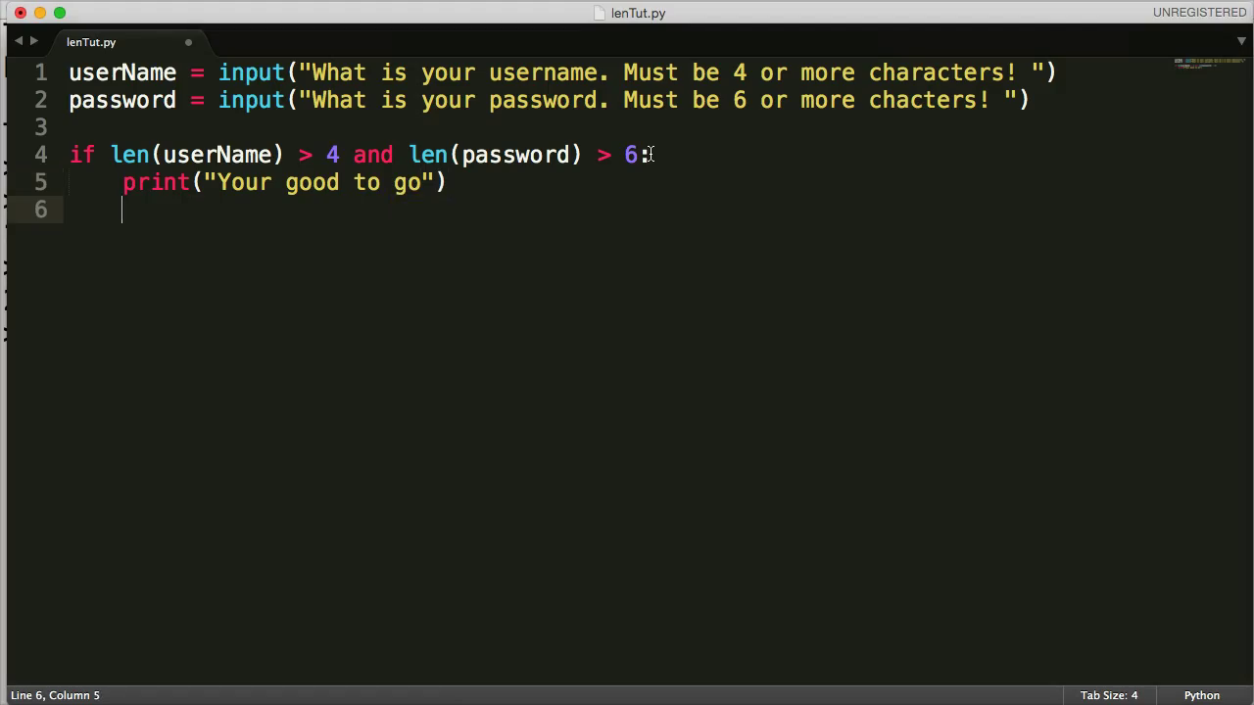
- Add an else branch printing "Its not secure enough."
text(else:)
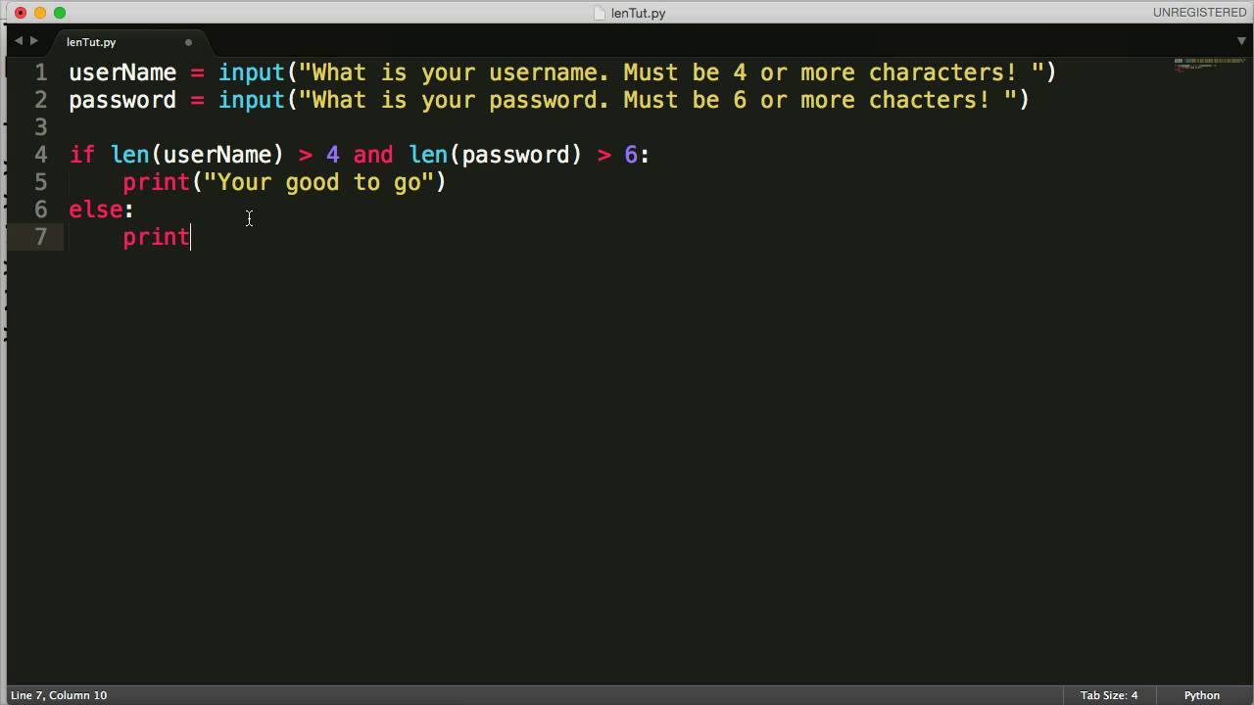
text(("Its"))
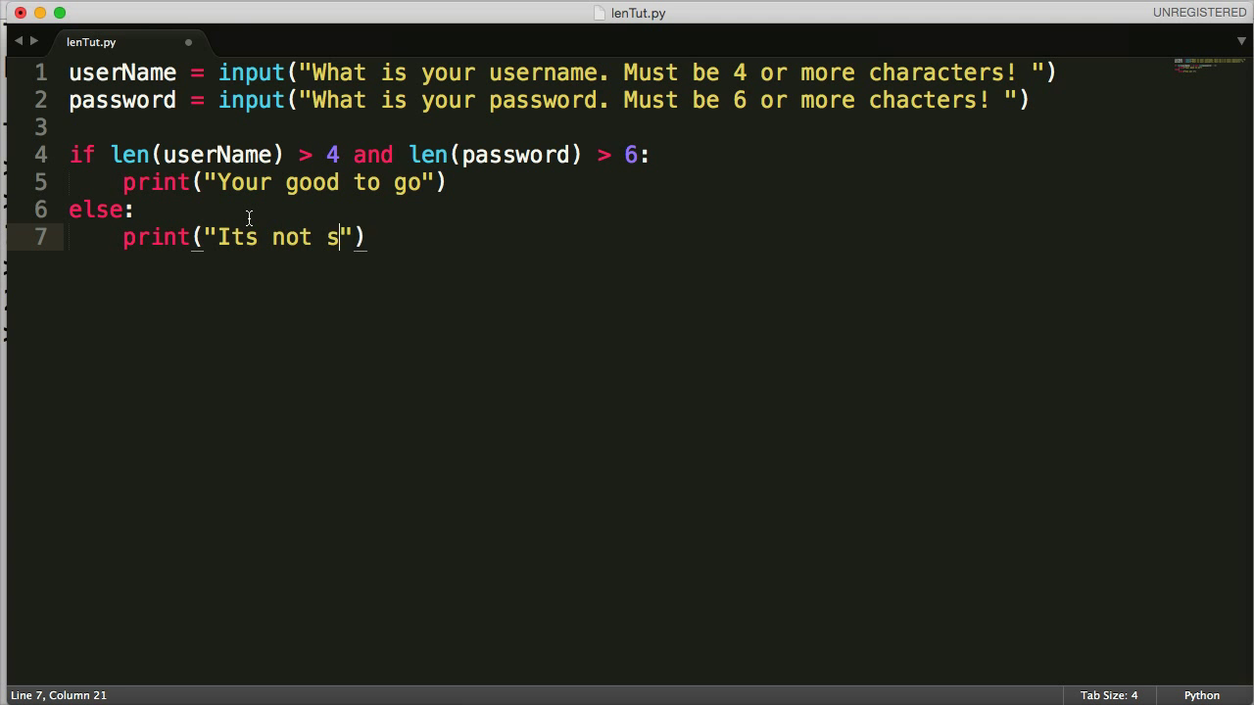
text(euc)
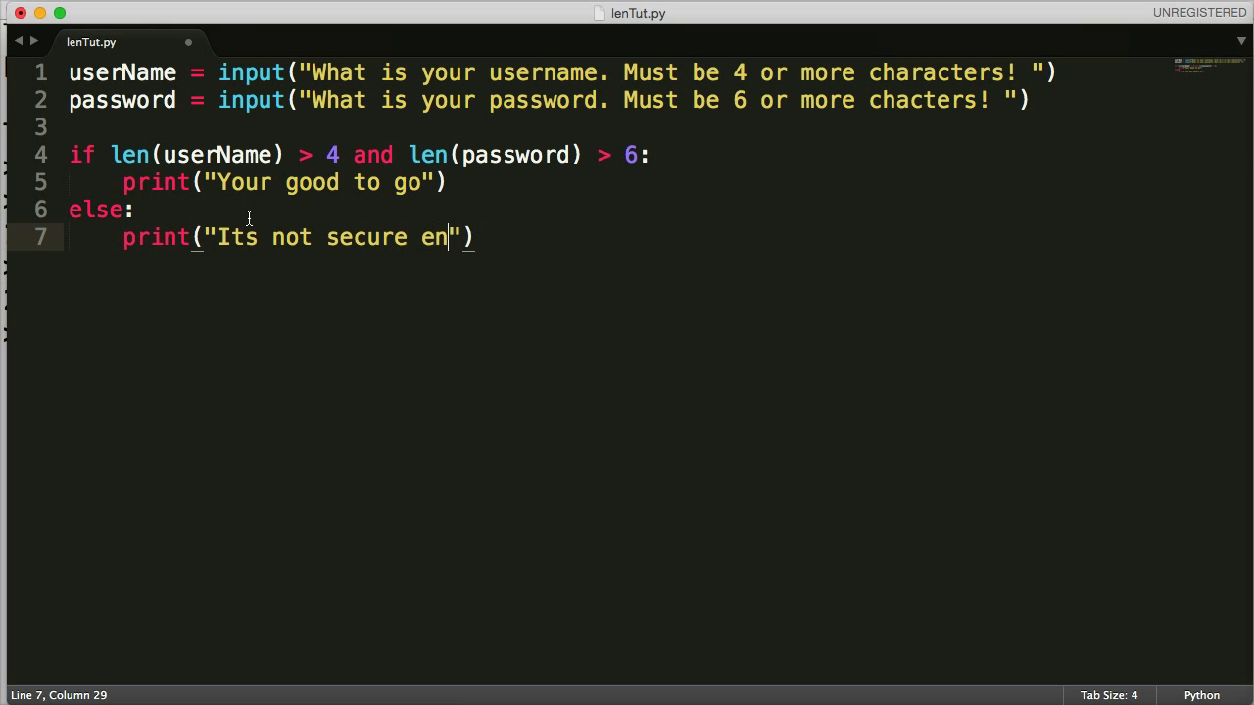
text(ough.)
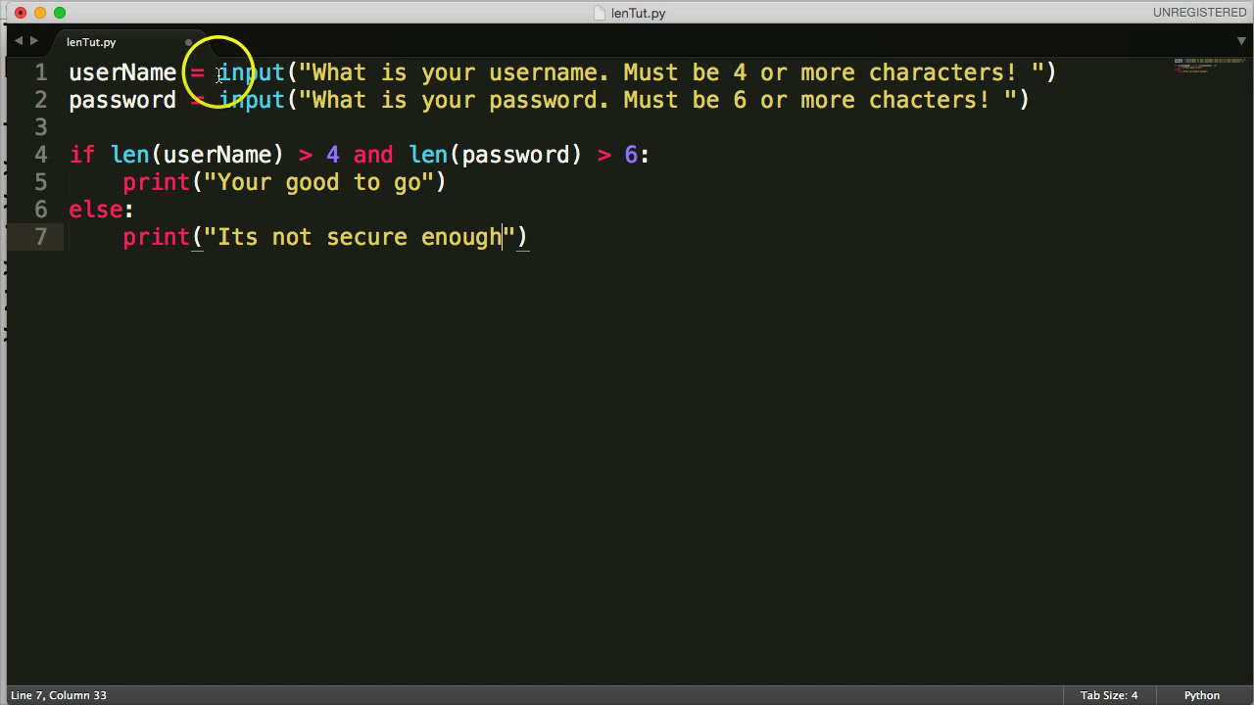
- Highlight the input lines and the len(userName) > 4 condition to explain them, and save
drag(218, 72, 1052, 72)
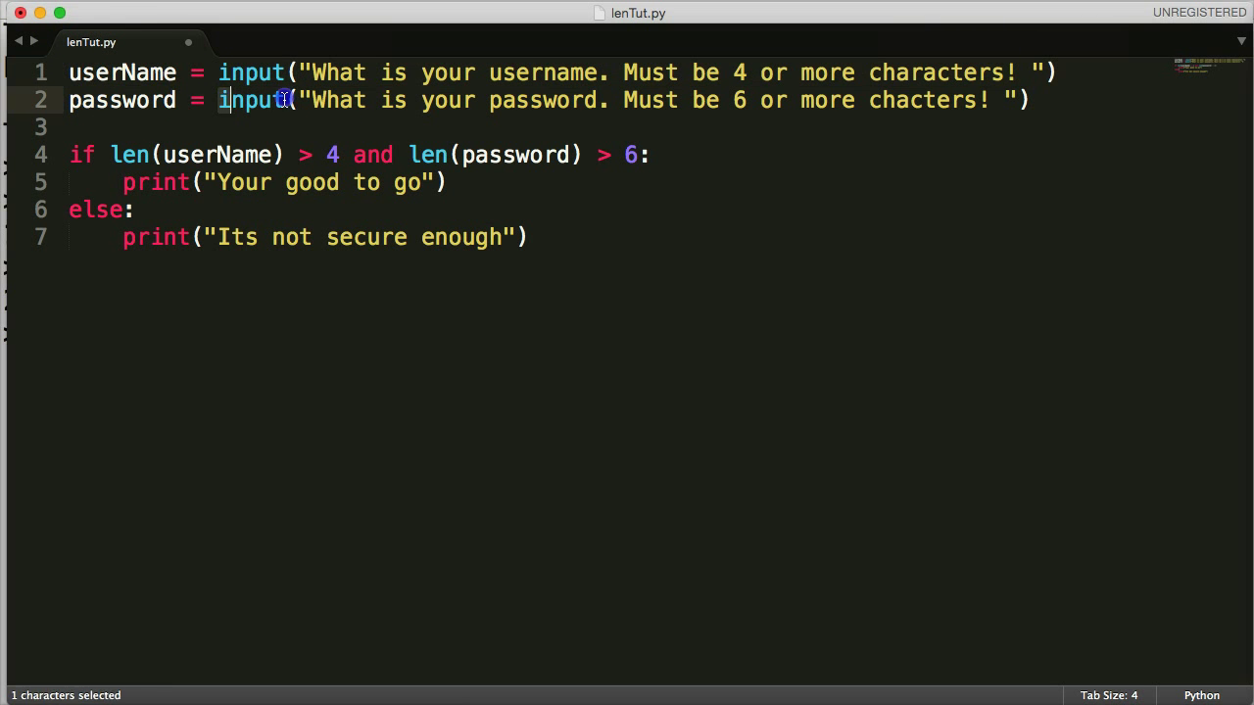
drag(219, 99, 1029, 99)
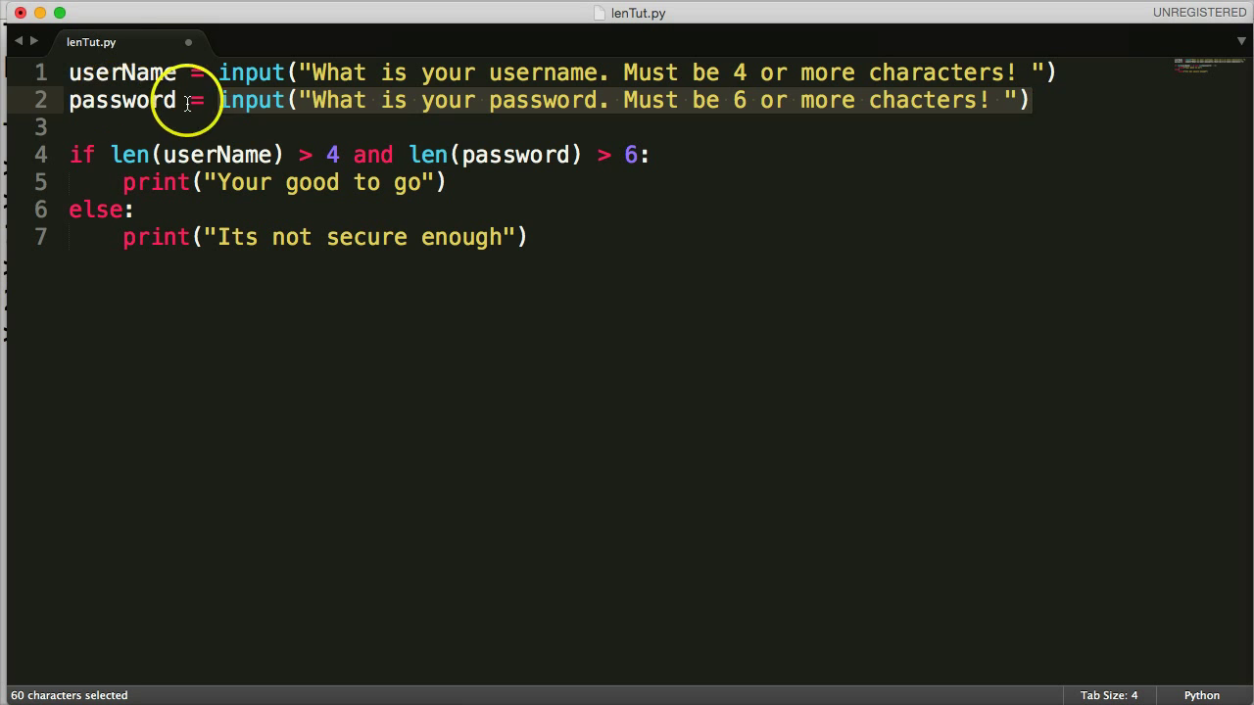
click(88, 127)
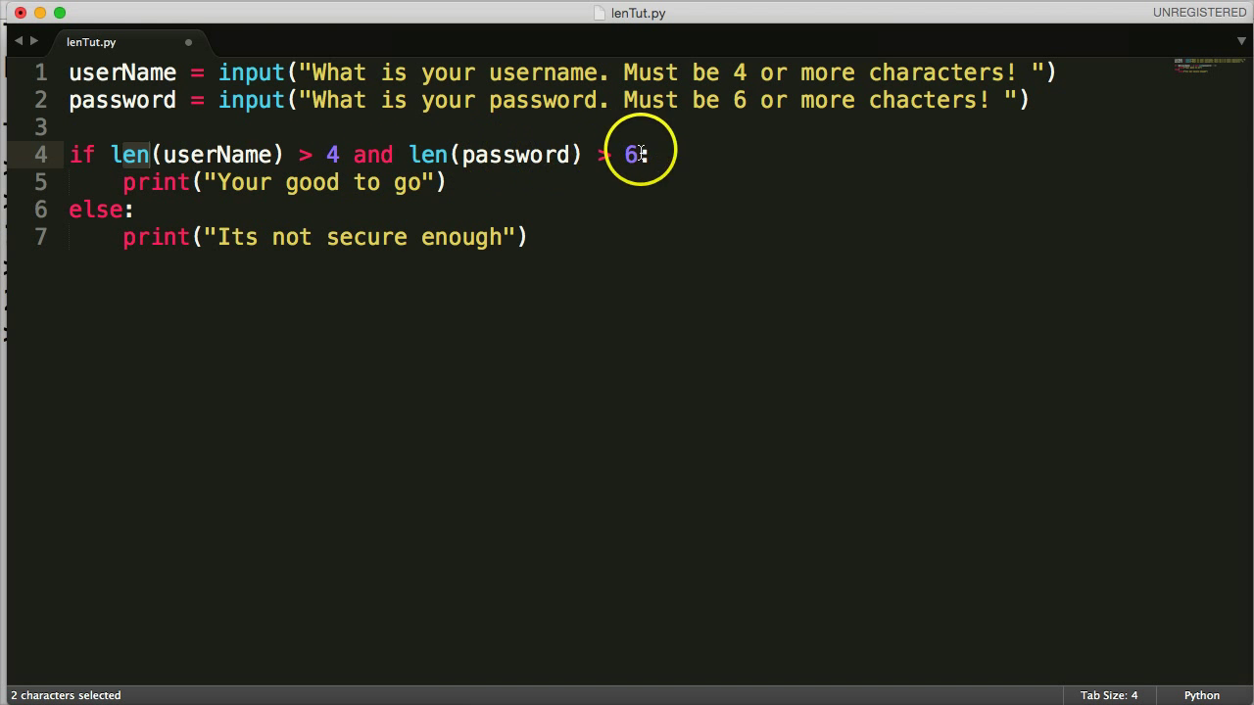
mouse_move(426, 182)
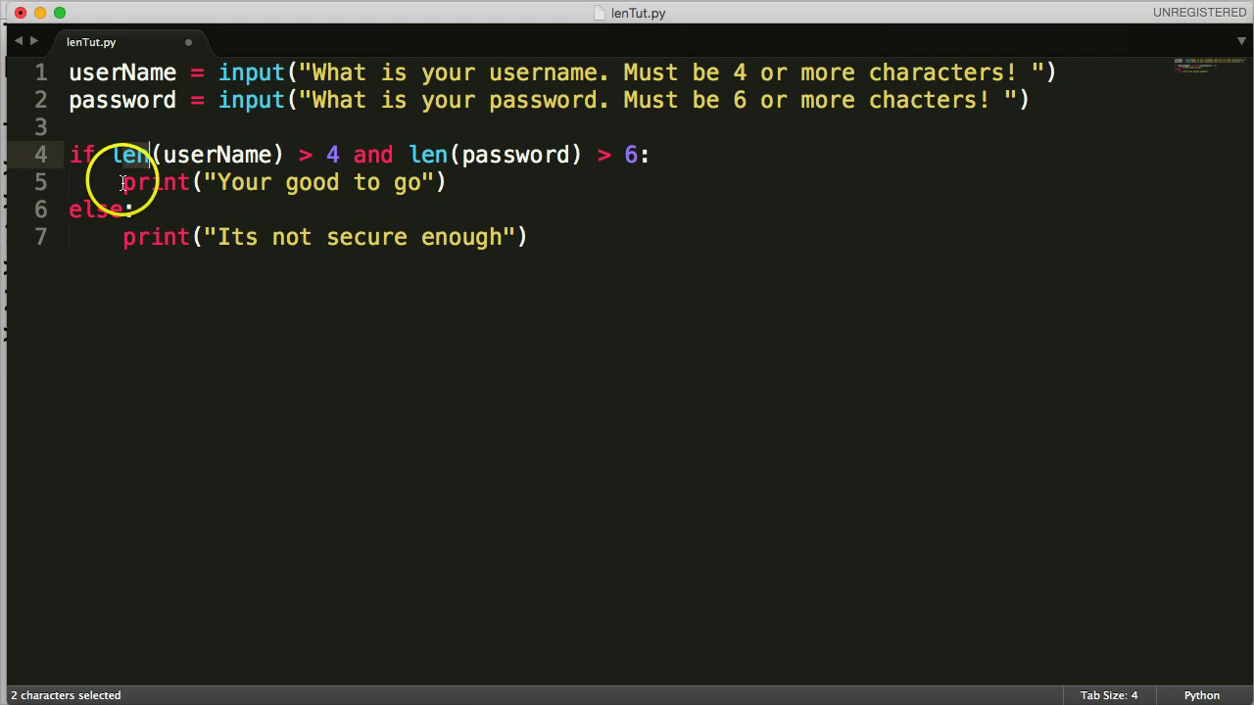
mouse_move(467, 176)
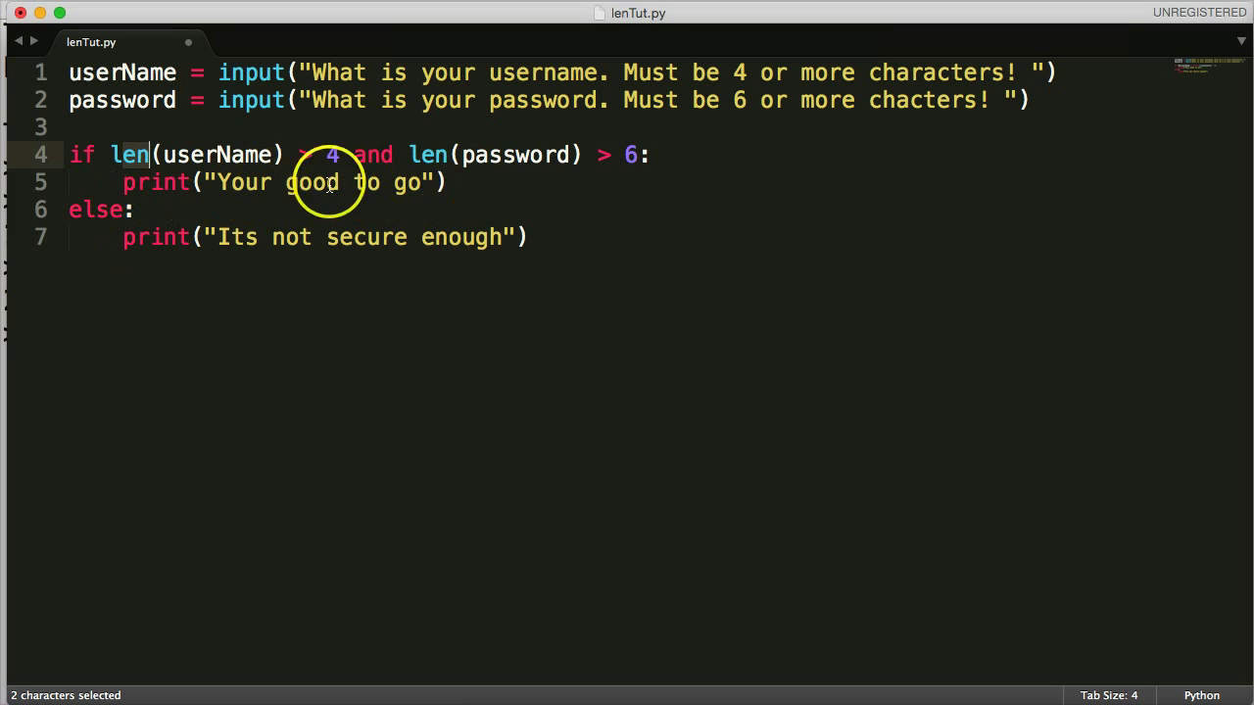
click(69, 210)
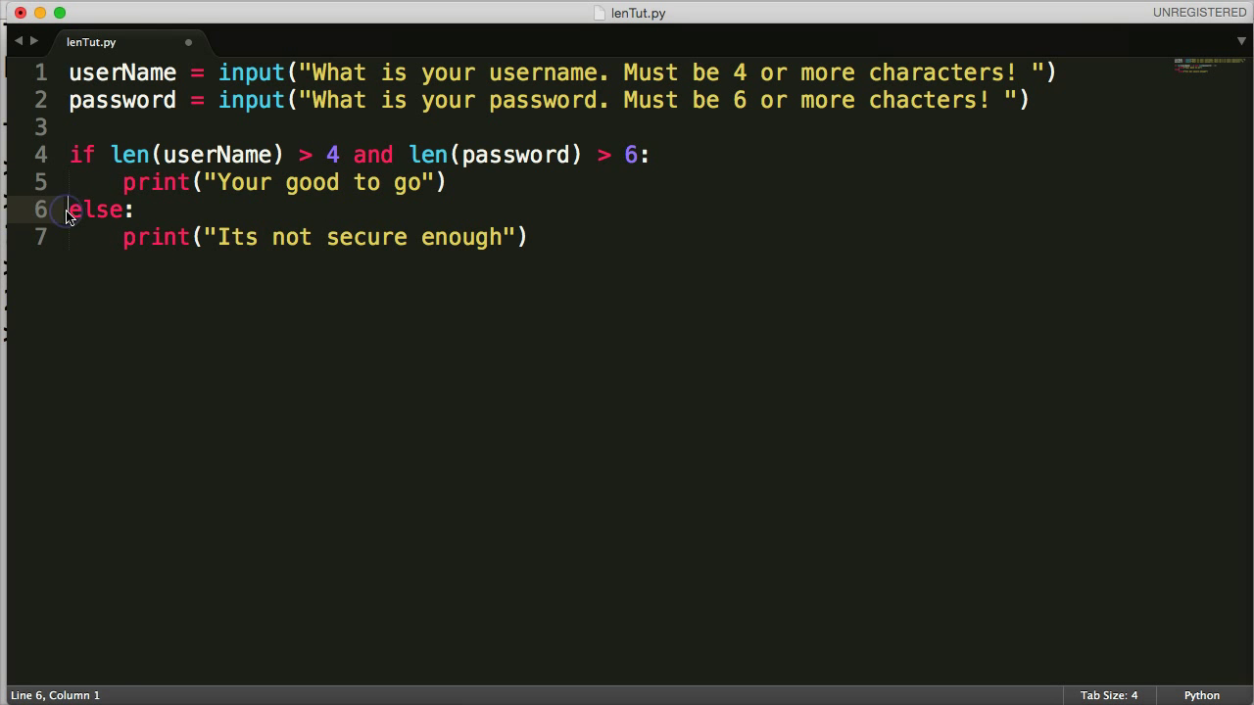
mouse_move(618, 235)
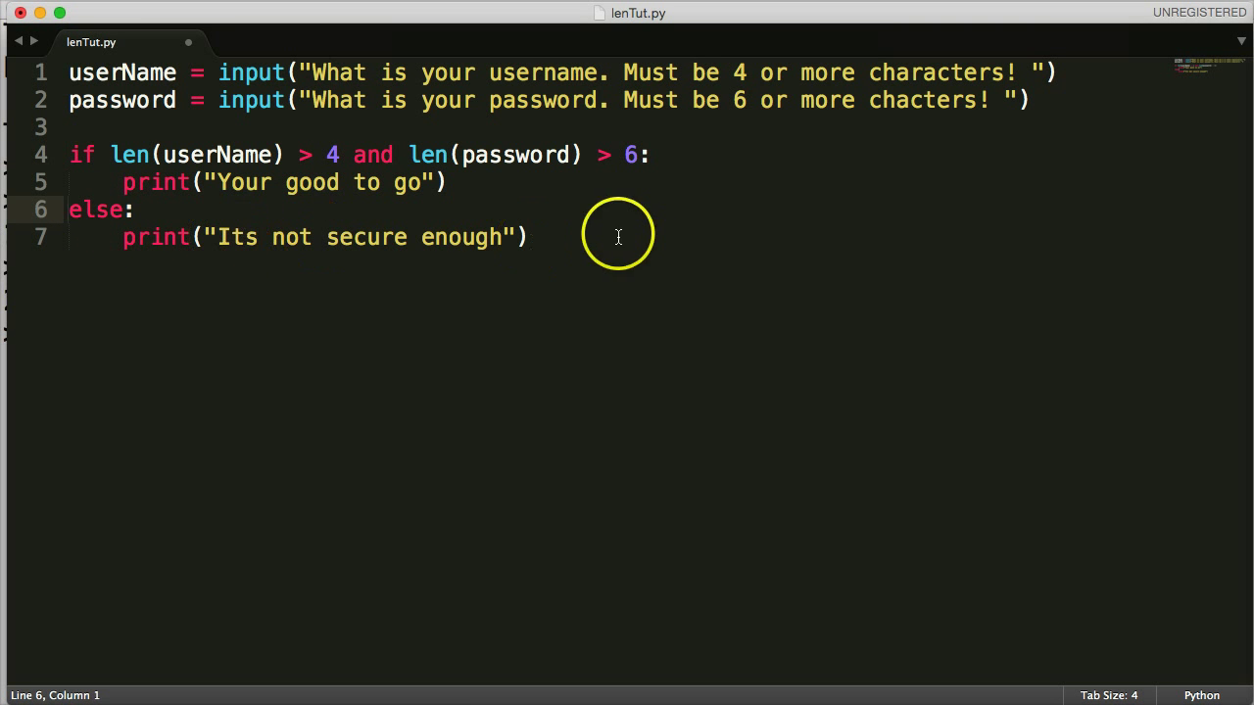
mouse_move(449, 276)
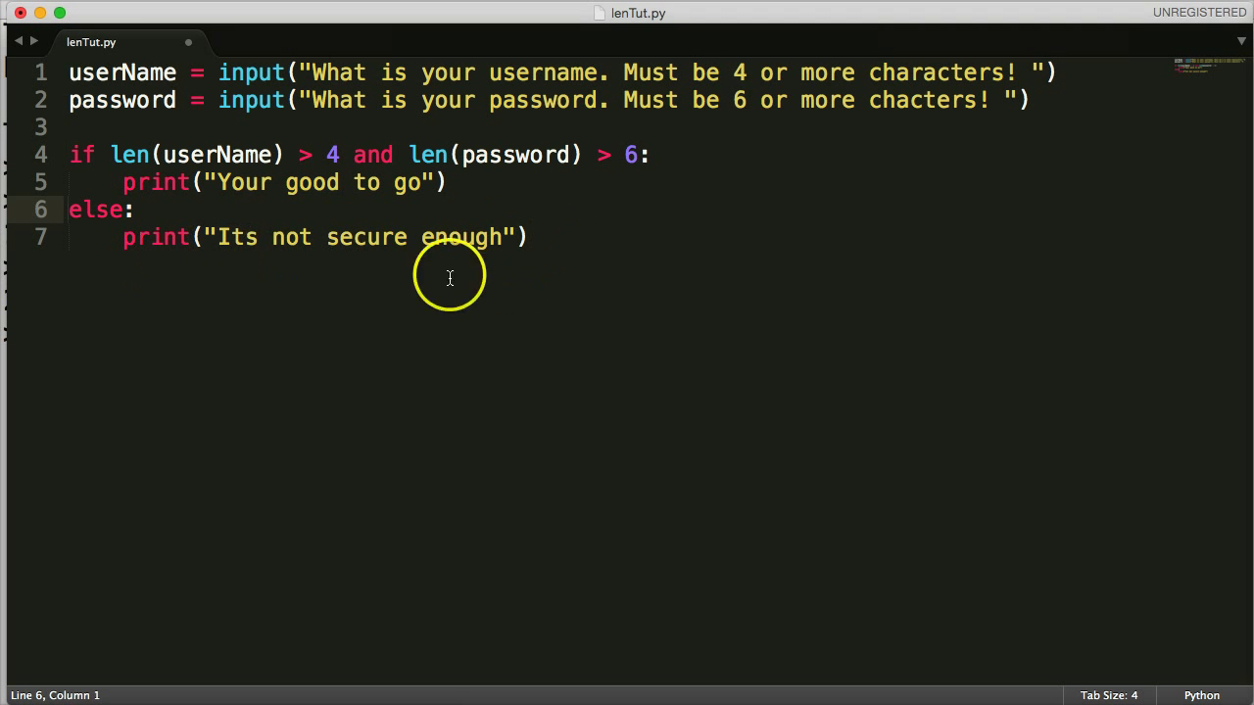
mouse_move(412, 267)
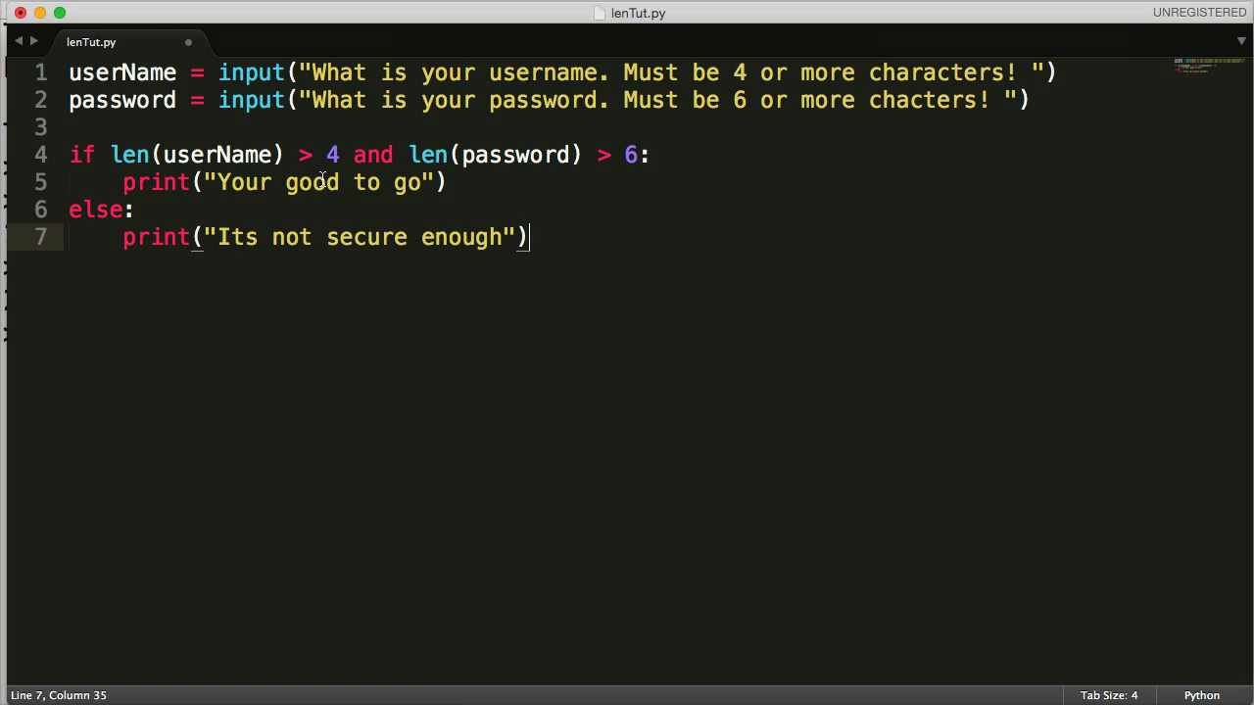
key(cmd+s)
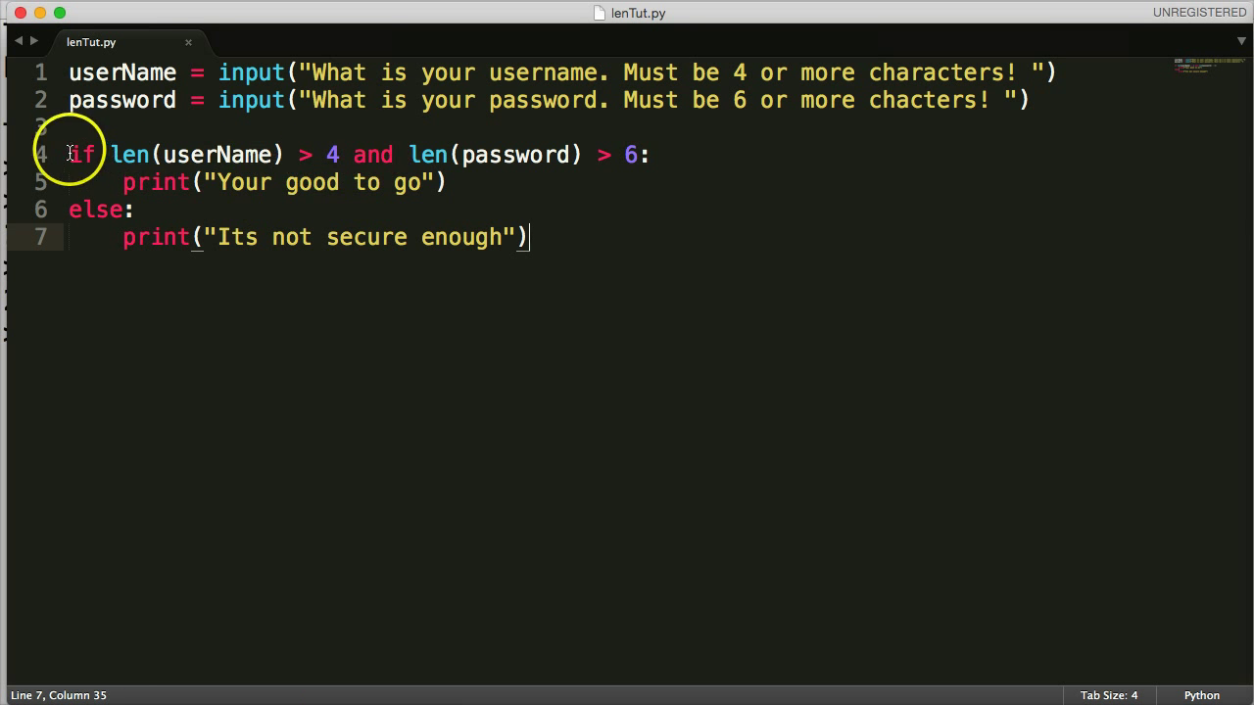
drag(109, 155, 311, 155)
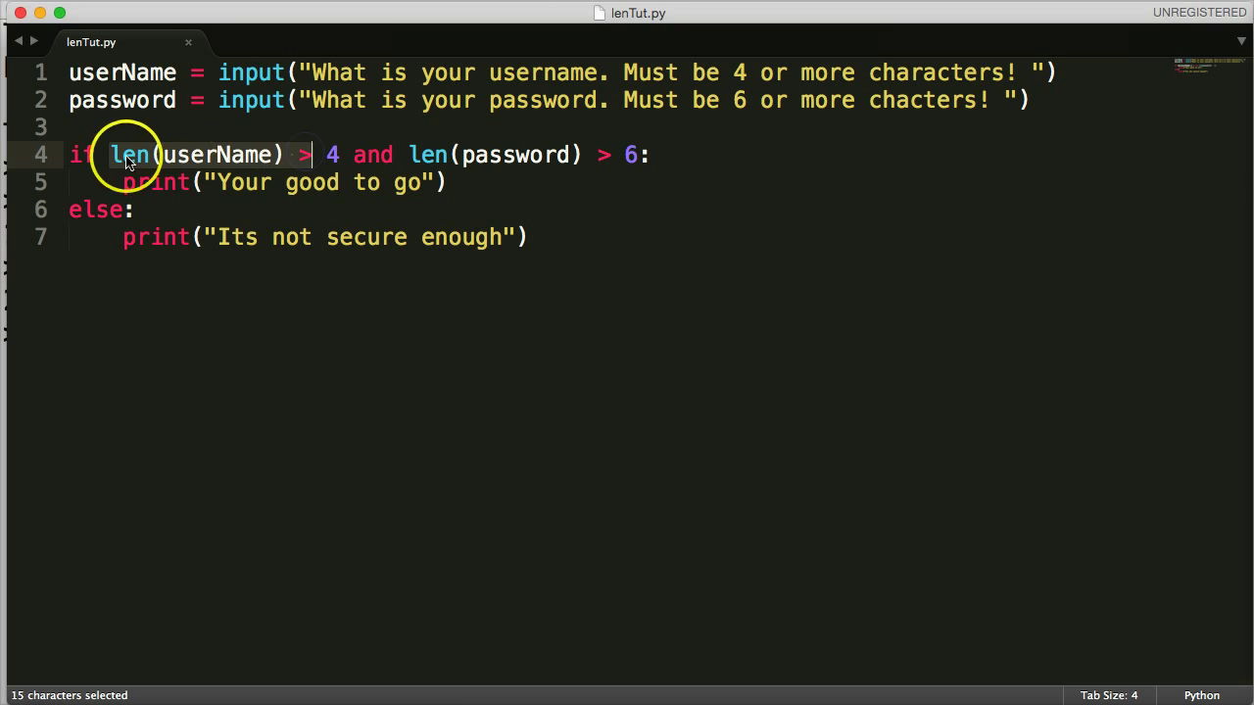
click(110, 154)
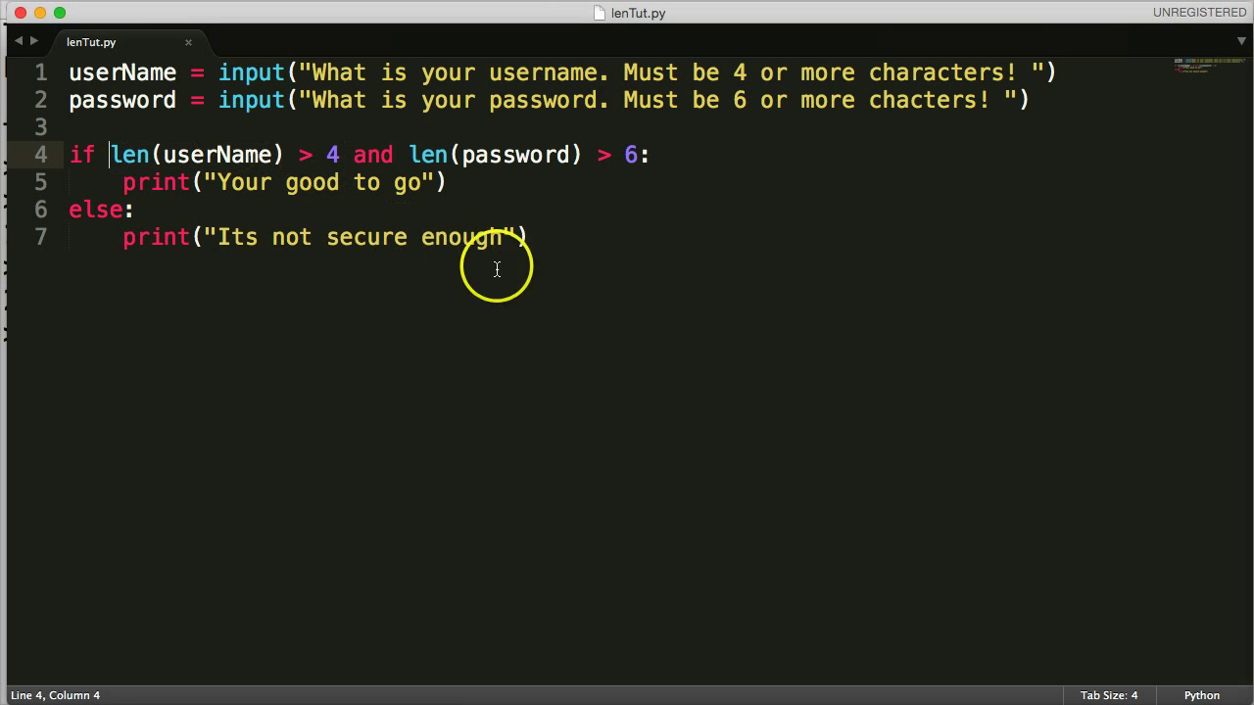
mouse_move(426, 74)
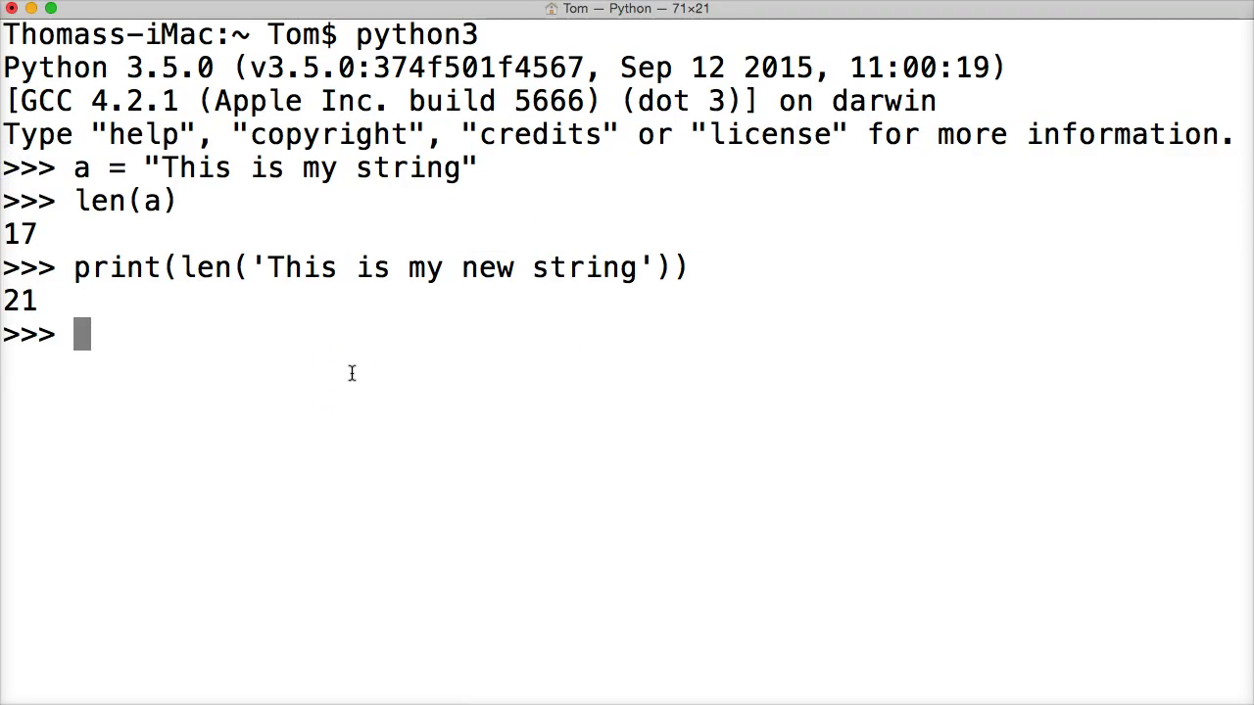
- Exit the Python shell, cd to desktop, and launch python3 lenTut.py
key(ctrl+d)
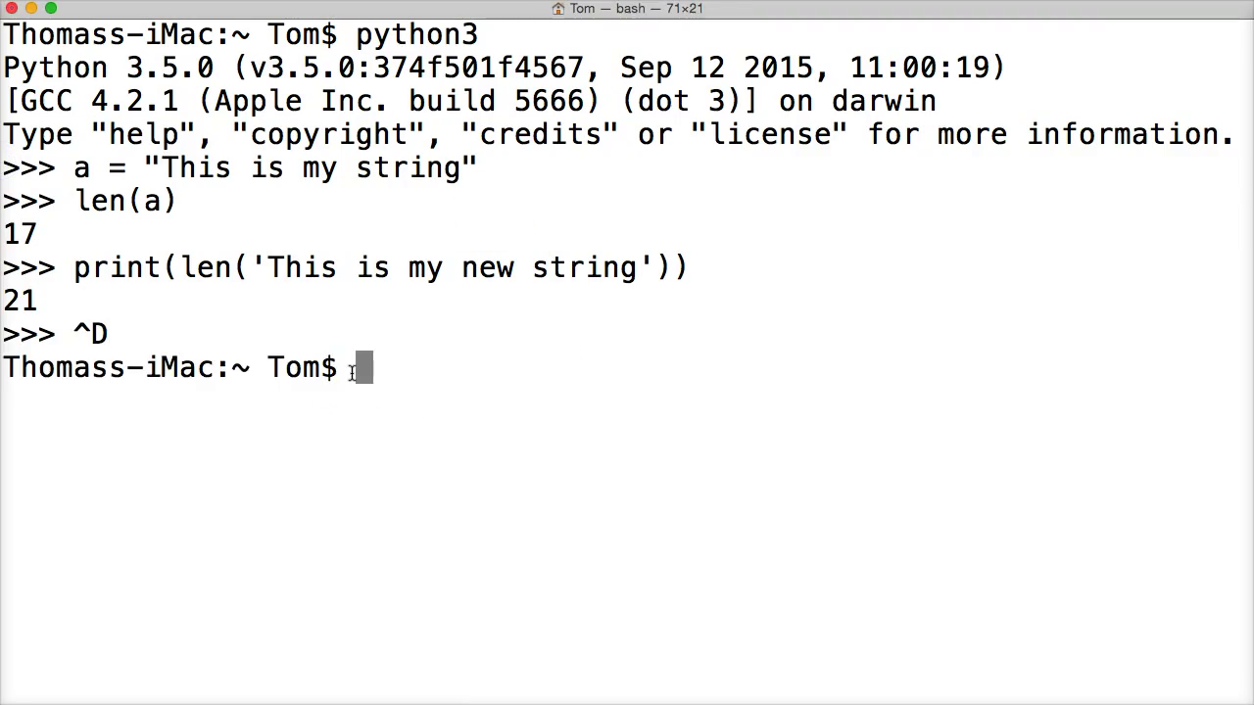
text(cd)
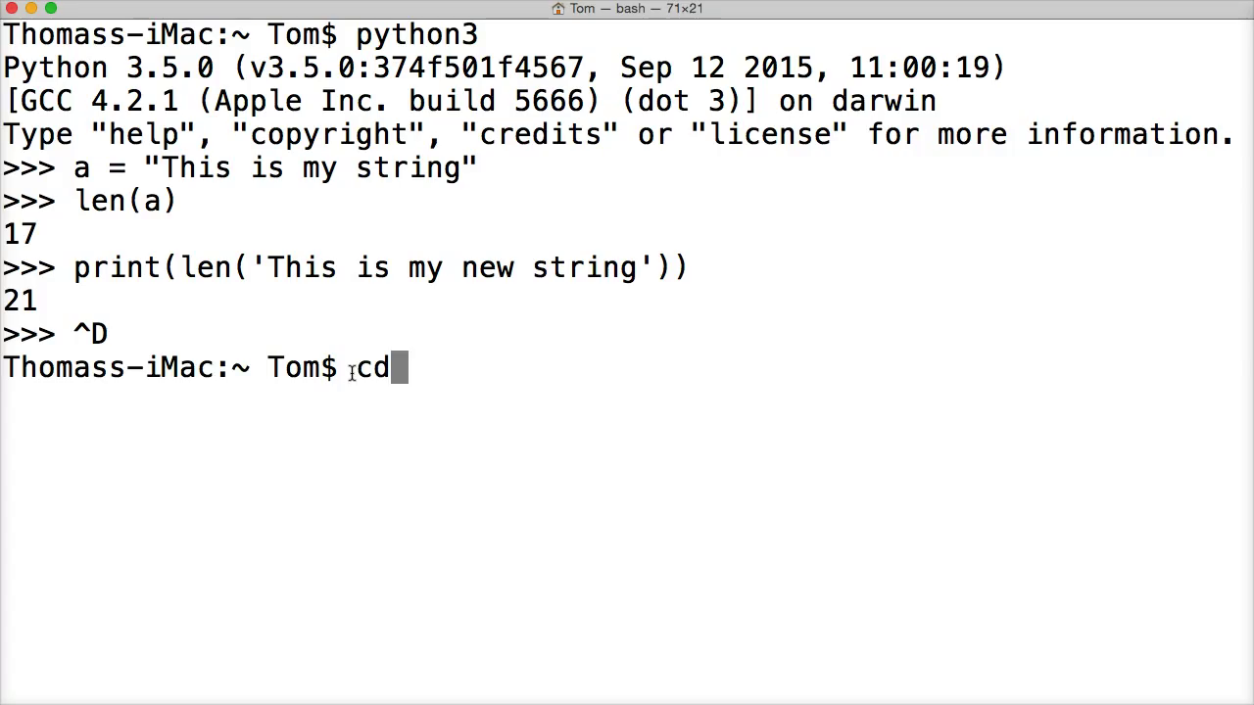
text(deskto)
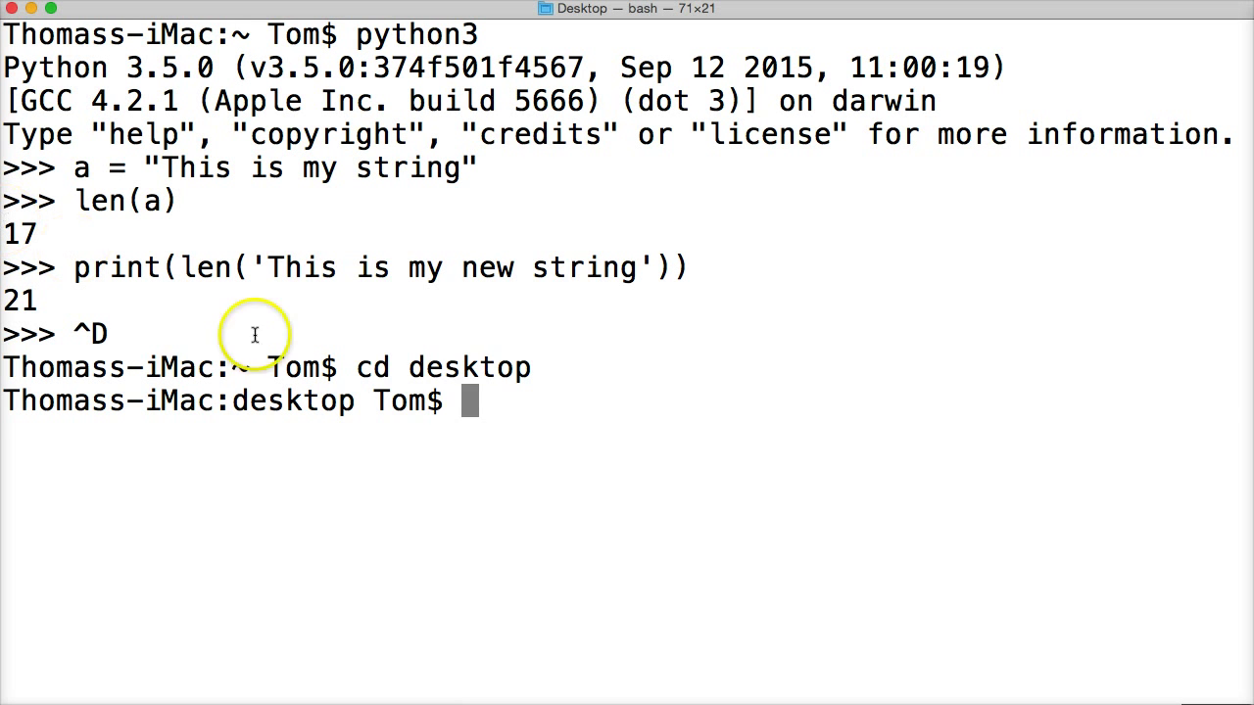
text(python3 len)
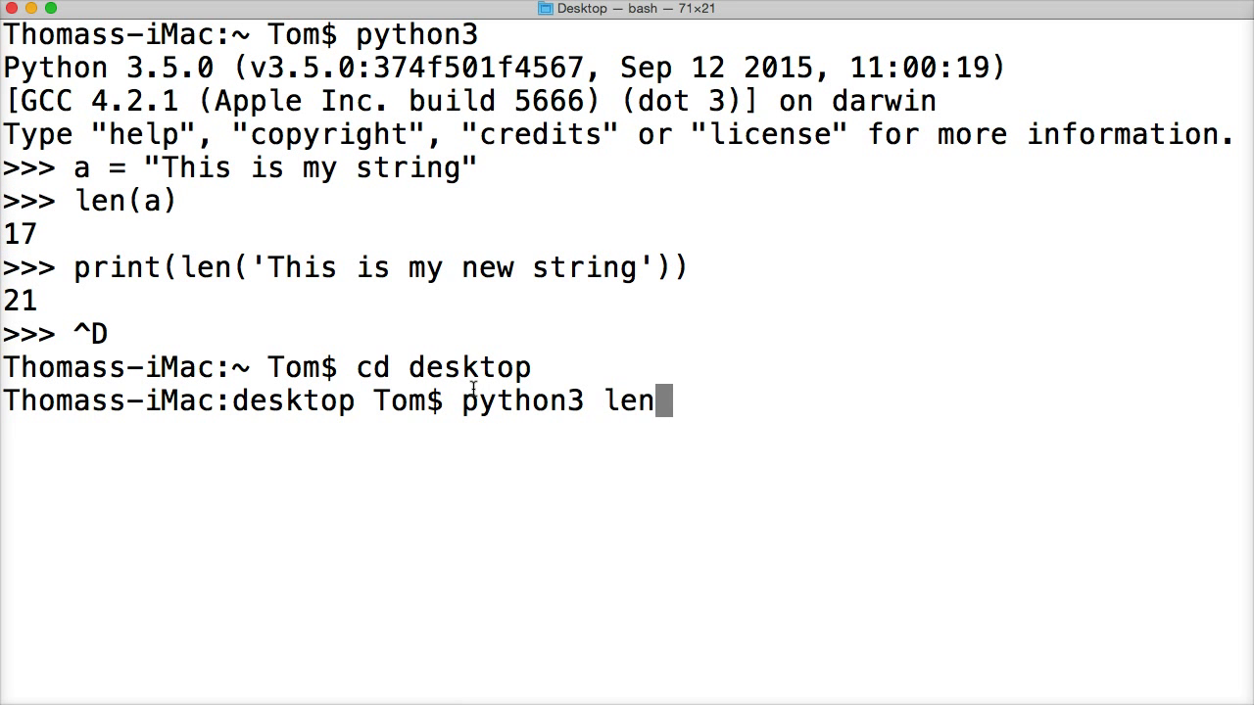
text(Tut.py)
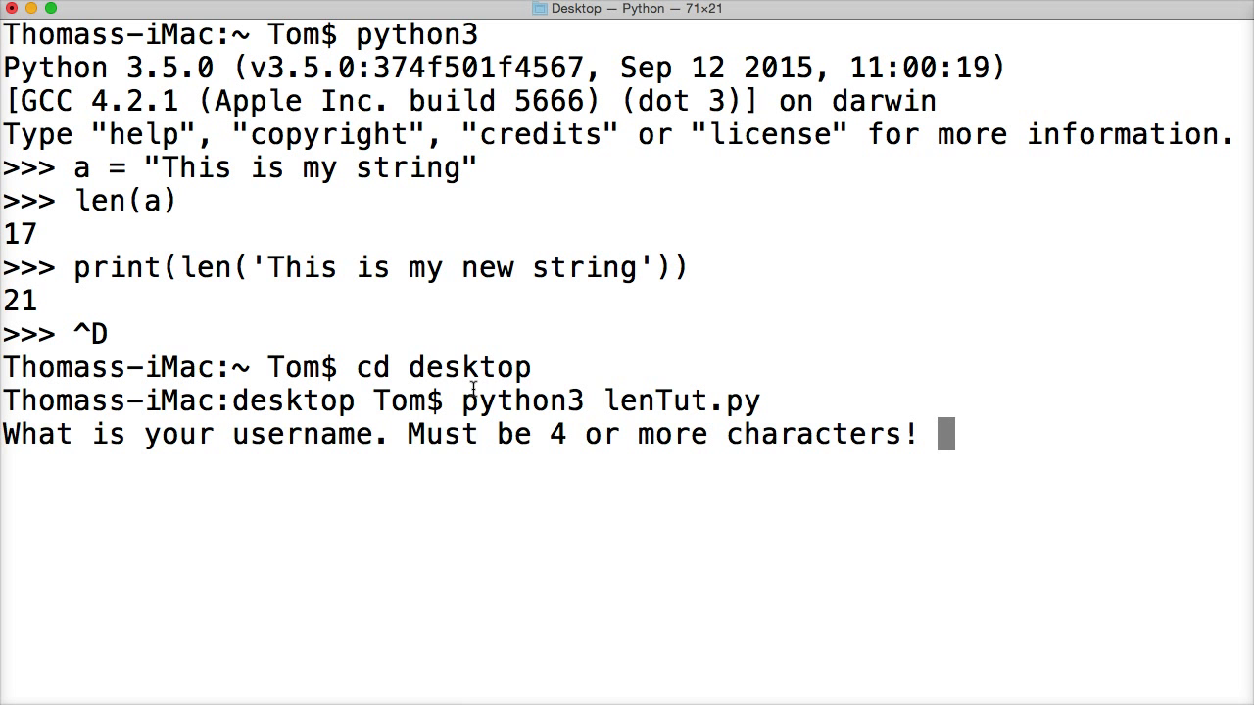
text(Tommy)
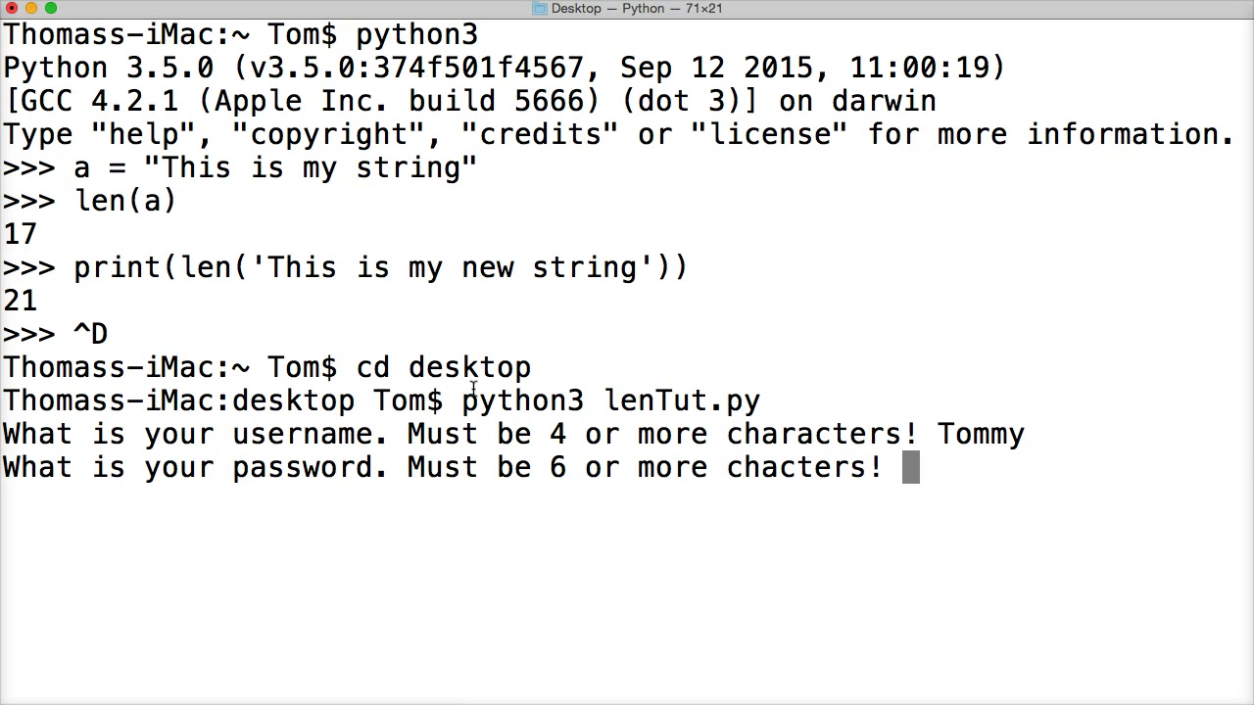
text(Password)
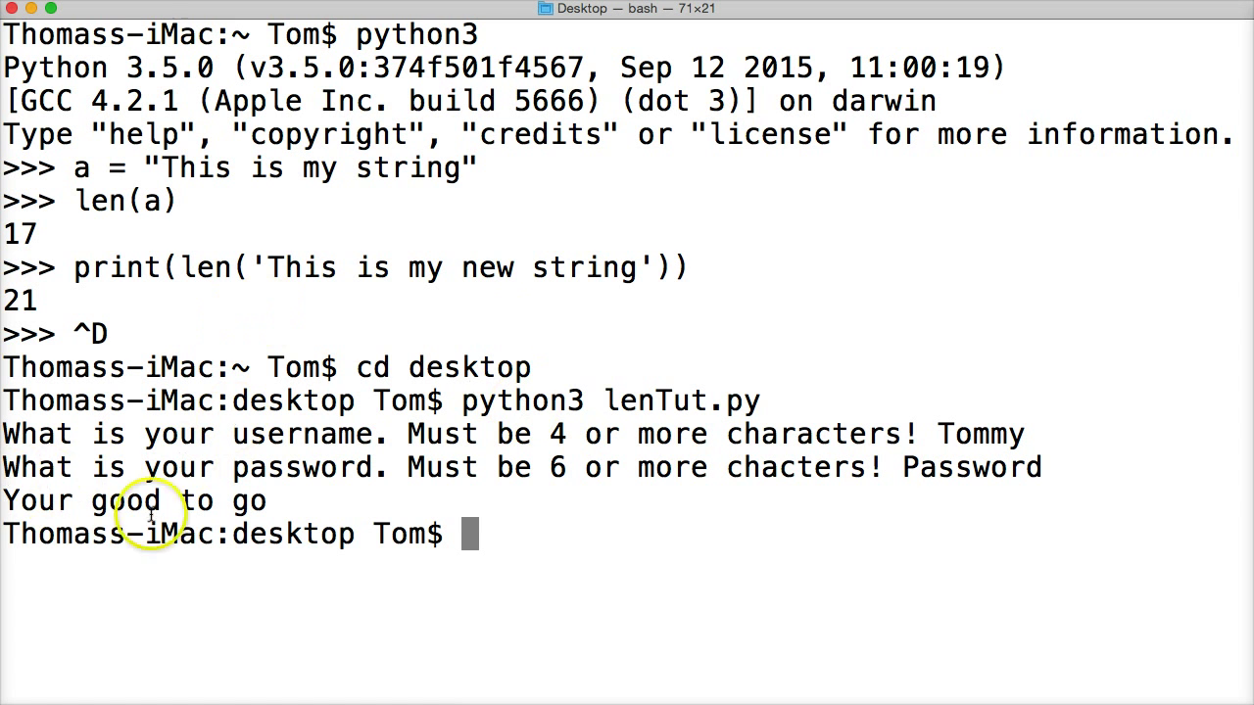
mouse_move(513, 531)
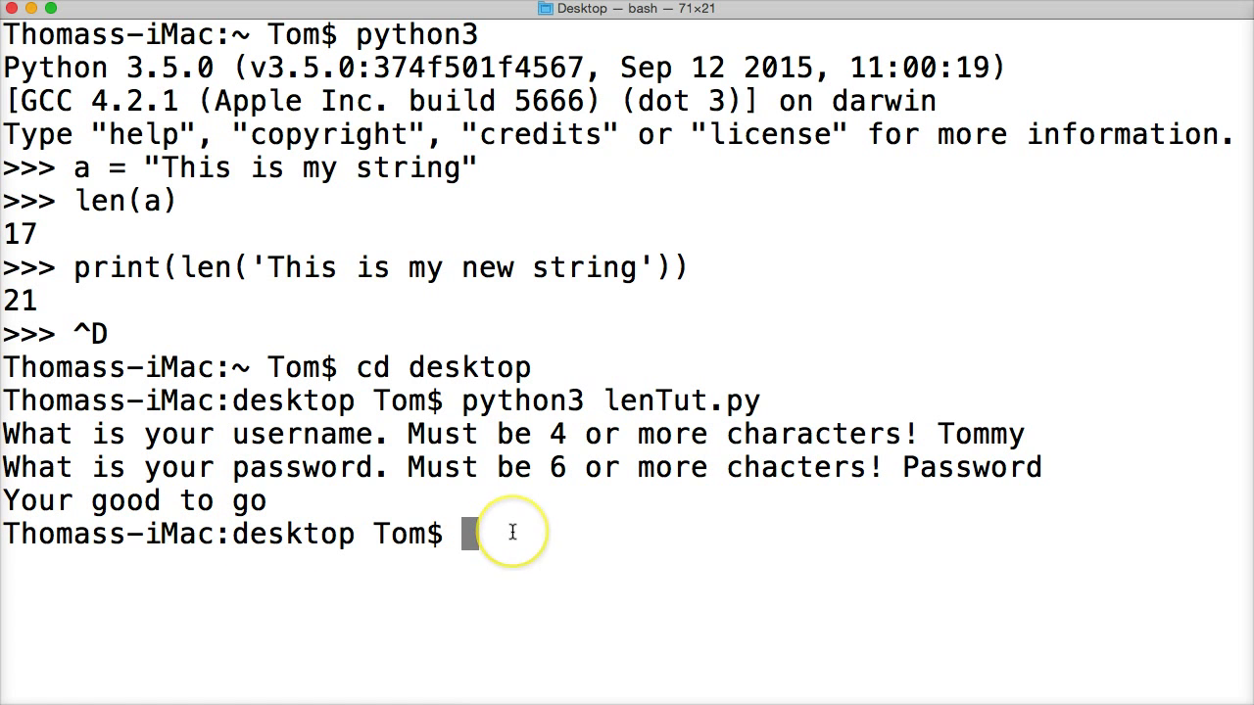
text(python3 lenTut.py)
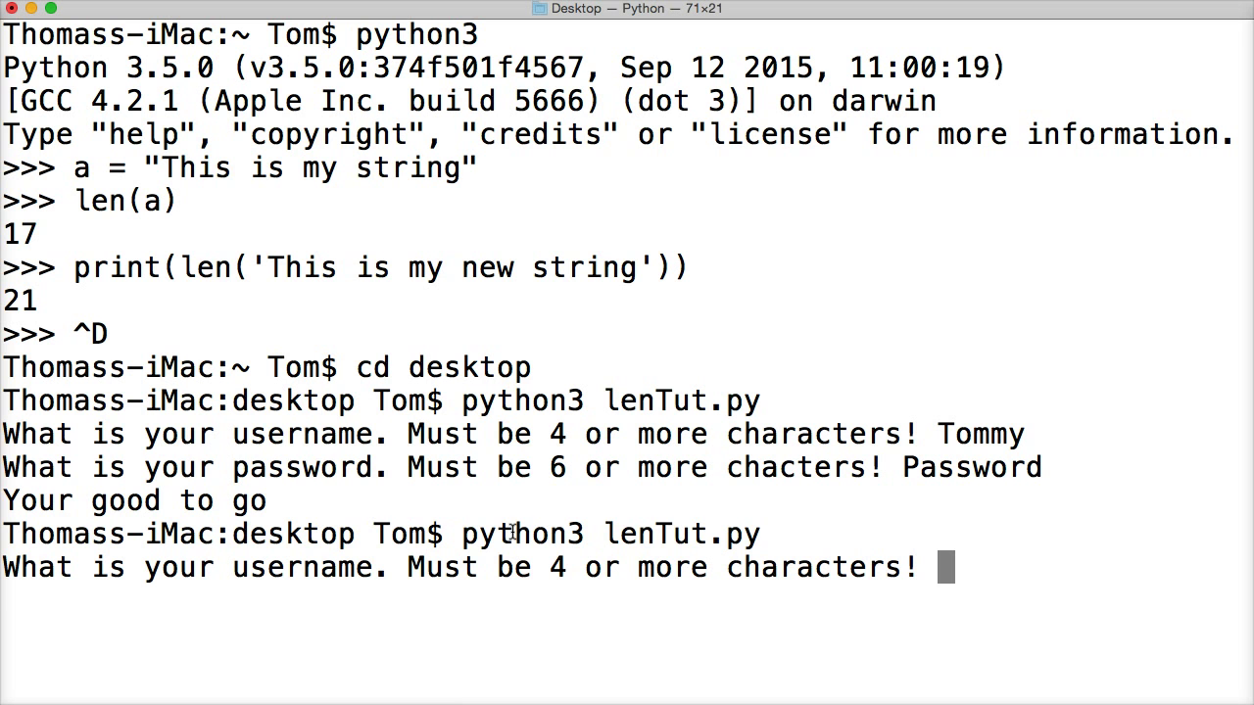
- Enter username Tom and password Password, producing "Its not secure enough"
text(Tom)
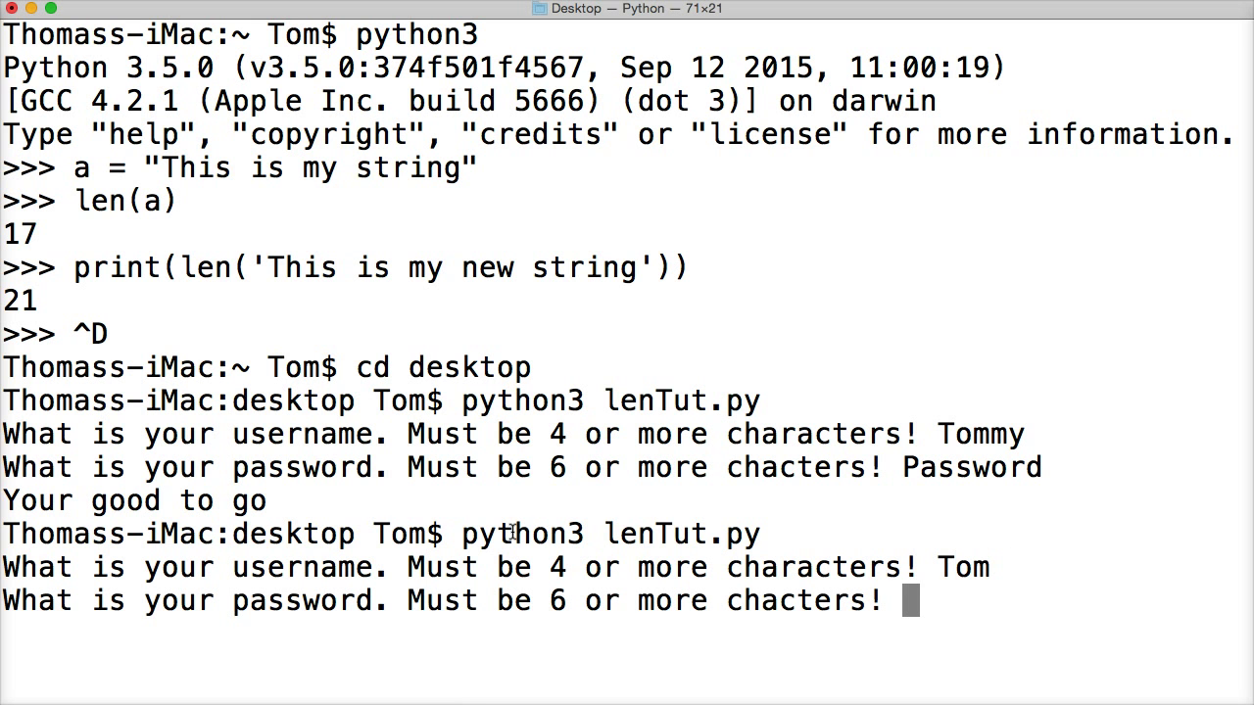
text(Pw)
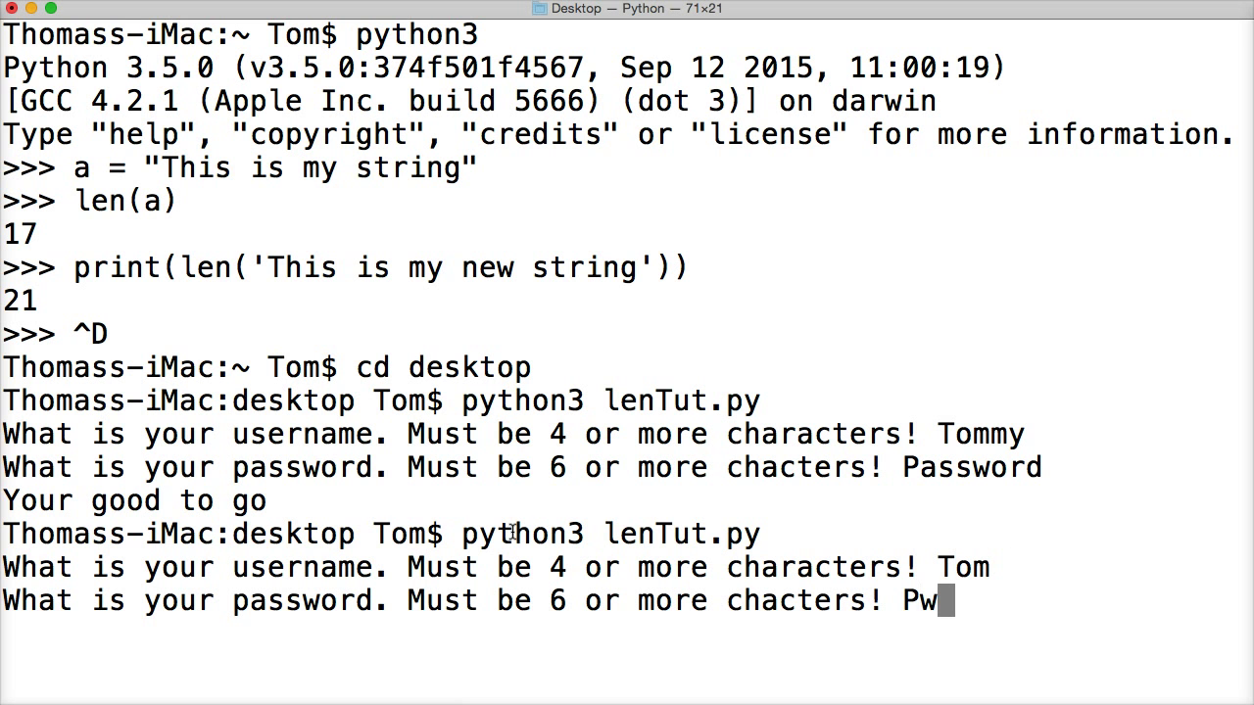
text(ssword)
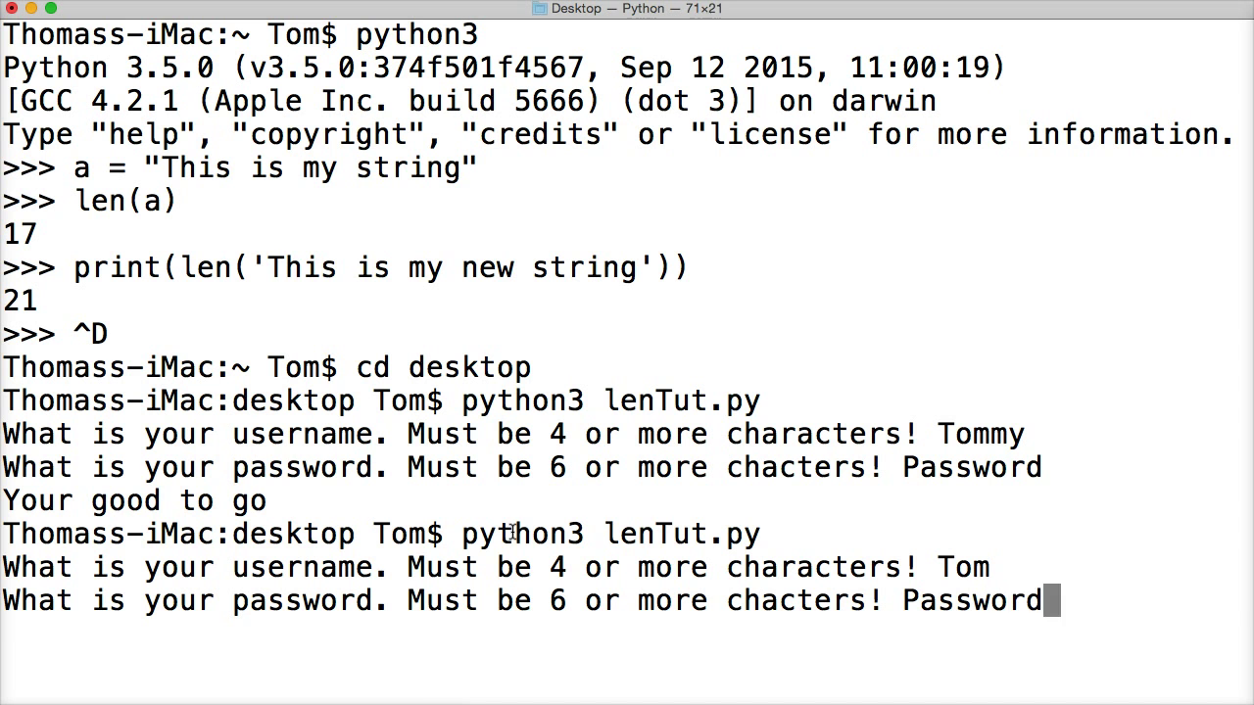
key(enter)
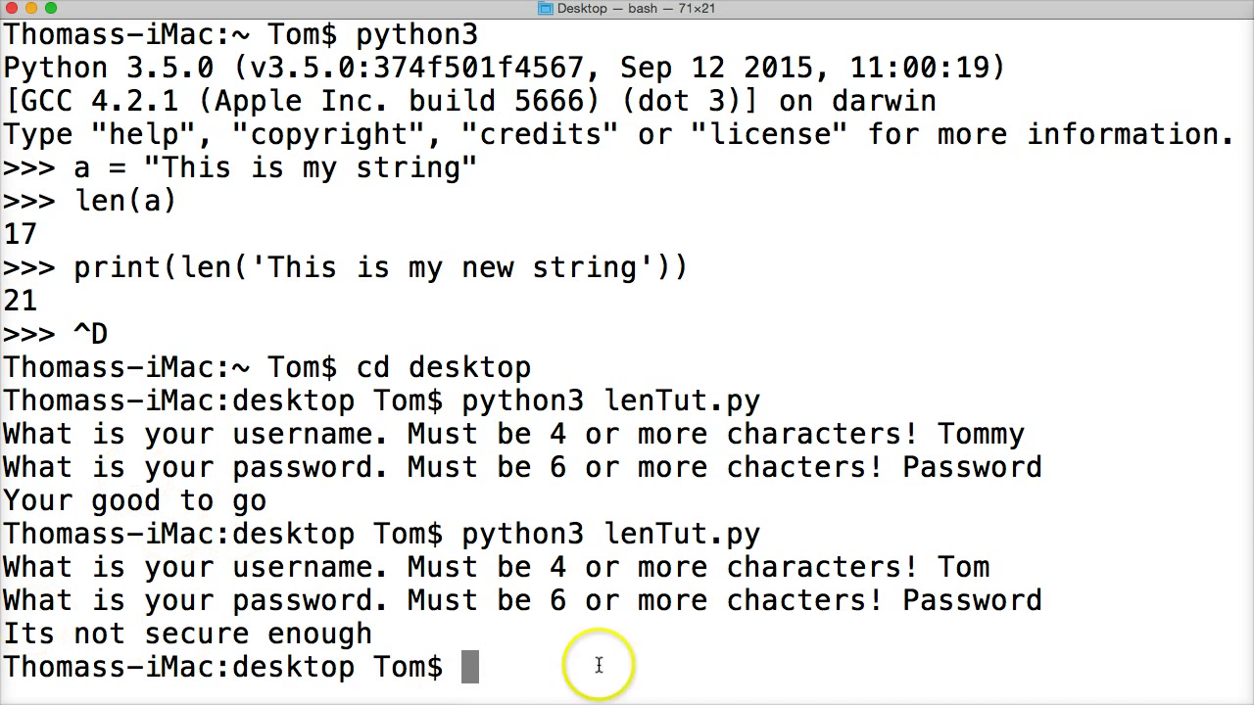
mouse_move(453, 316)
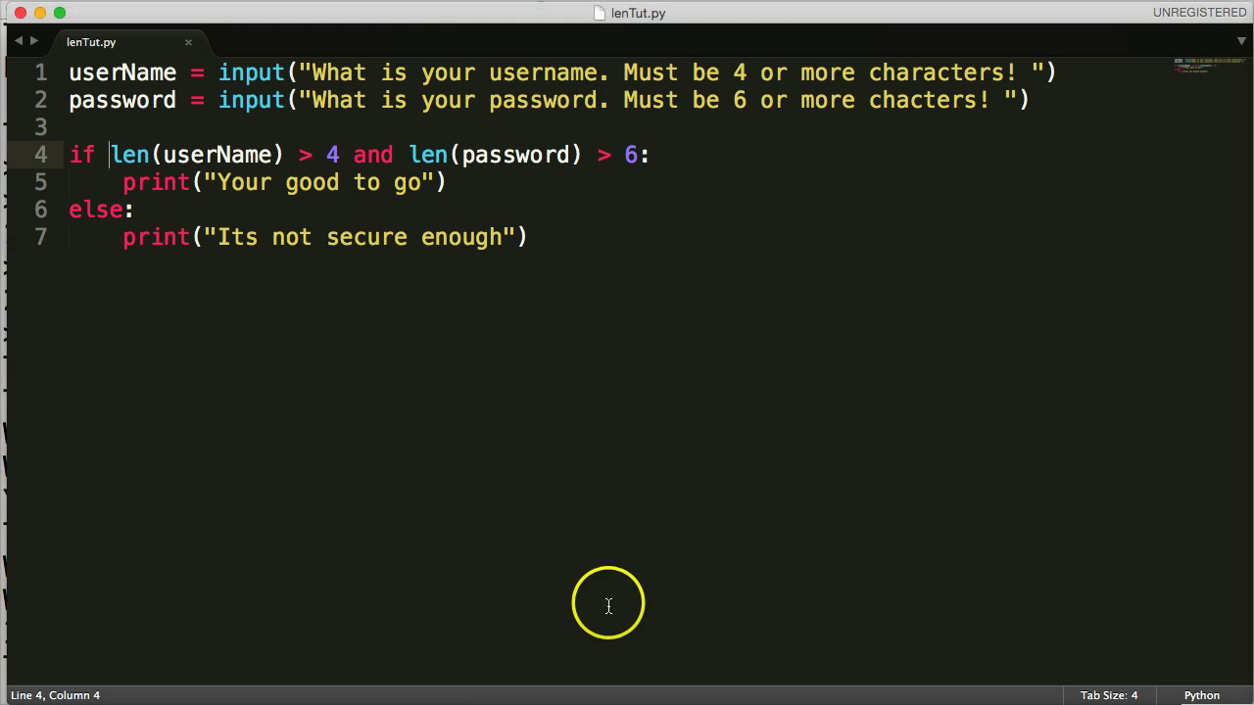
mouse_move(539, 381)
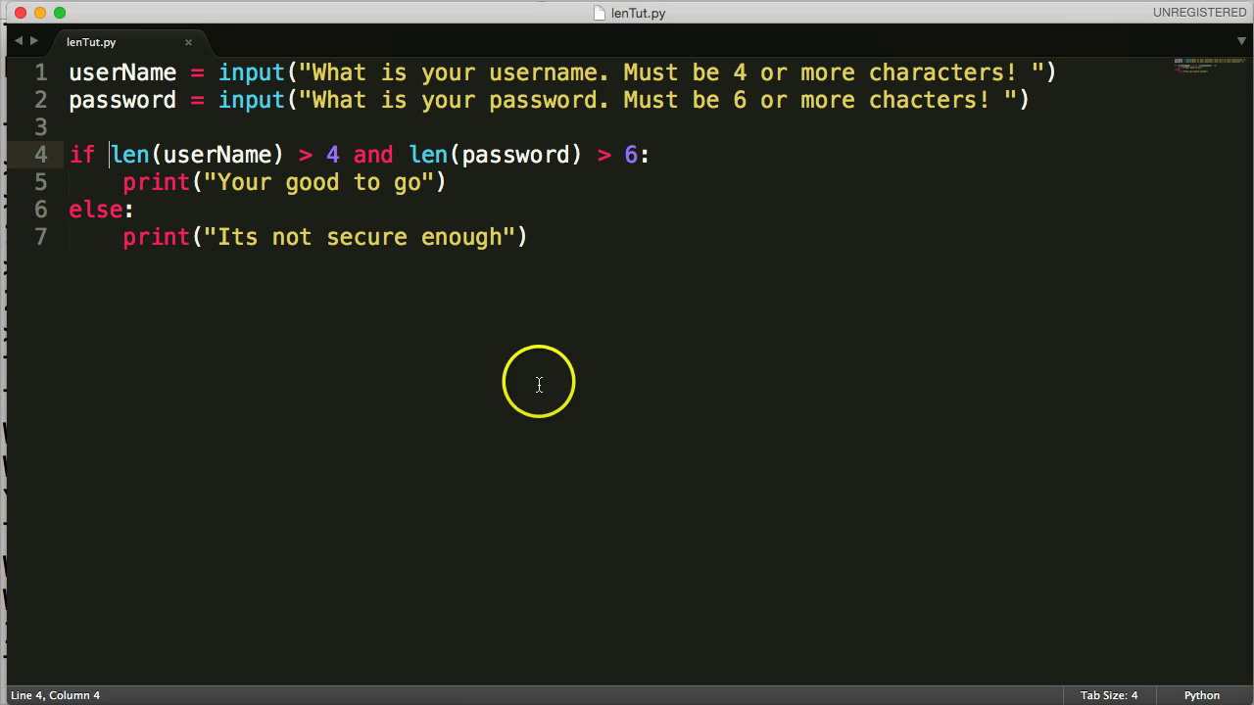
mouse_move(735, 135)
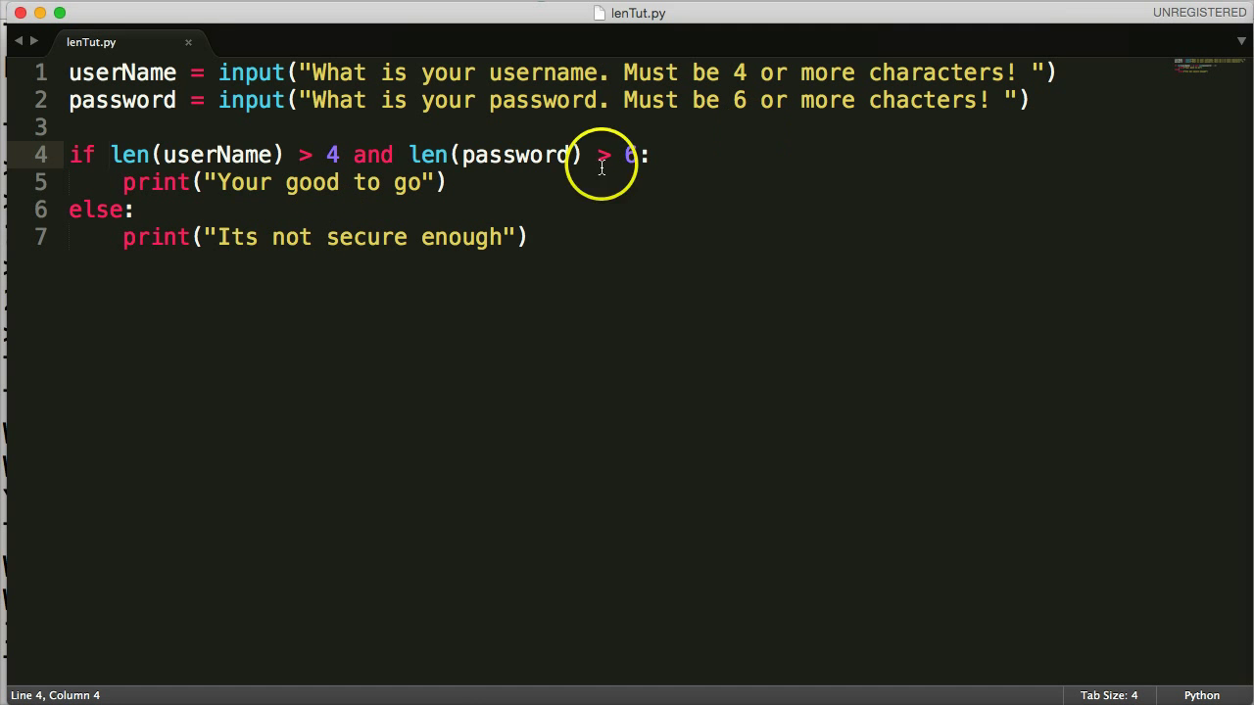
mouse_move(323, 237)
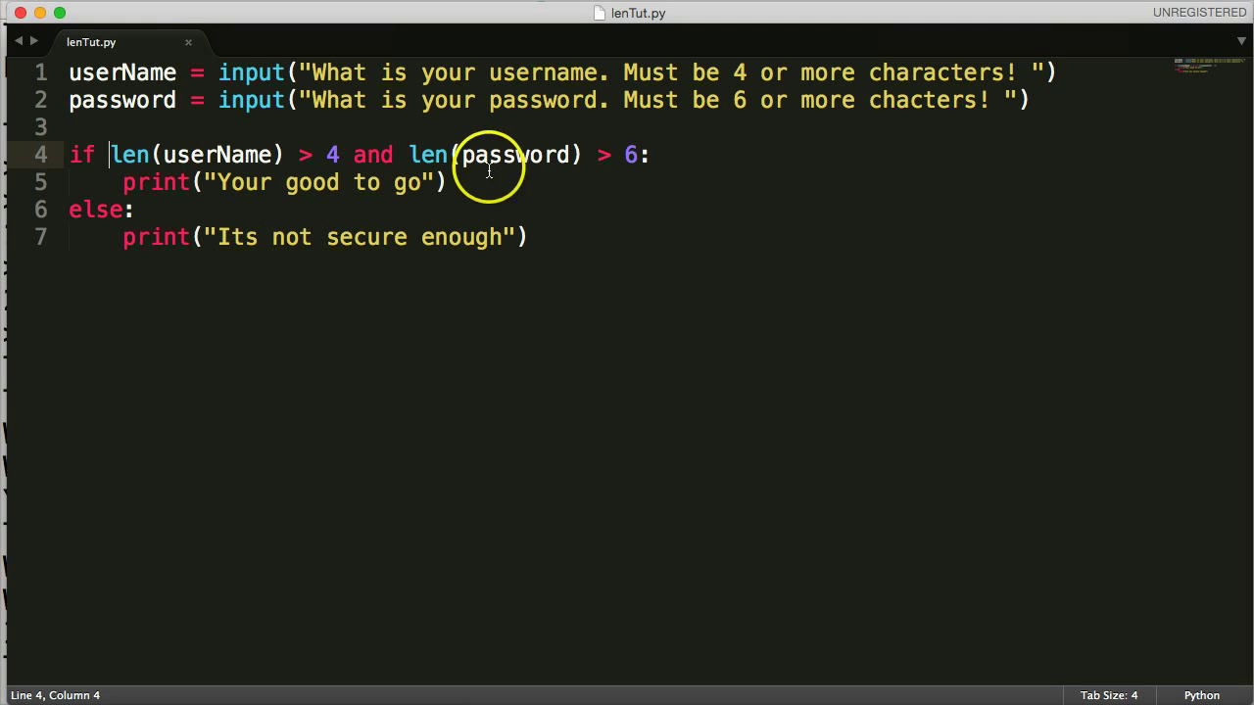
mouse_move(216, 171)
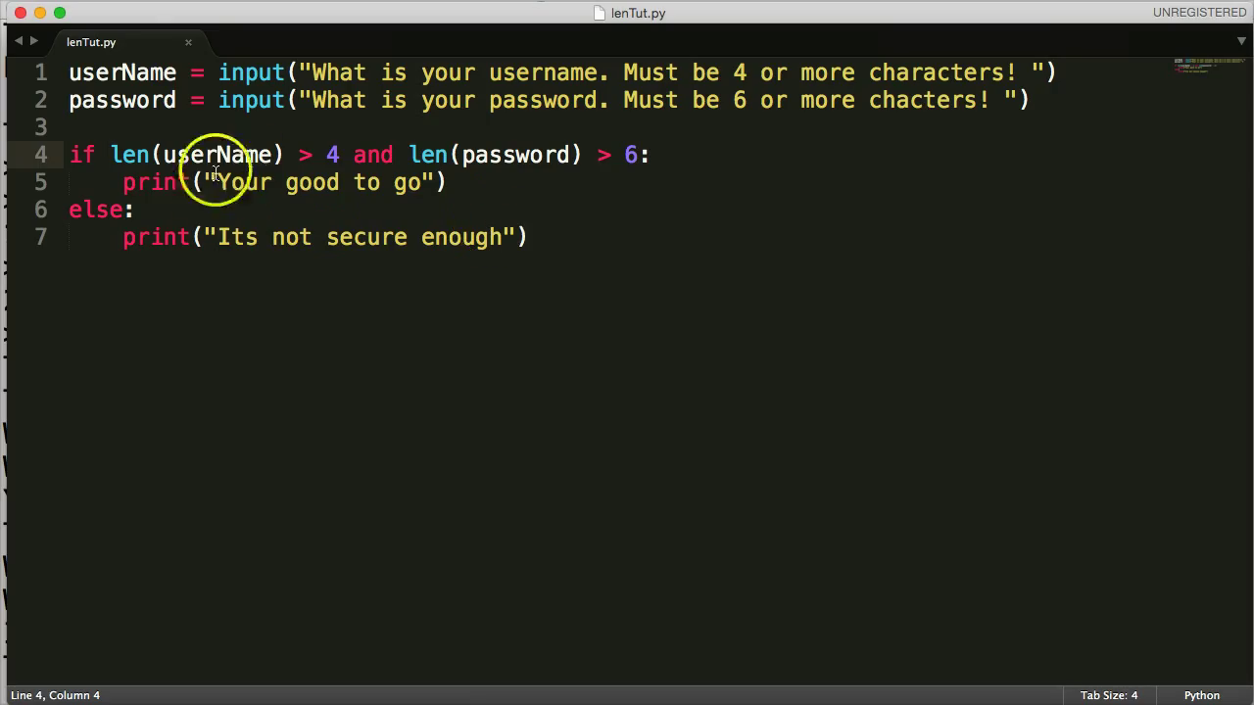
mouse_move(598, 206)
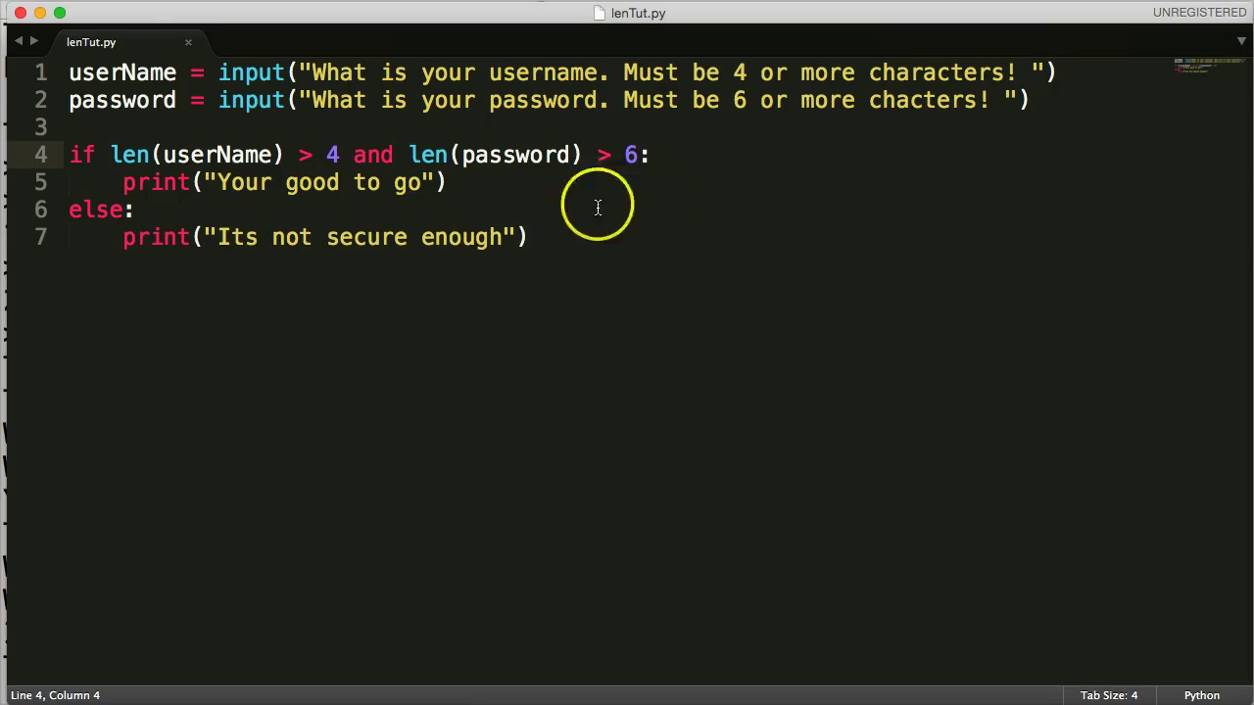
mouse_move(616, 287)
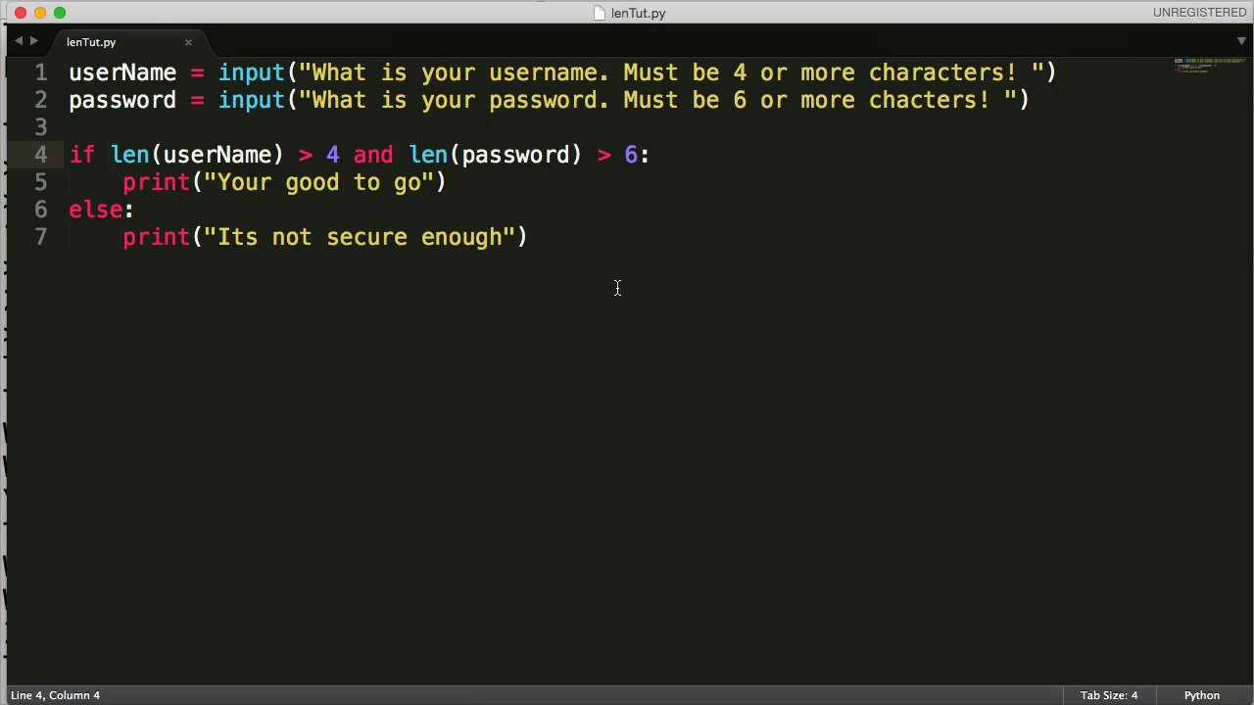